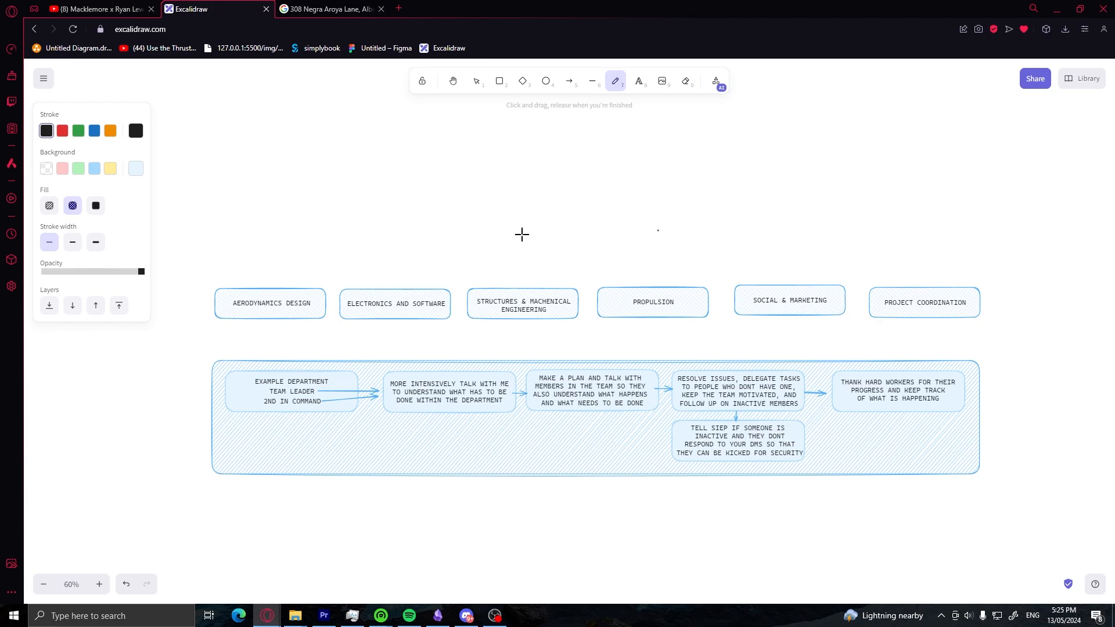
pyautogui.moveTo(231, 258)
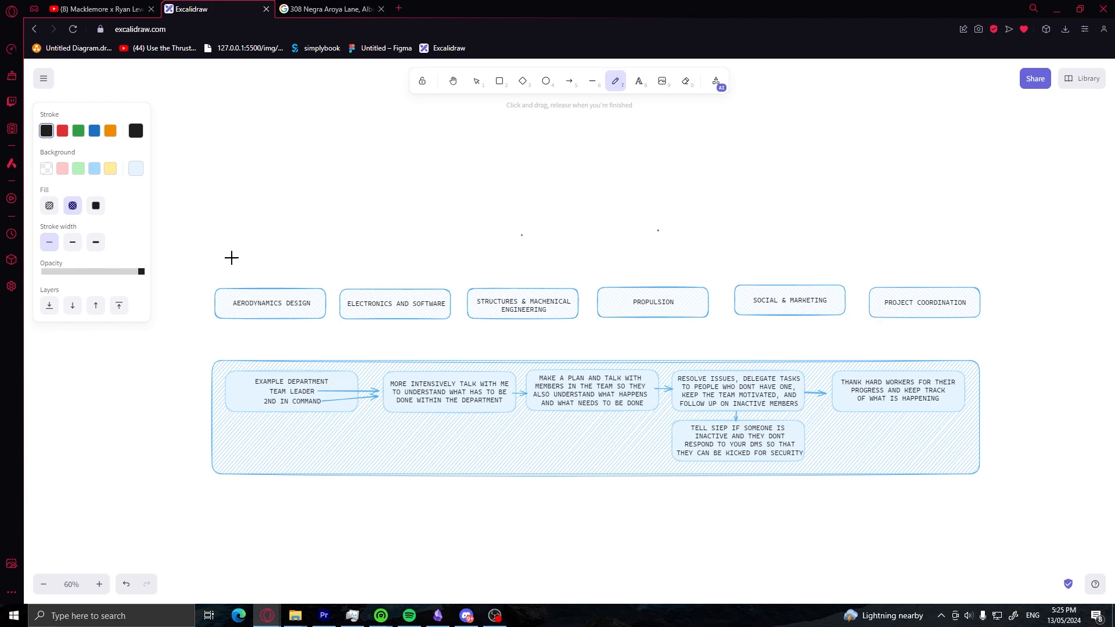
# Scroll up to the stray dots above the department boxes and pick the Eraser.
pyautogui.scroll(3)
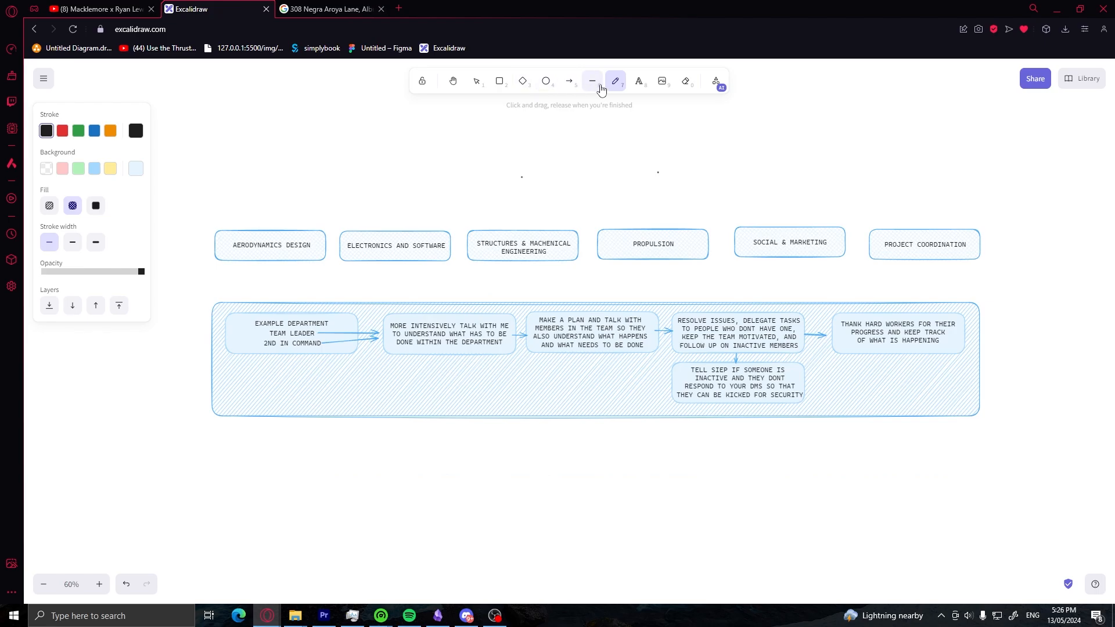
pyautogui.click(685, 80)
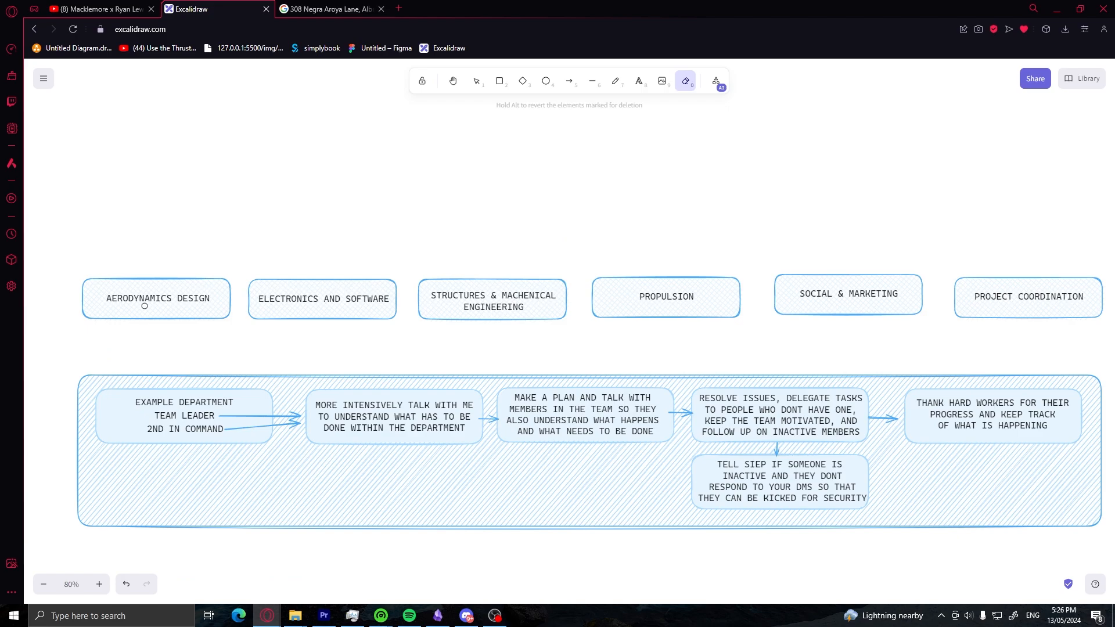
pyautogui.moveTo(63, 299)
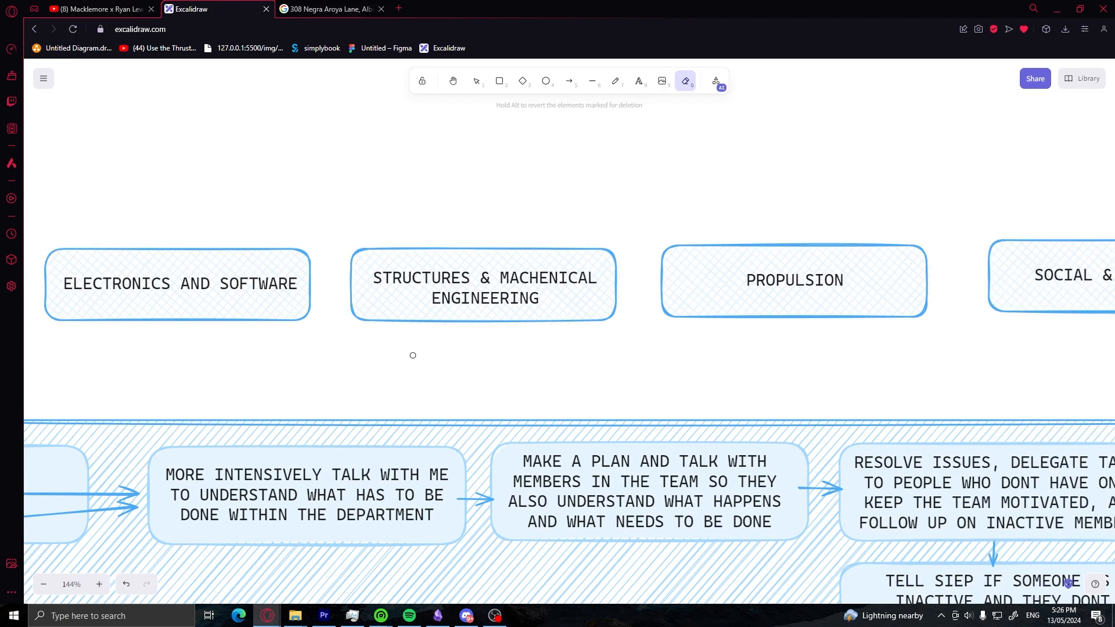
pyautogui.hscroll(3)
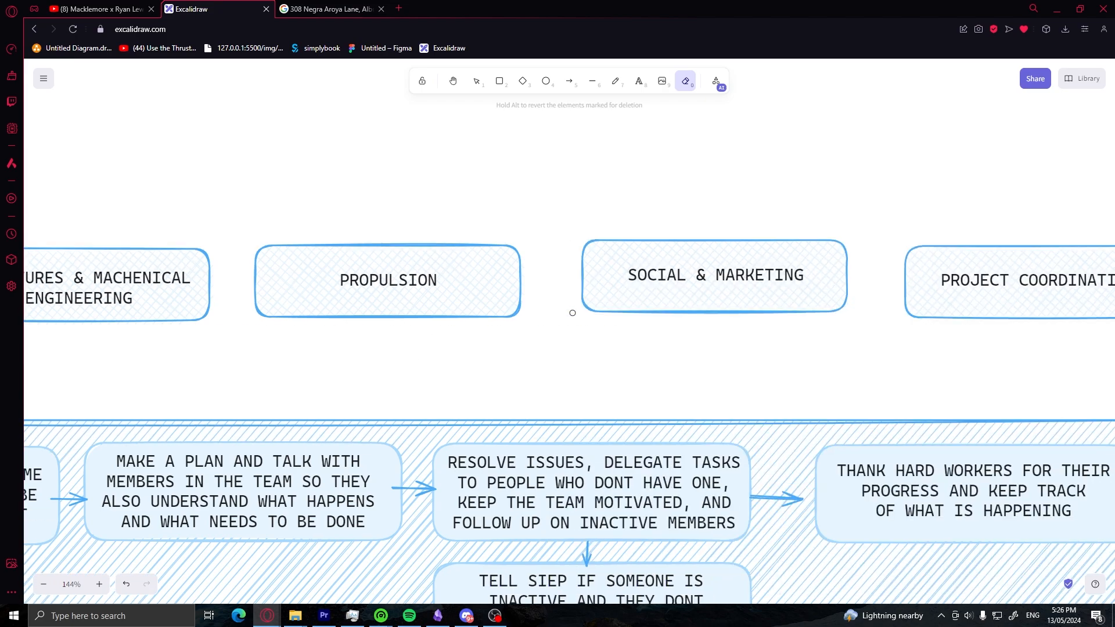
pyautogui.hscroll(3)
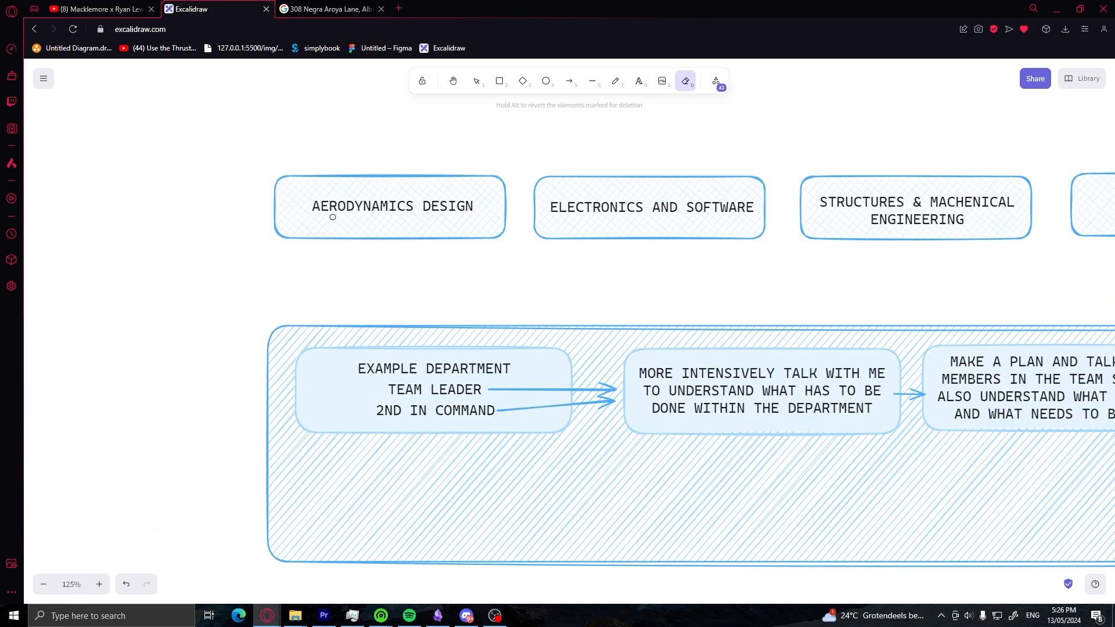
pyautogui.moveTo(366, 413)
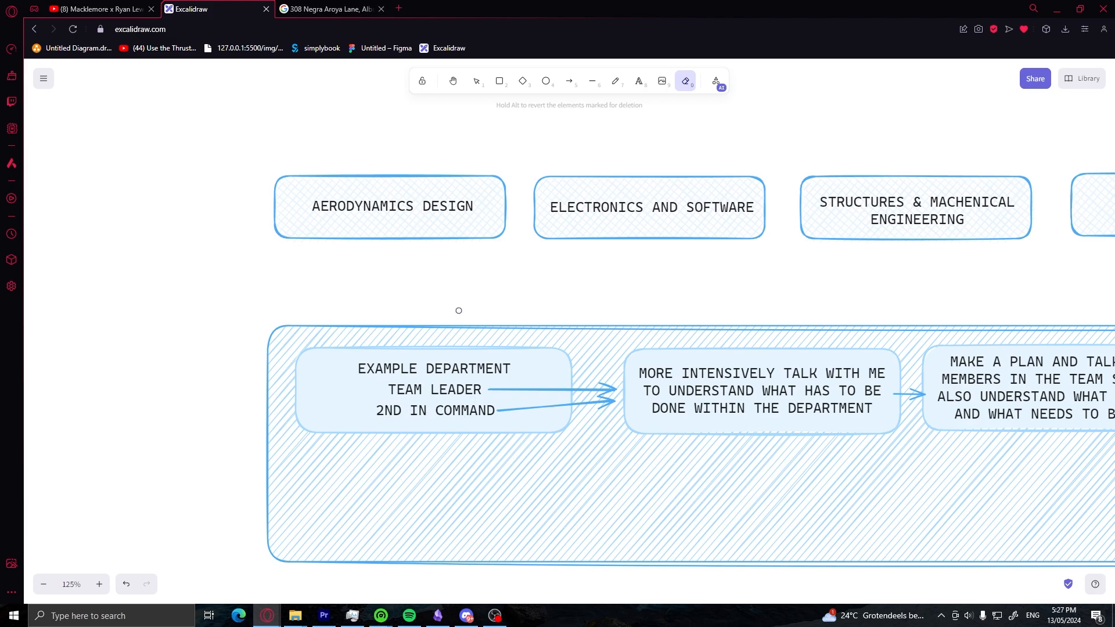
pyautogui.moveTo(533, 409)
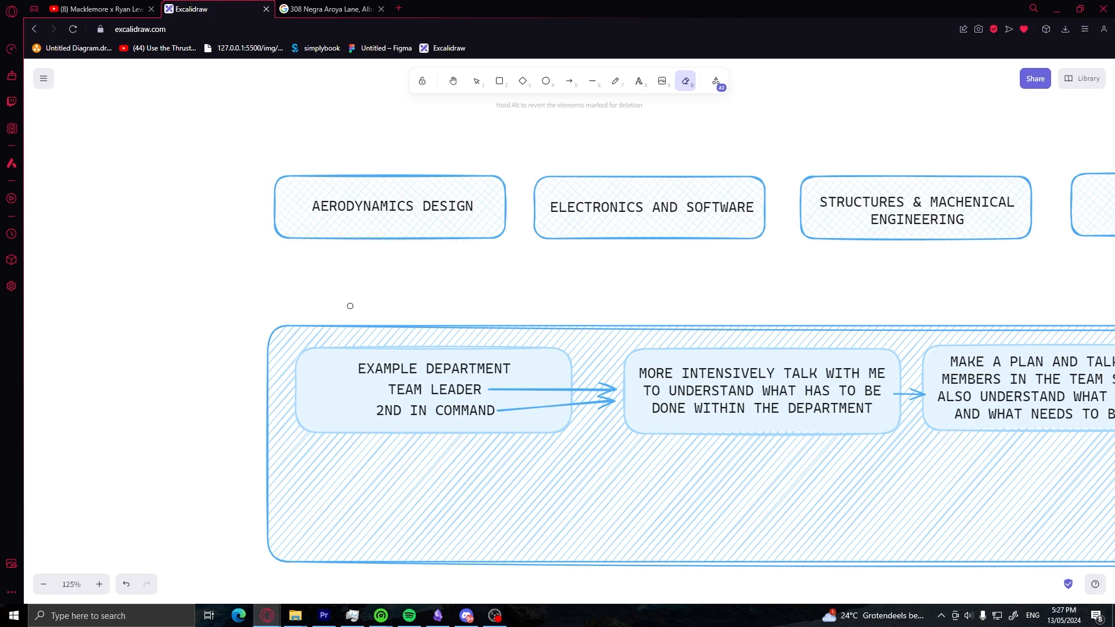
pyautogui.moveTo(973, 488)
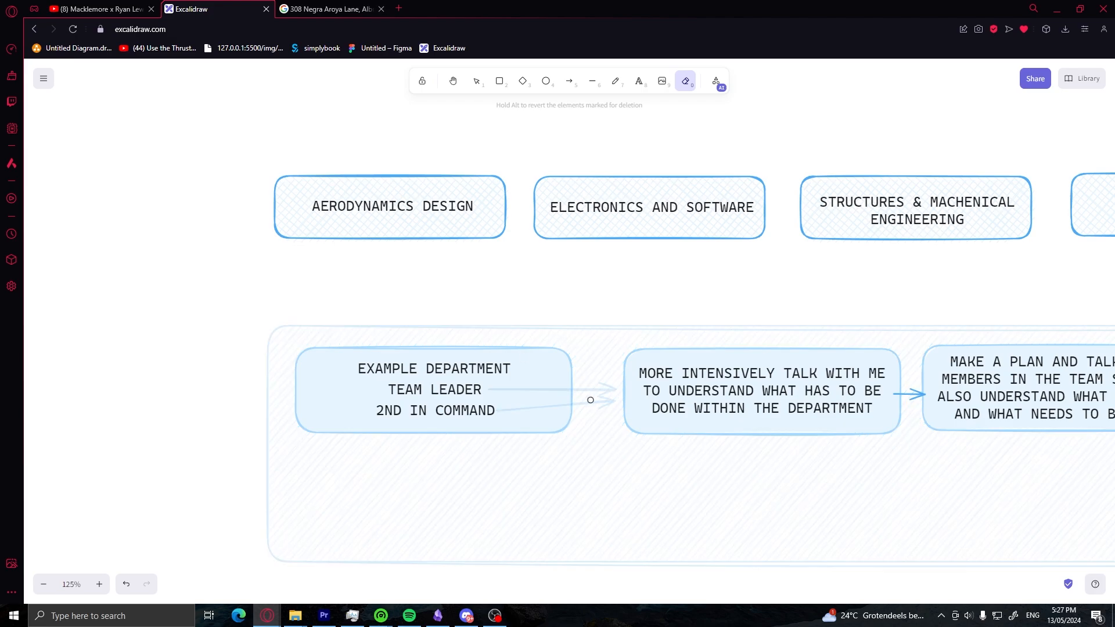
pyautogui.click(475, 80)
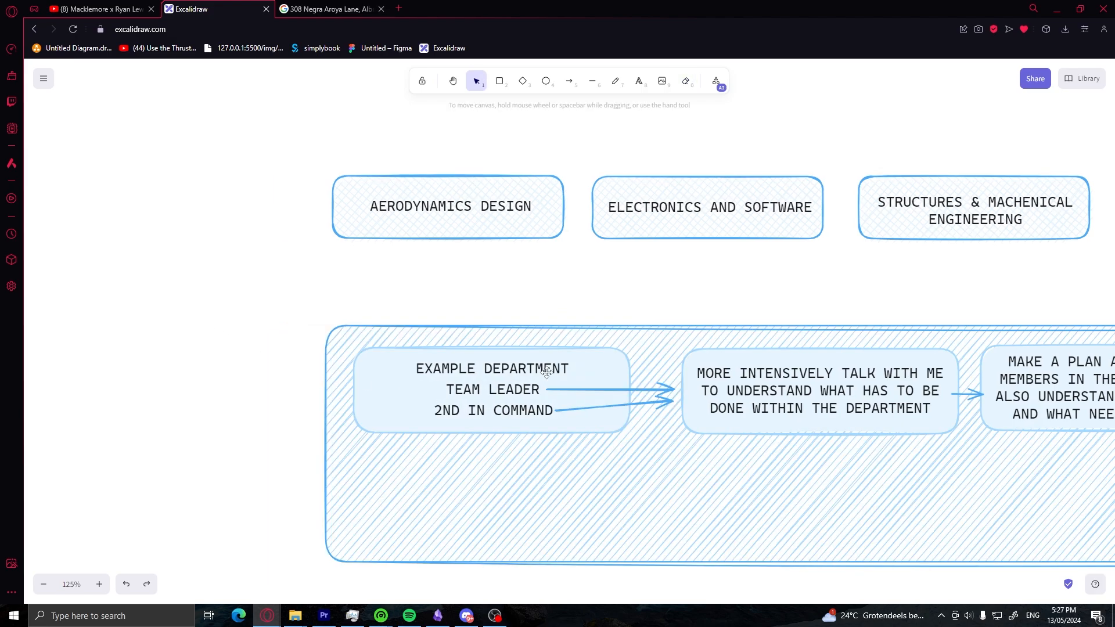
pyautogui.moveTo(438, 435)
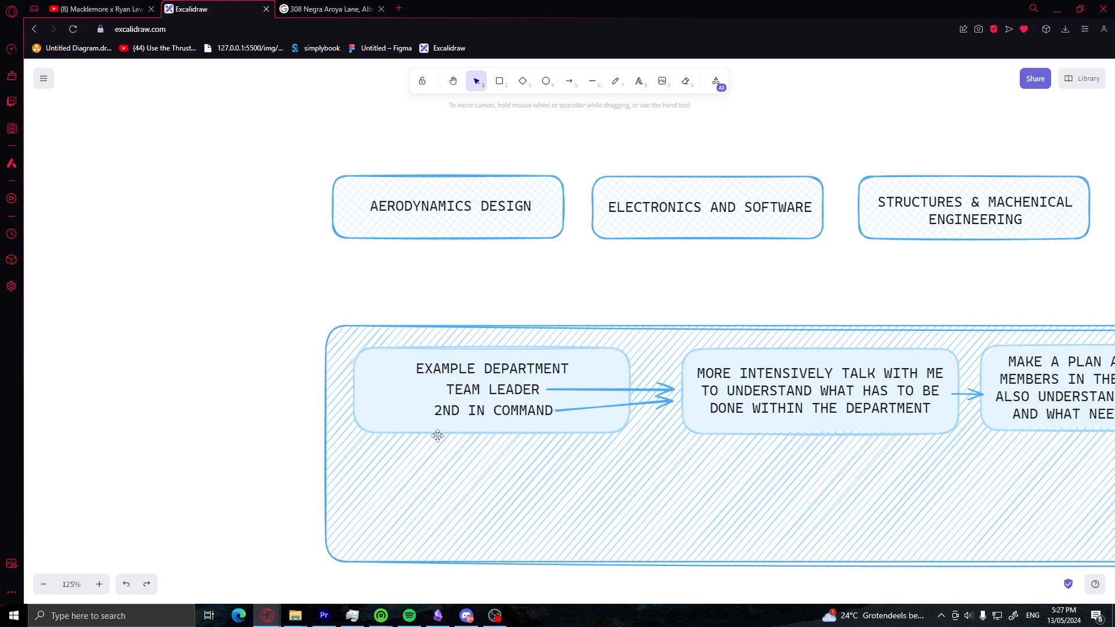
pyautogui.moveTo(395, 460)
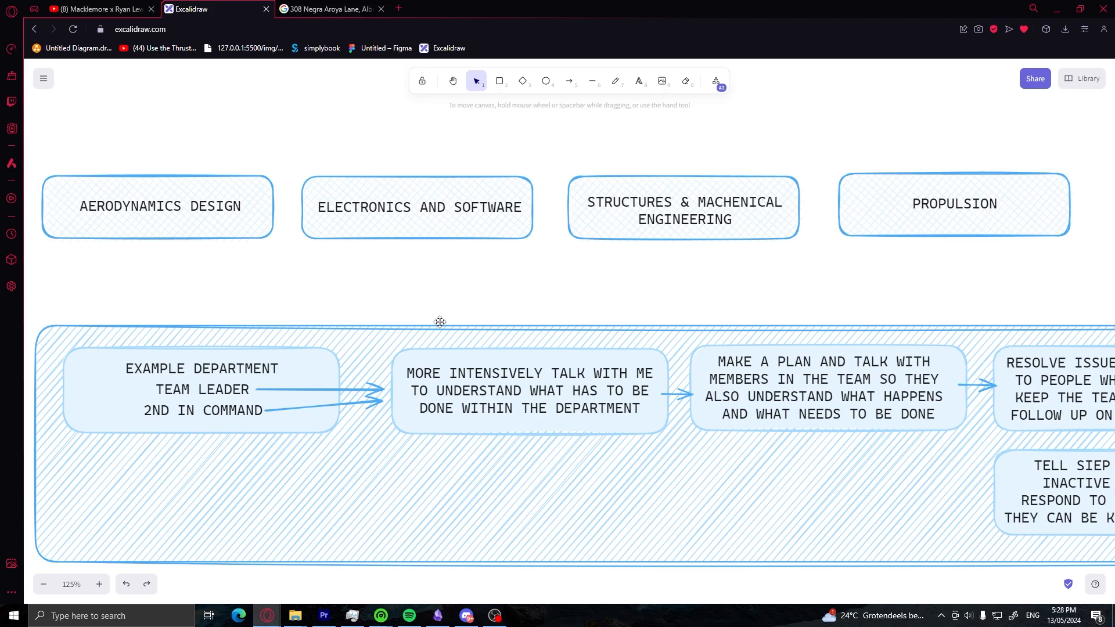
pyautogui.scroll(3)
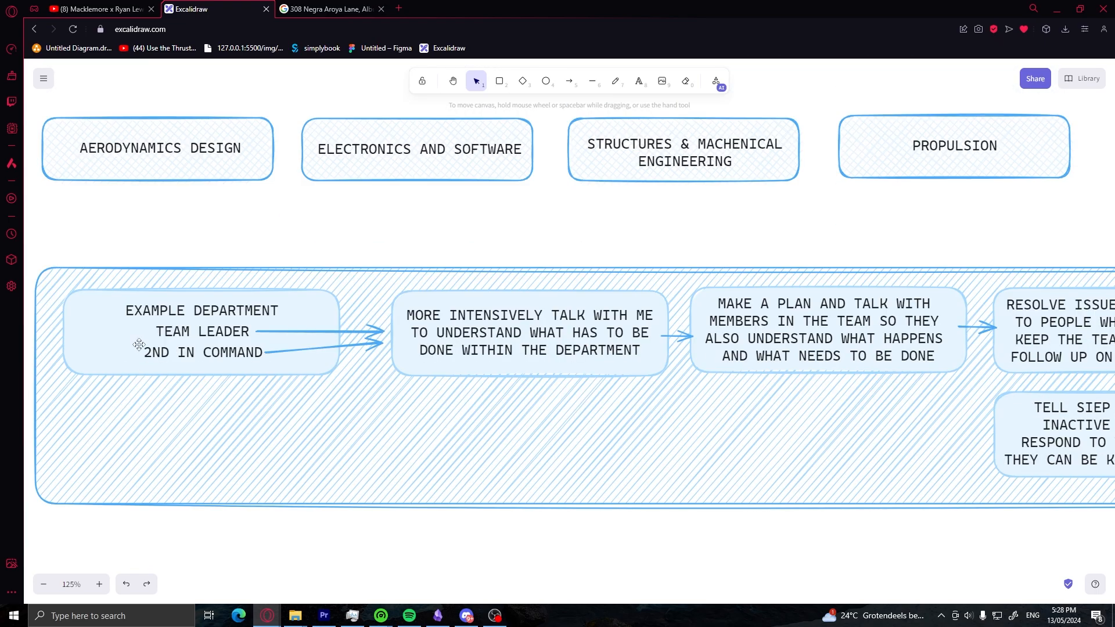
pyautogui.scroll(-3)
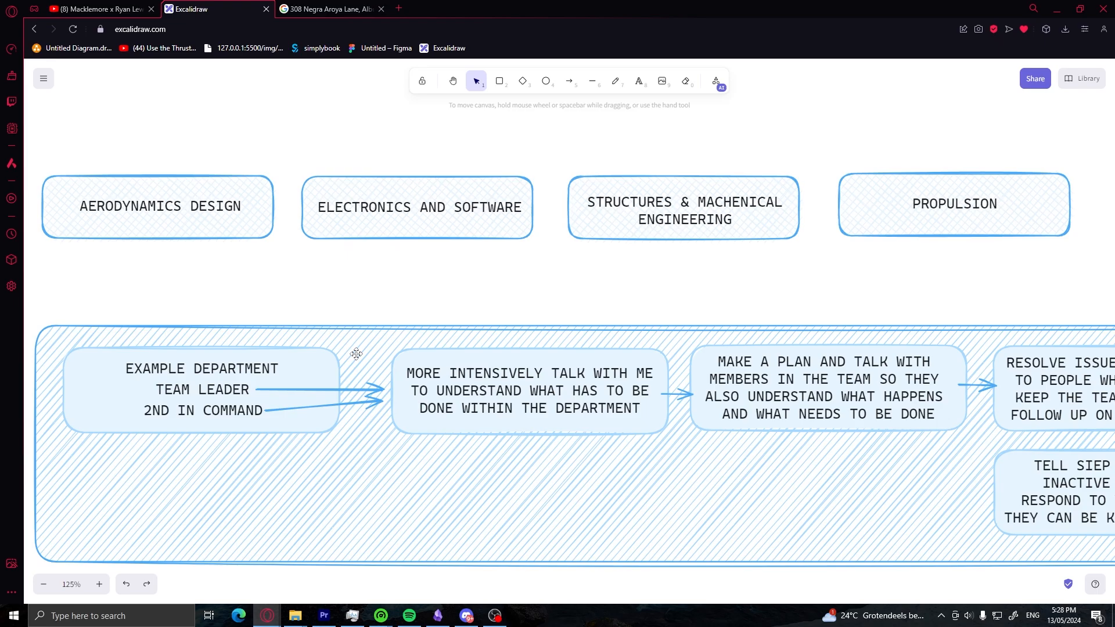
pyautogui.hscroll(3)
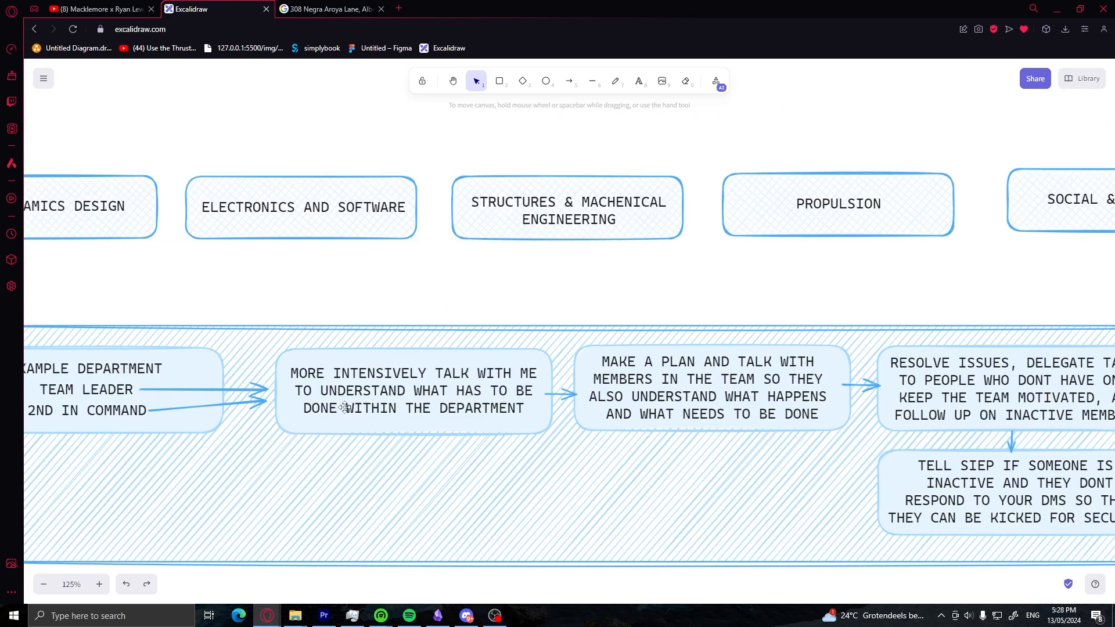
pyautogui.hscroll(3)
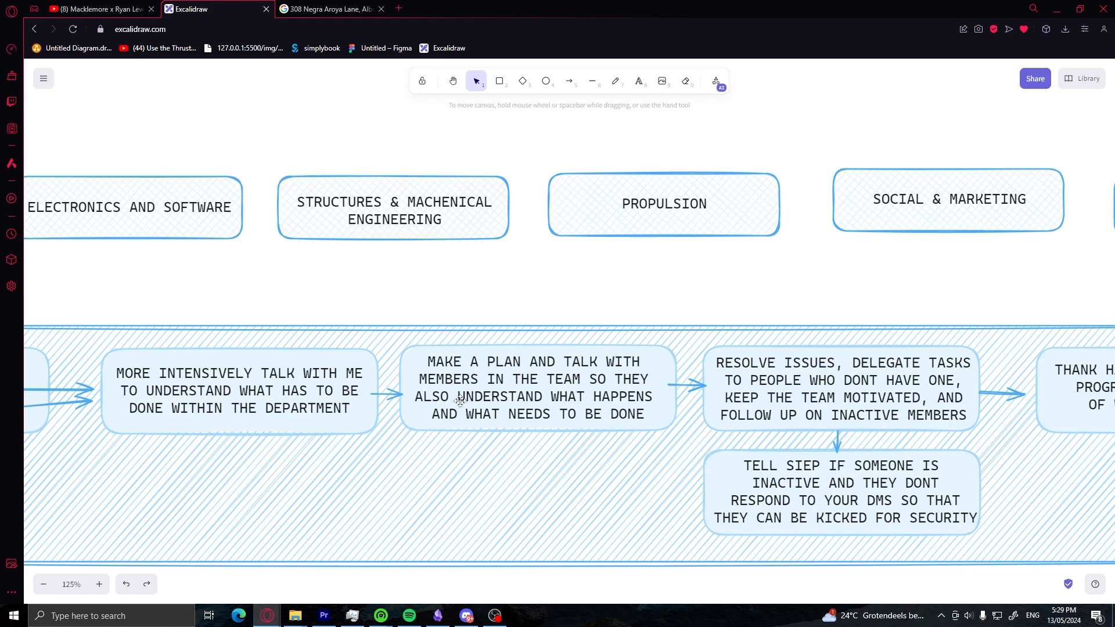
pyautogui.moveTo(519, 296)
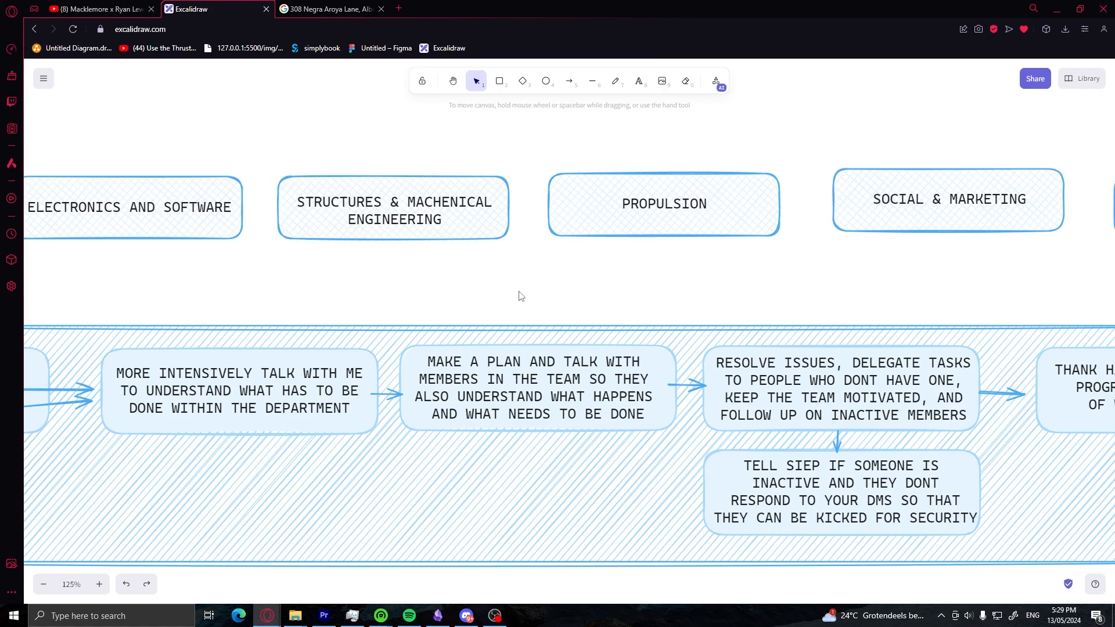
pyautogui.moveTo(512, 347)
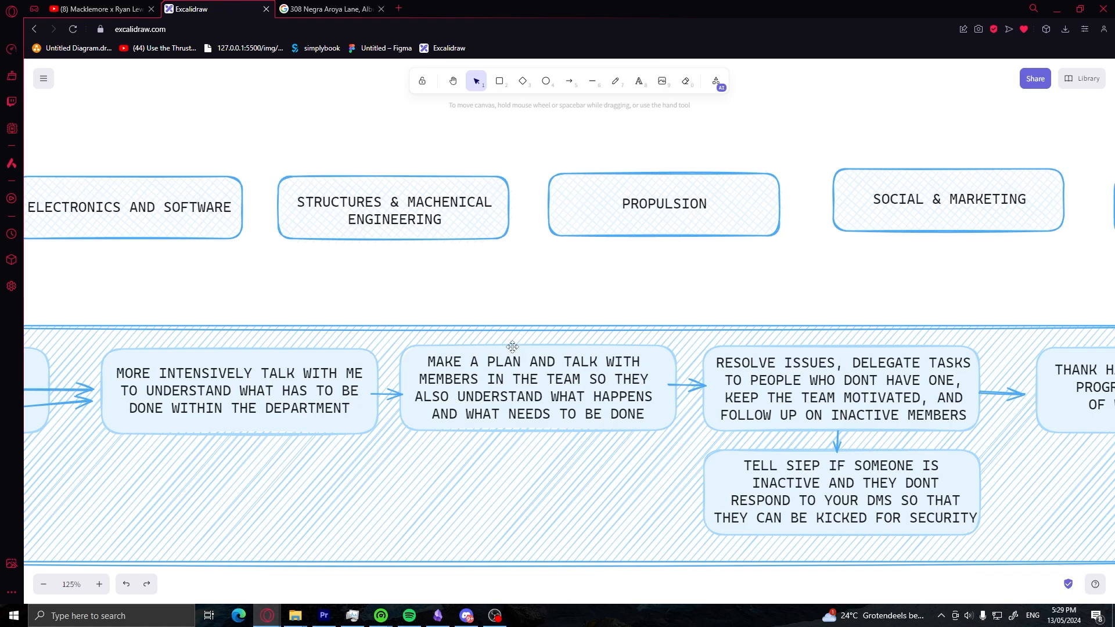
pyautogui.moveTo(506, 277)
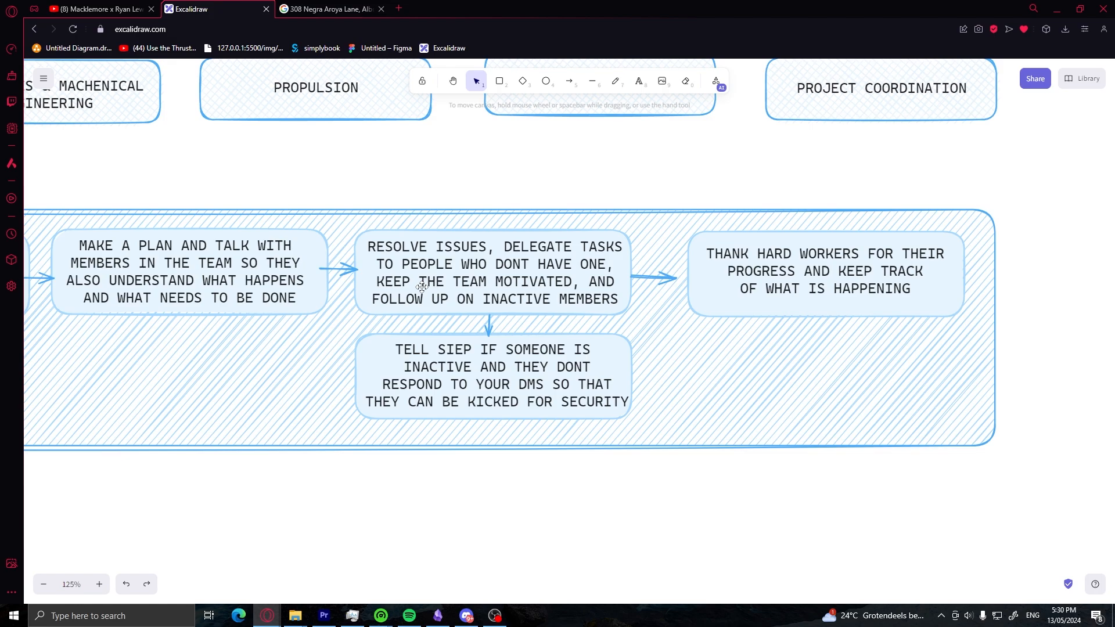
pyautogui.moveTo(791, 152)
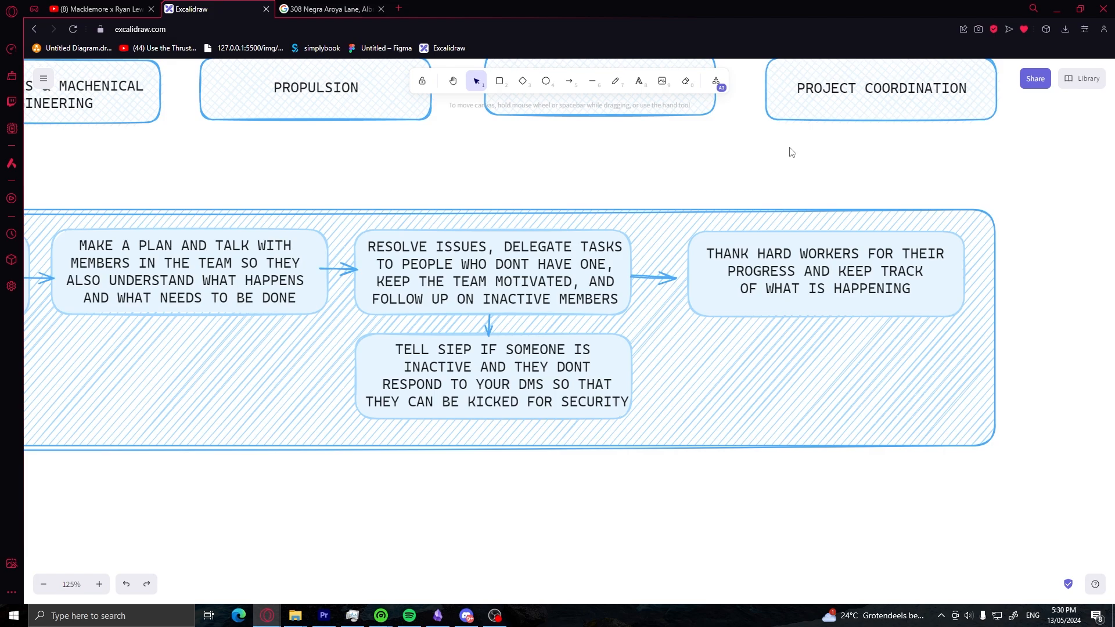
pyautogui.moveTo(472, 300)
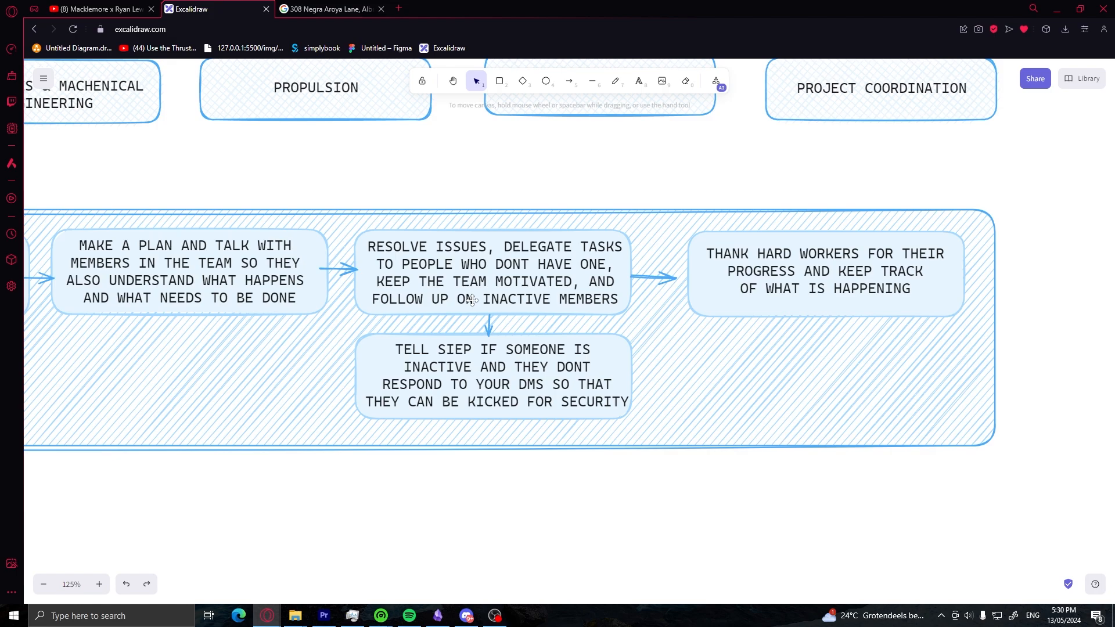
pyautogui.moveTo(434, 168)
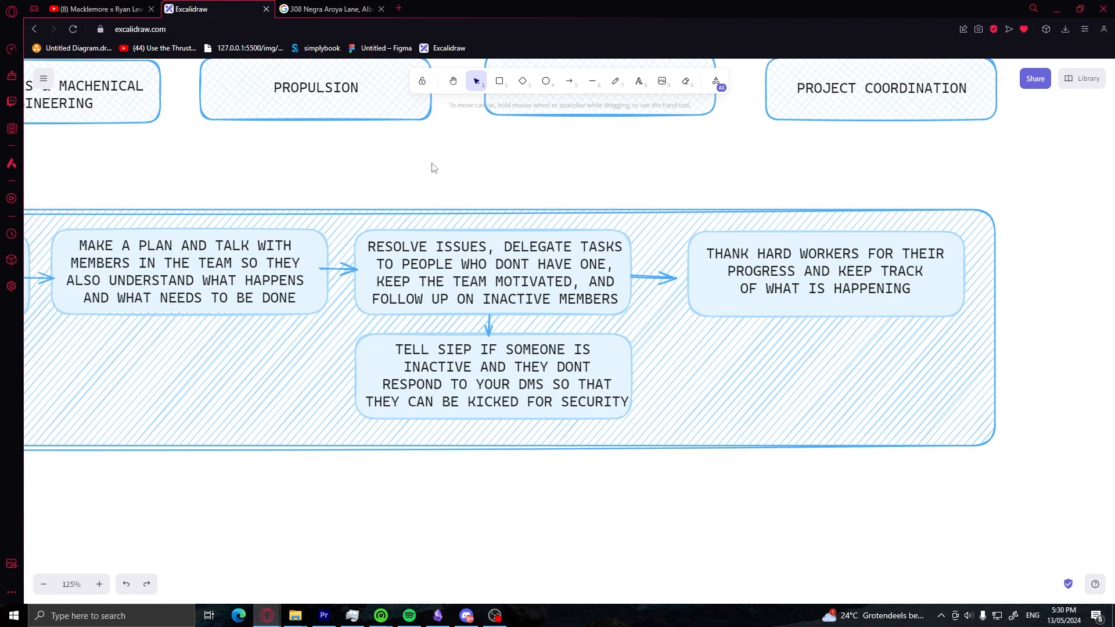
pyautogui.click(495, 375)
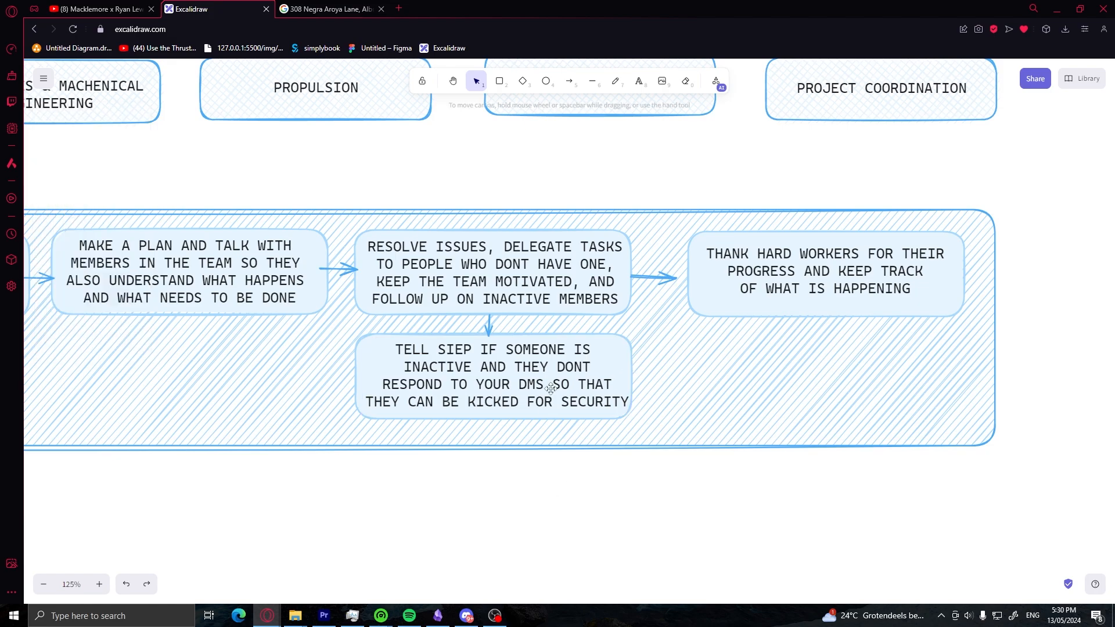
pyautogui.click(493, 376)
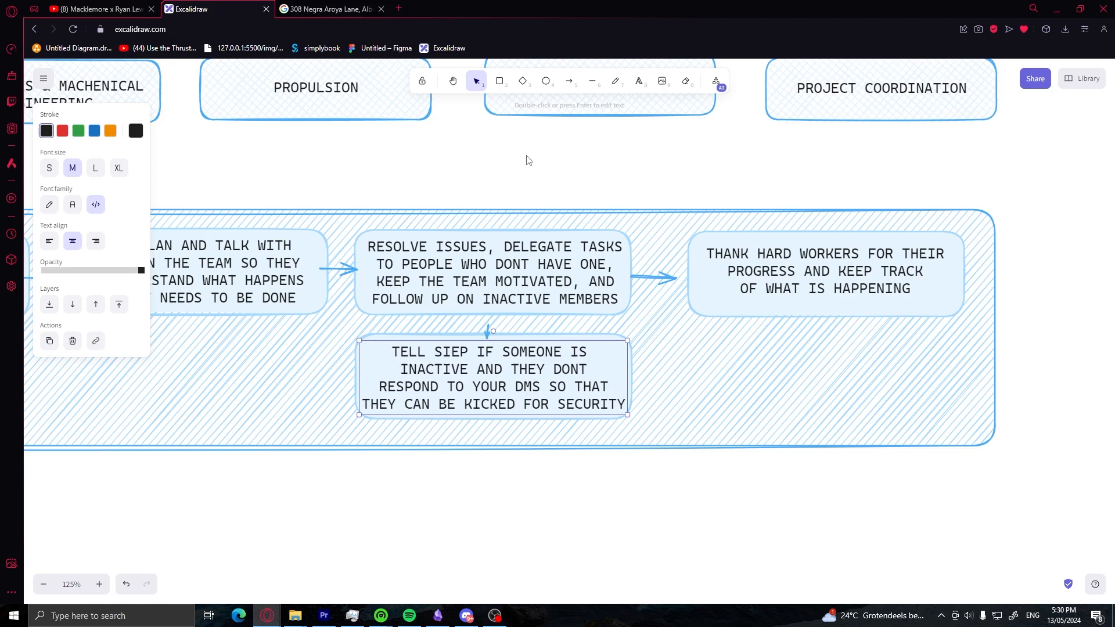
pyautogui.click(528, 161)
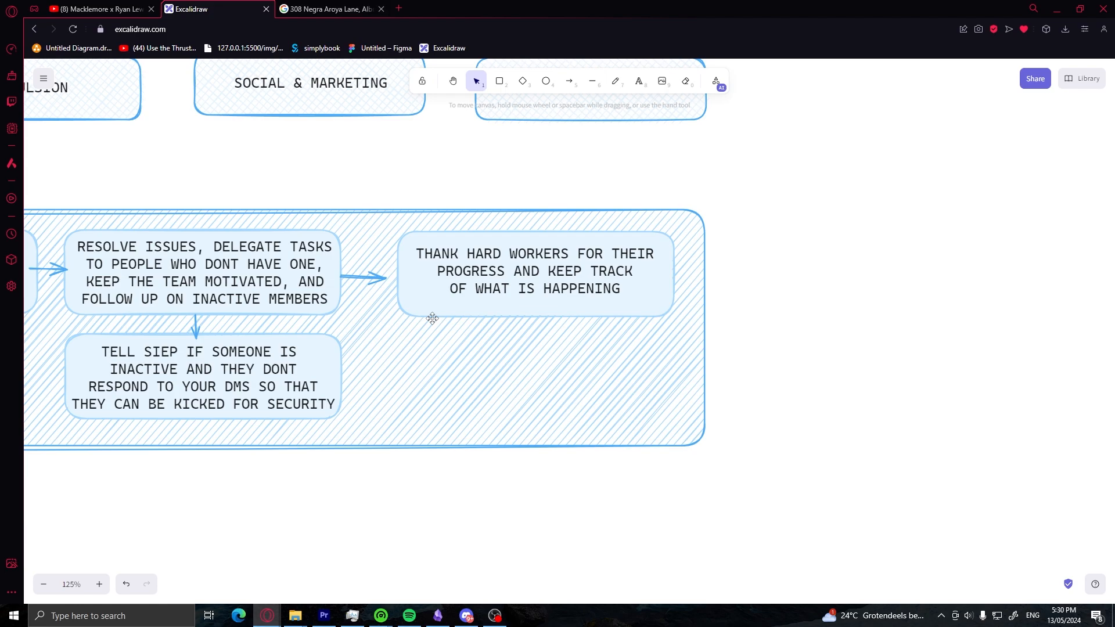
pyautogui.moveTo(530, 355)
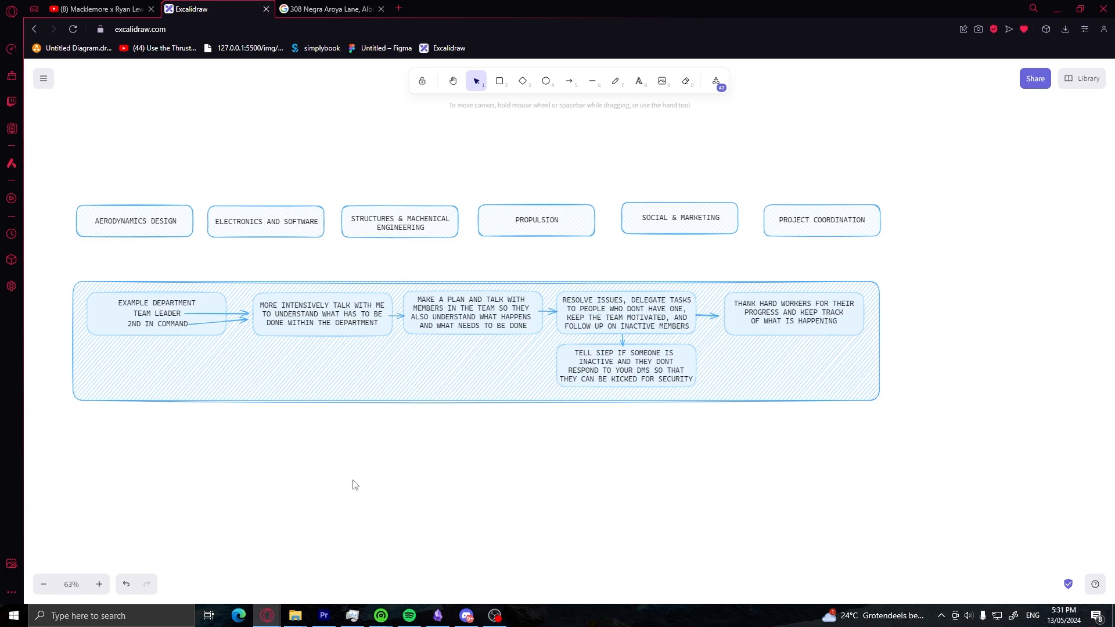
pyautogui.moveTo(177, 515)
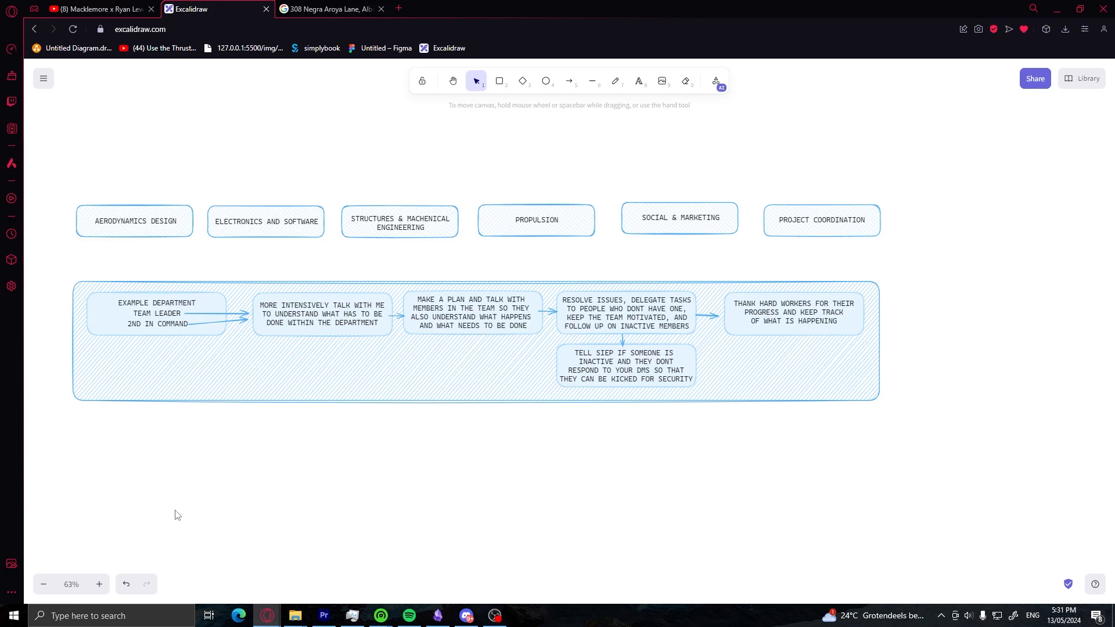
pyautogui.moveTo(407, 274)
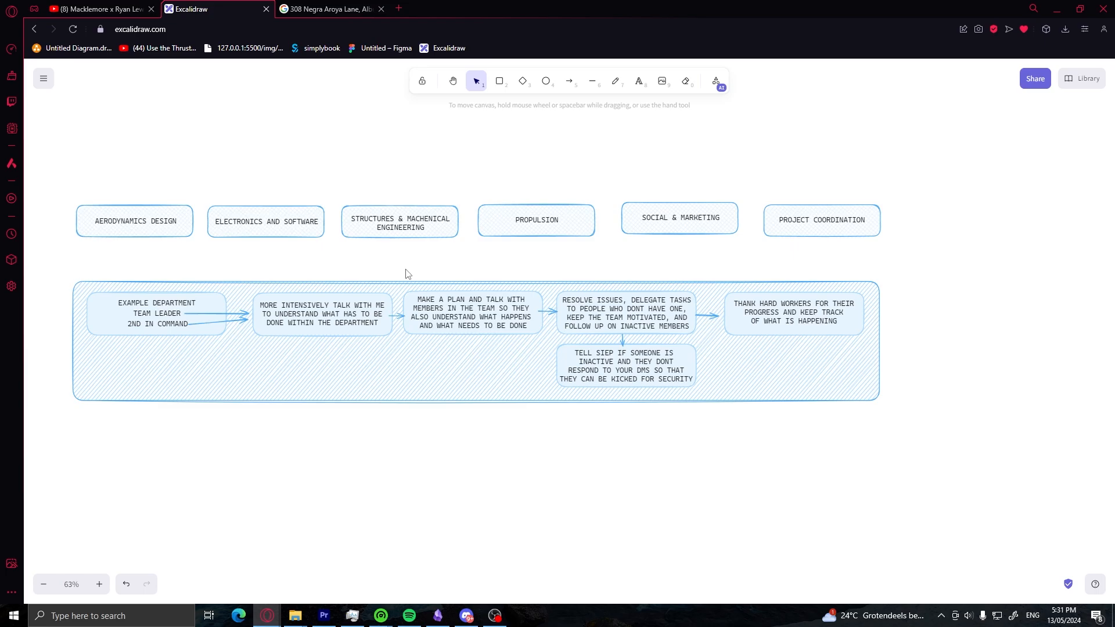
pyautogui.moveTo(945, 170)
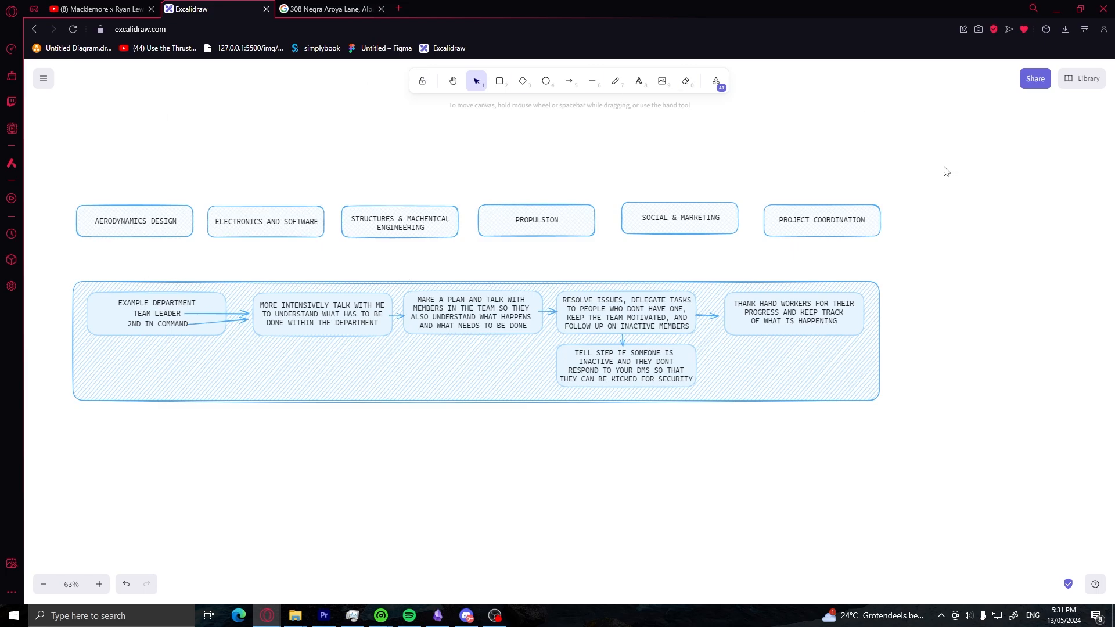
# Switch to the freehand Draw tool and scroll down past the department boxes and flowchart.
pyautogui.click(616, 81)
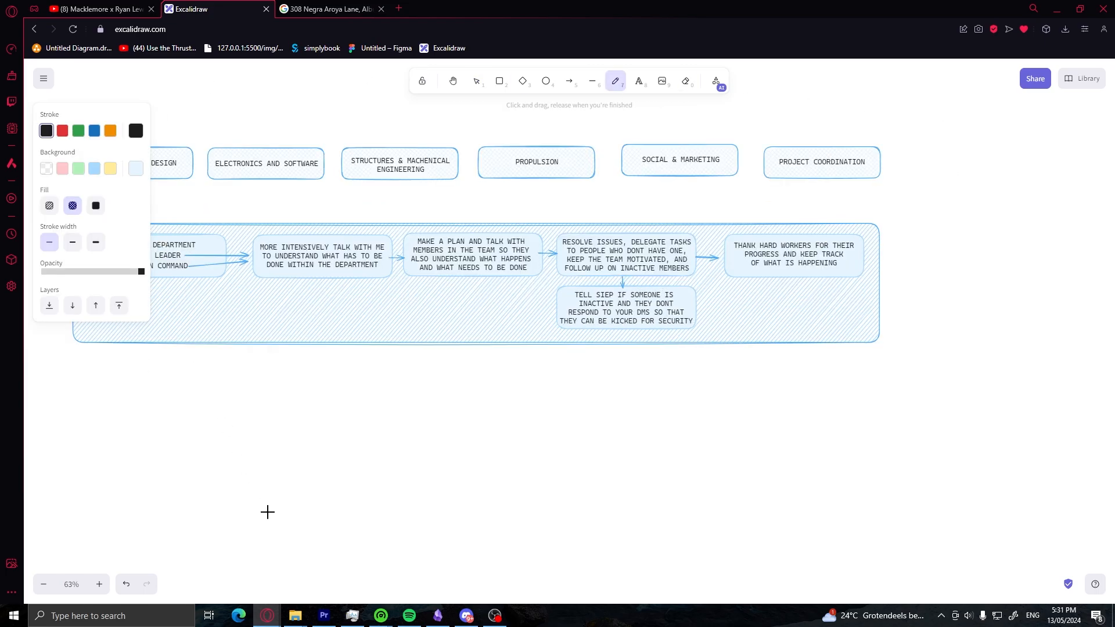
pyautogui.scroll(-3)
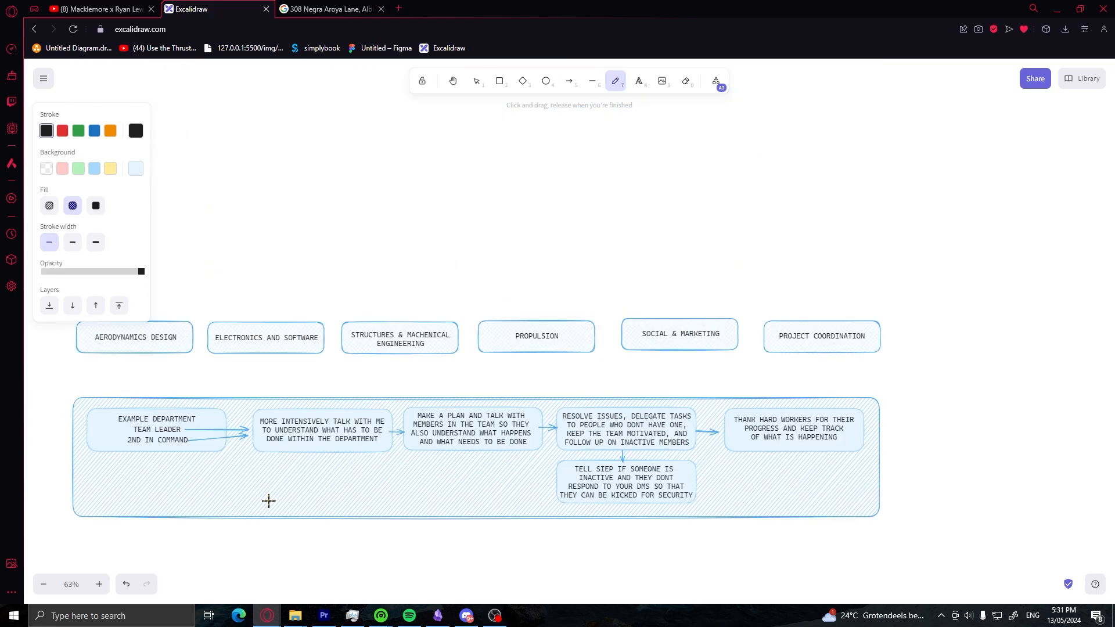
pyautogui.moveTo(869, 357)
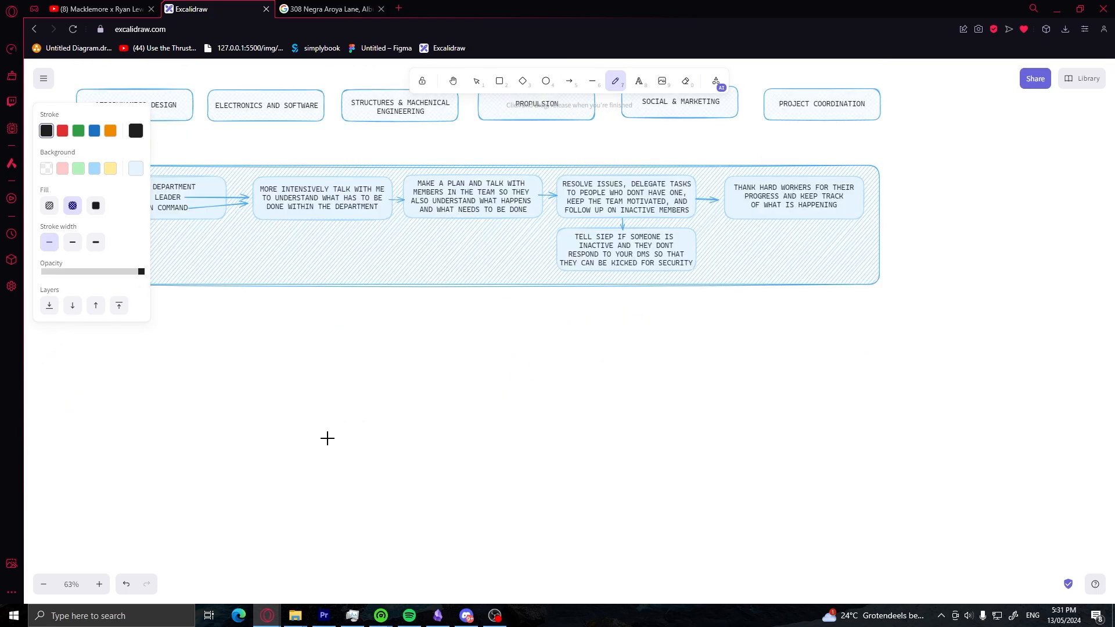
pyautogui.moveTo(356, 406)
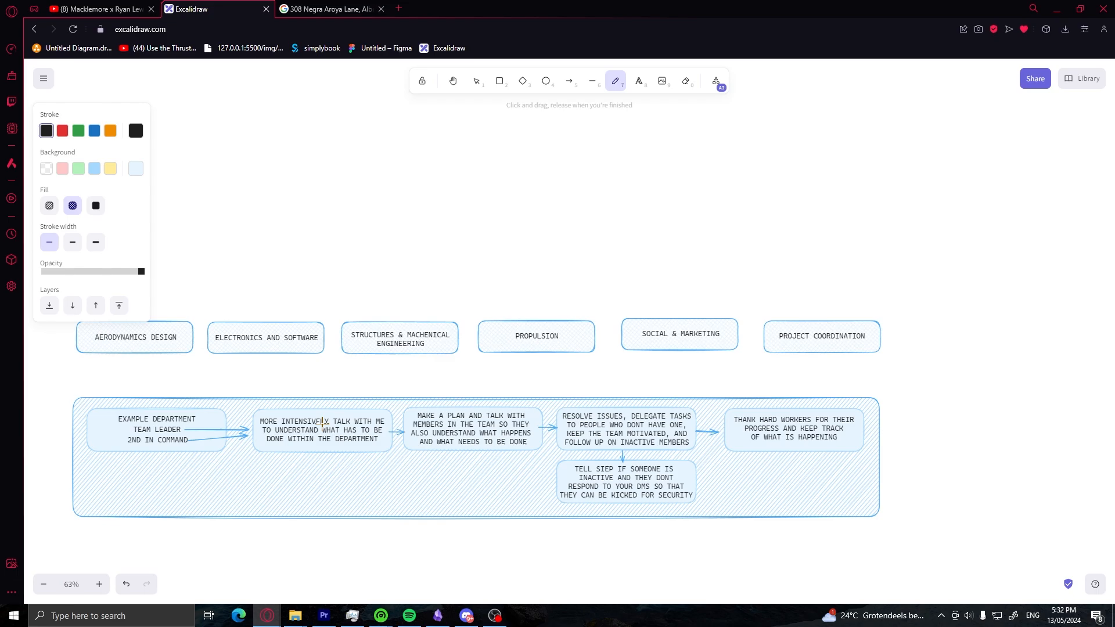
pyautogui.scroll(-3)
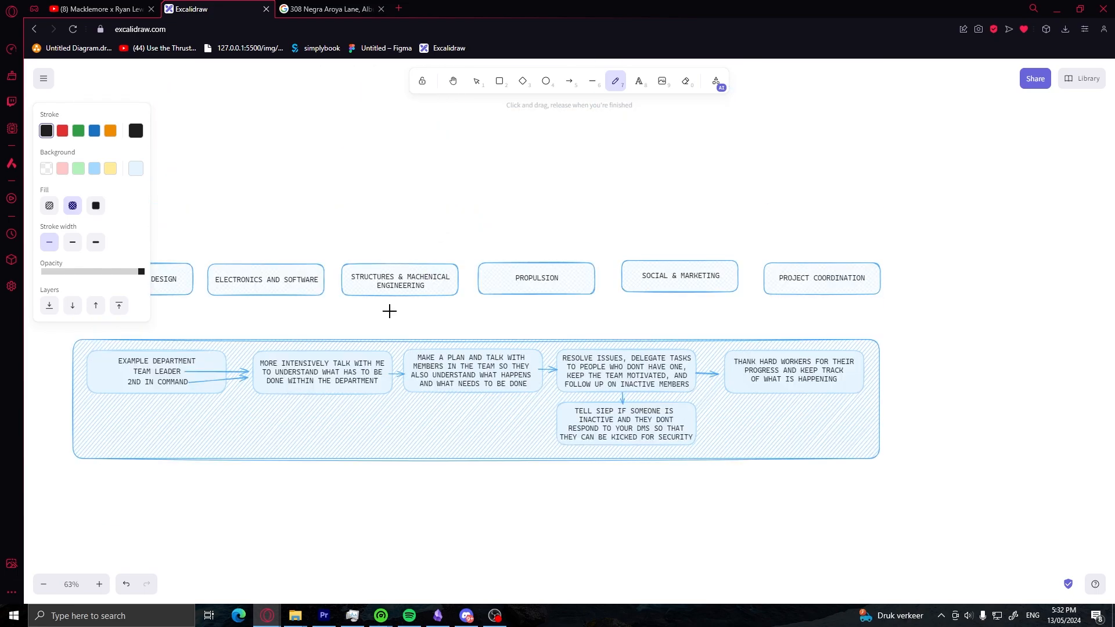
pyautogui.scroll(-3)
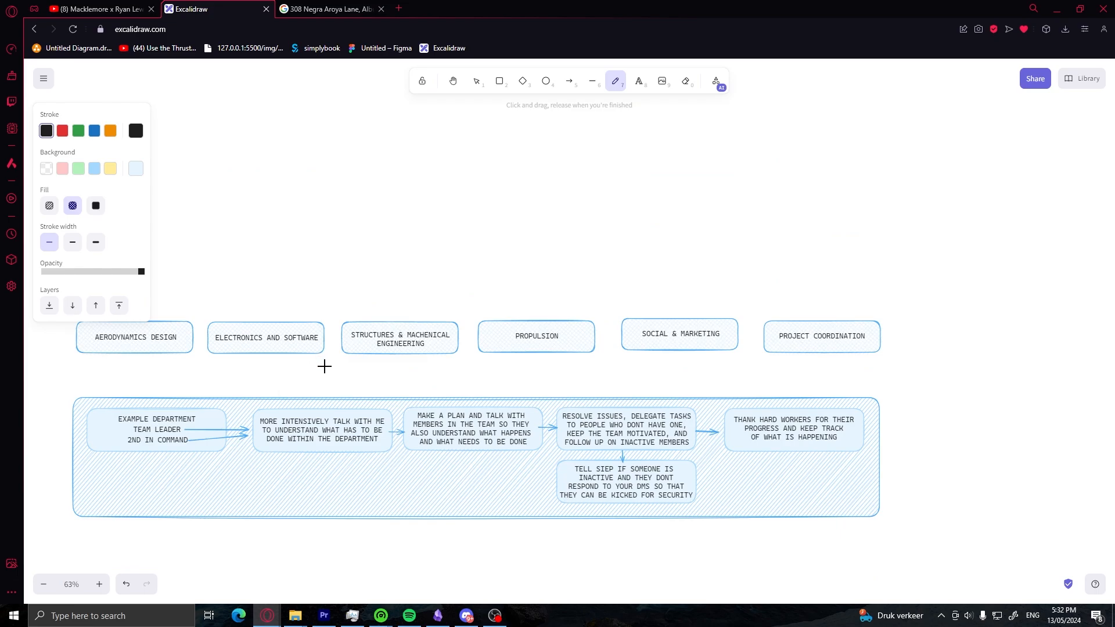
pyautogui.moveTo(329, 389)
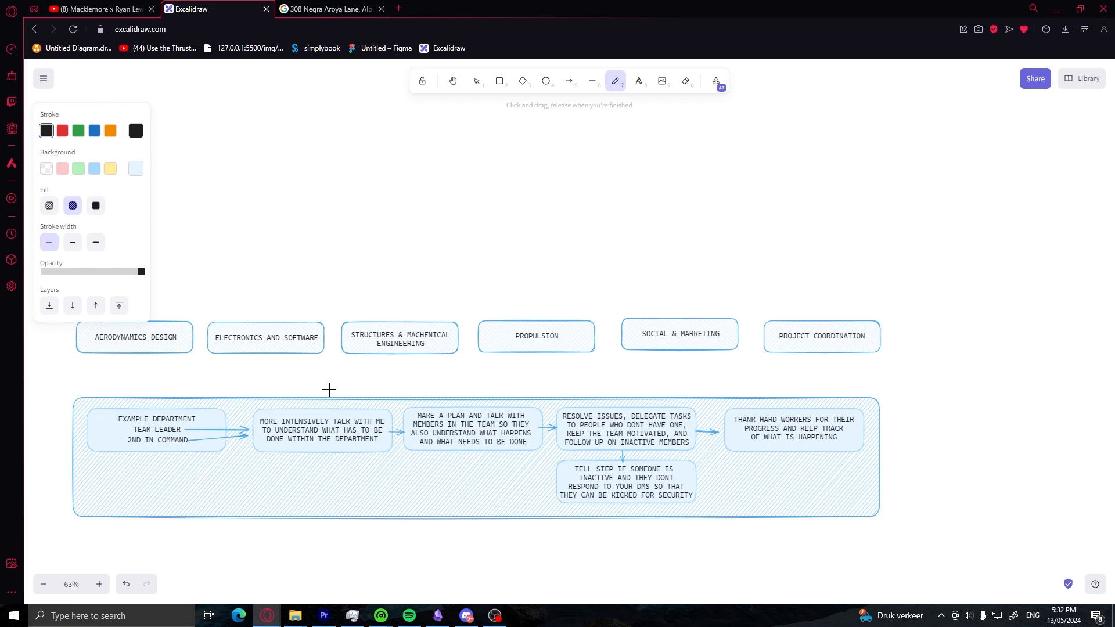
pyautogui.moveTo(198, 361)
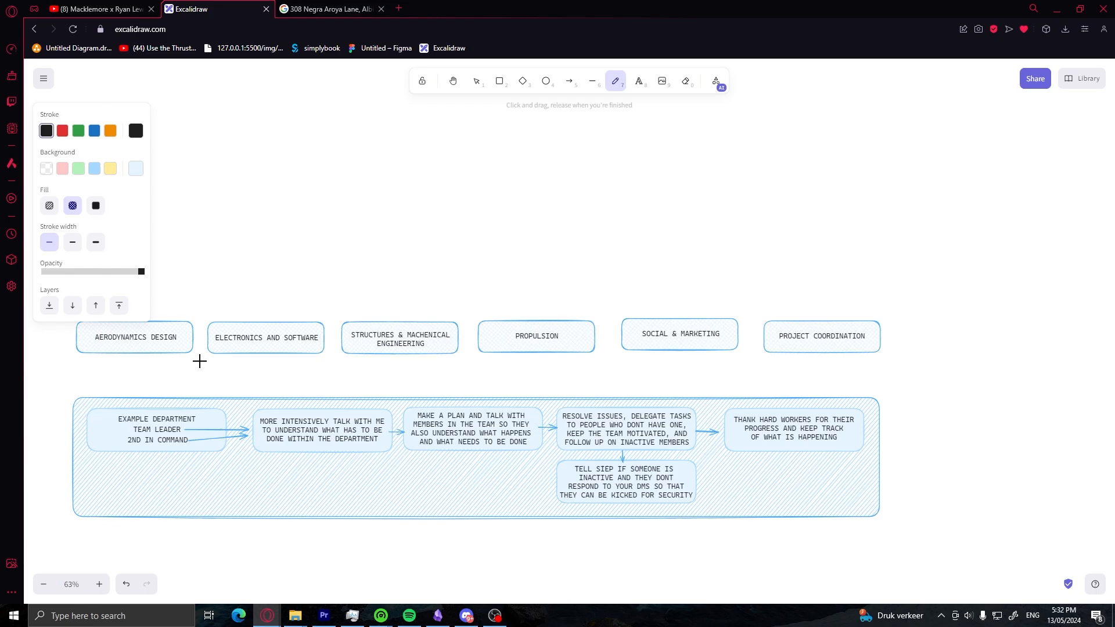
pyautogui.moveTo(141, 348)
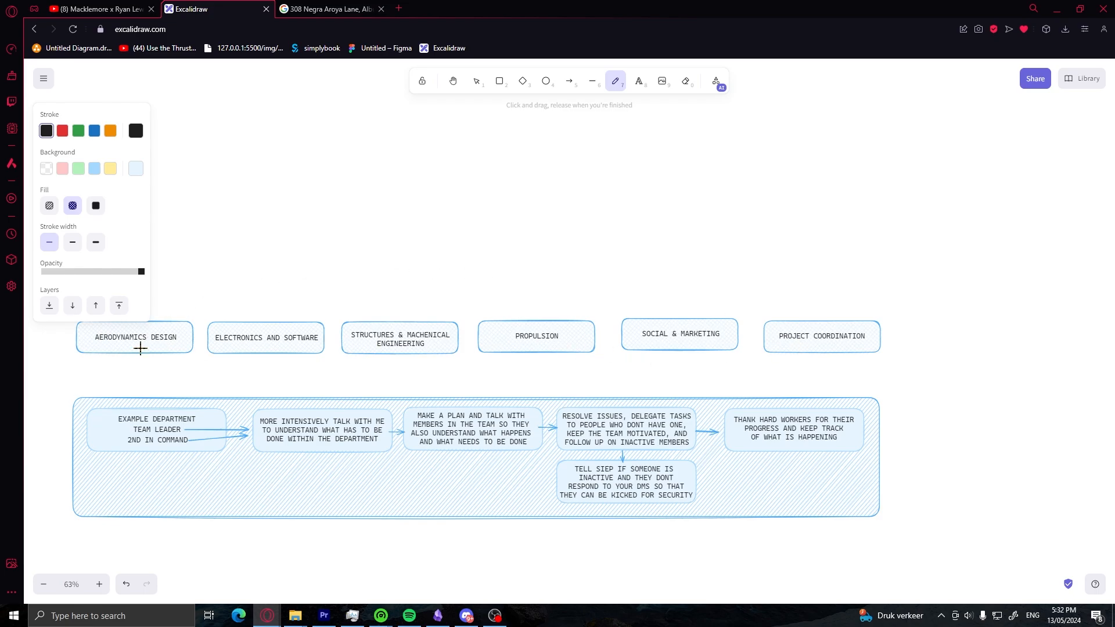
pyautogui.moveTo(122, 384)
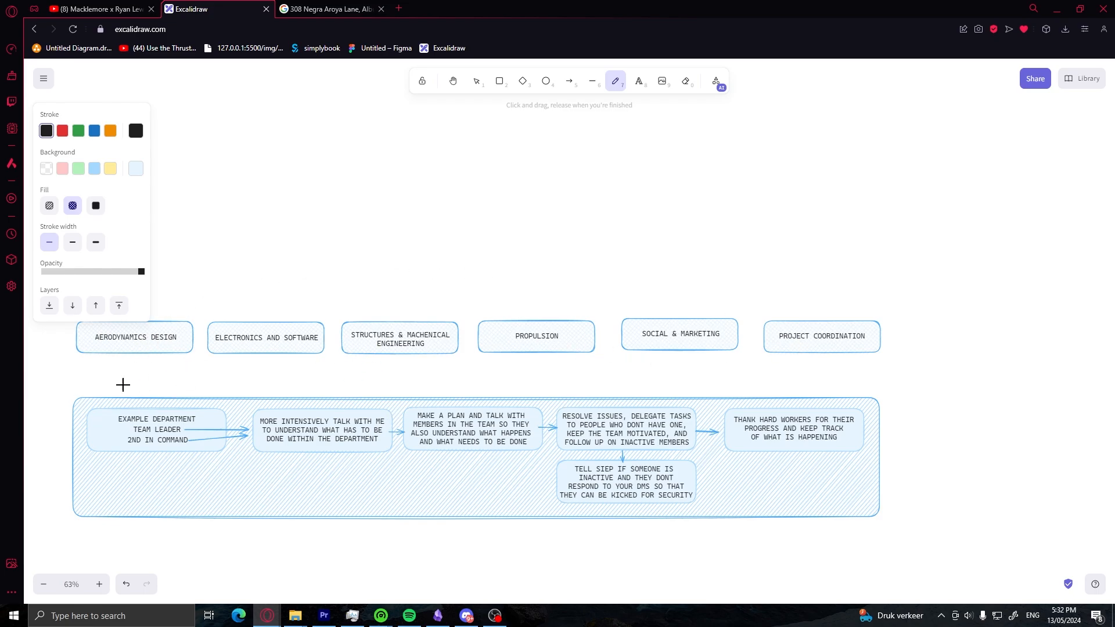
# Pan to an empty canvas area and choose the Ellipse tool for drawing circles.
pyautogui.scroll(3)
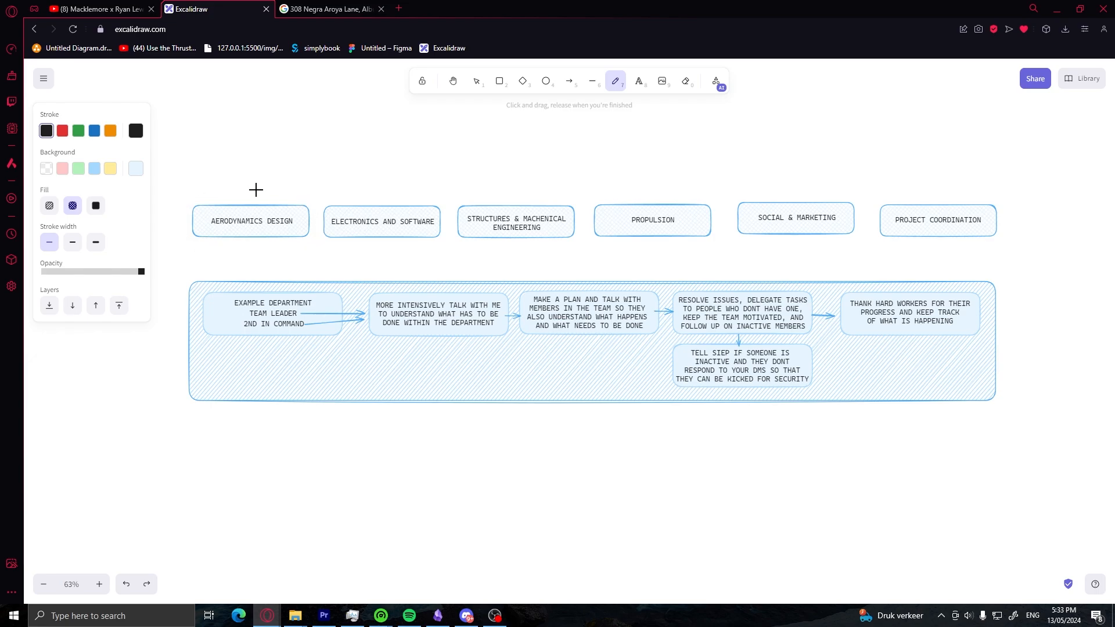
pyautogui.moveTo(255, 189); pyautogui.dragTo(318, 208)
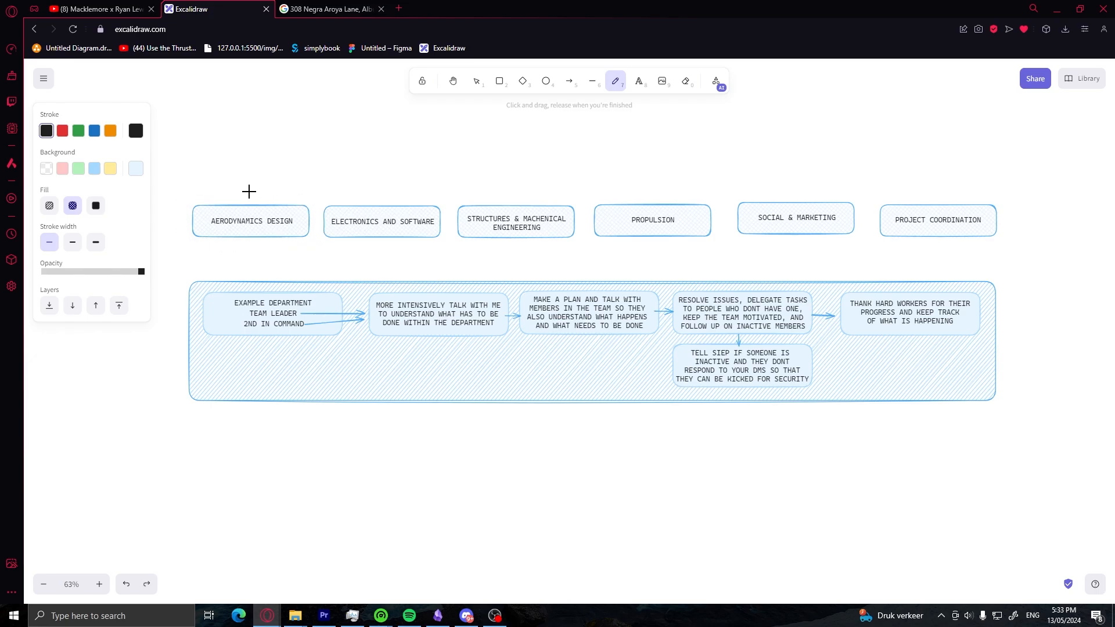
pyautogui.moveTo(248, 192); pyautogui.dragTo(291, 197)
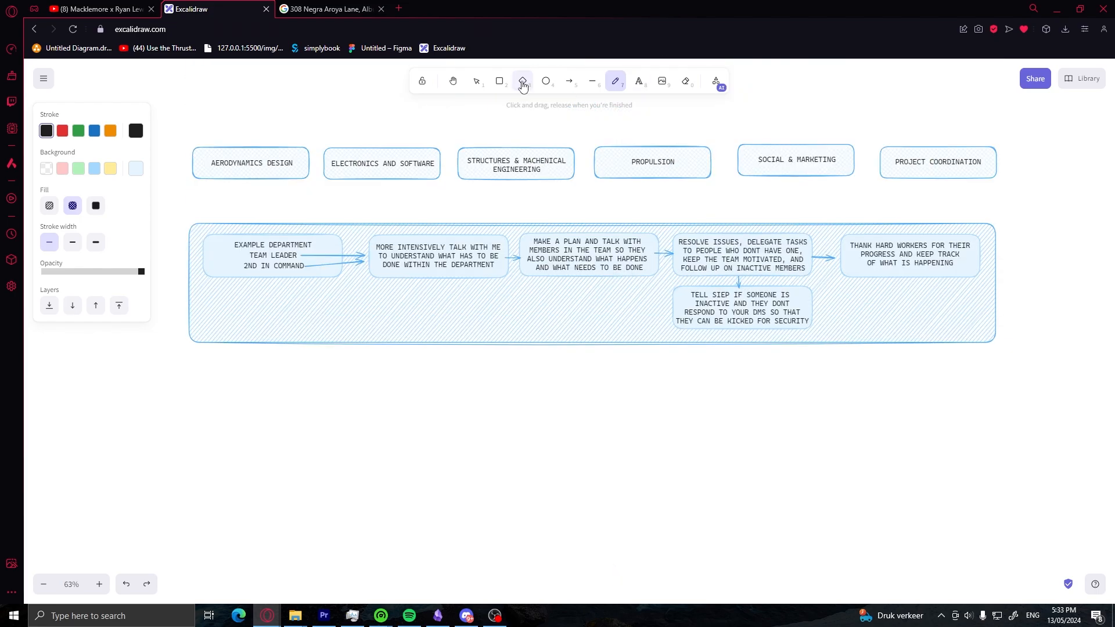
pyautogui.click(499, 82)
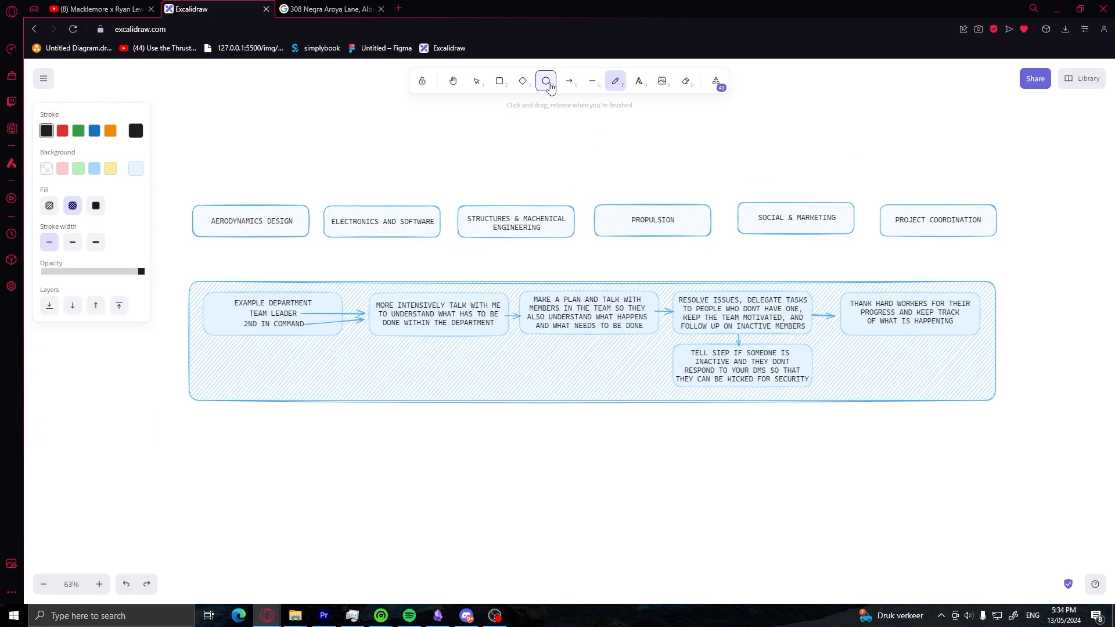
pyautogui.click(545, 80)
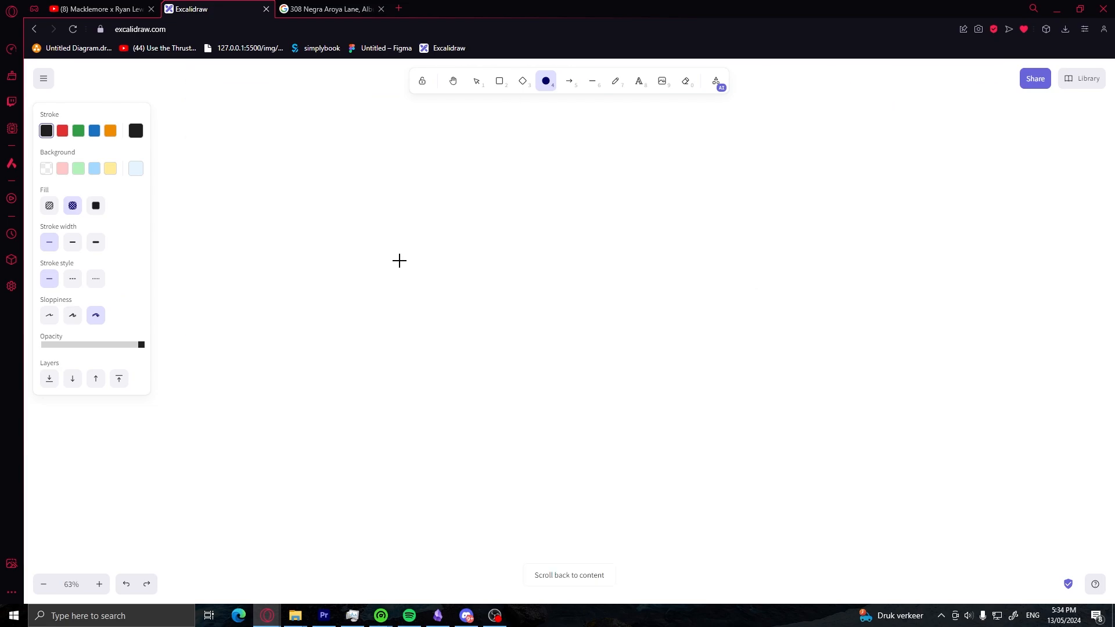
# Place and adjust the row of four hatched circles filled pink, green, blue and yellow.
pyautogui.click(568, 574)
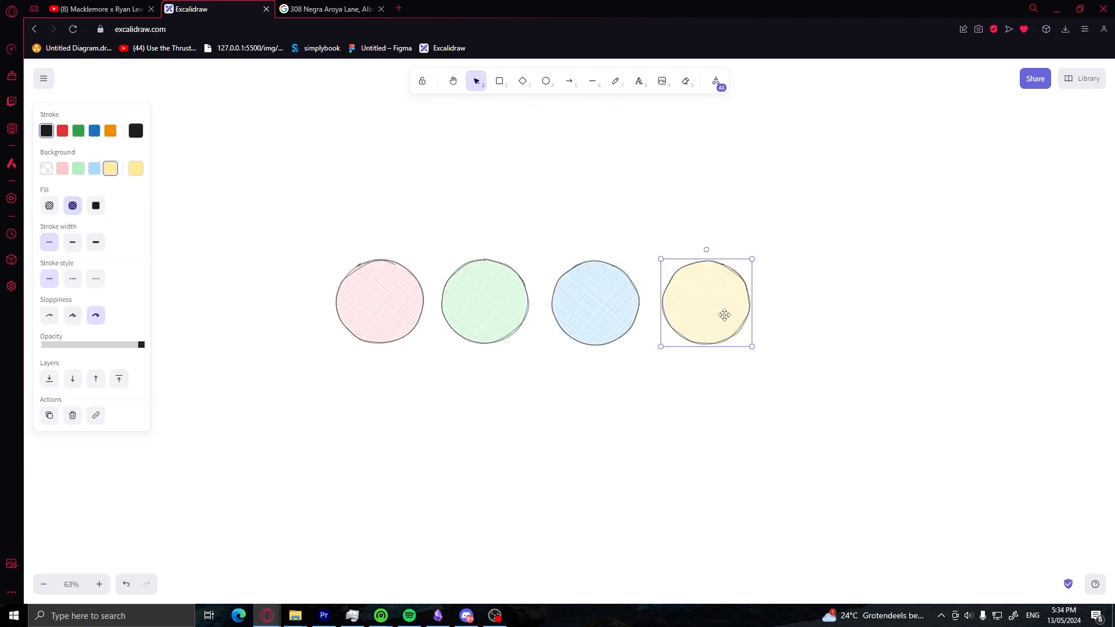
pyautogui.click(620, 265)
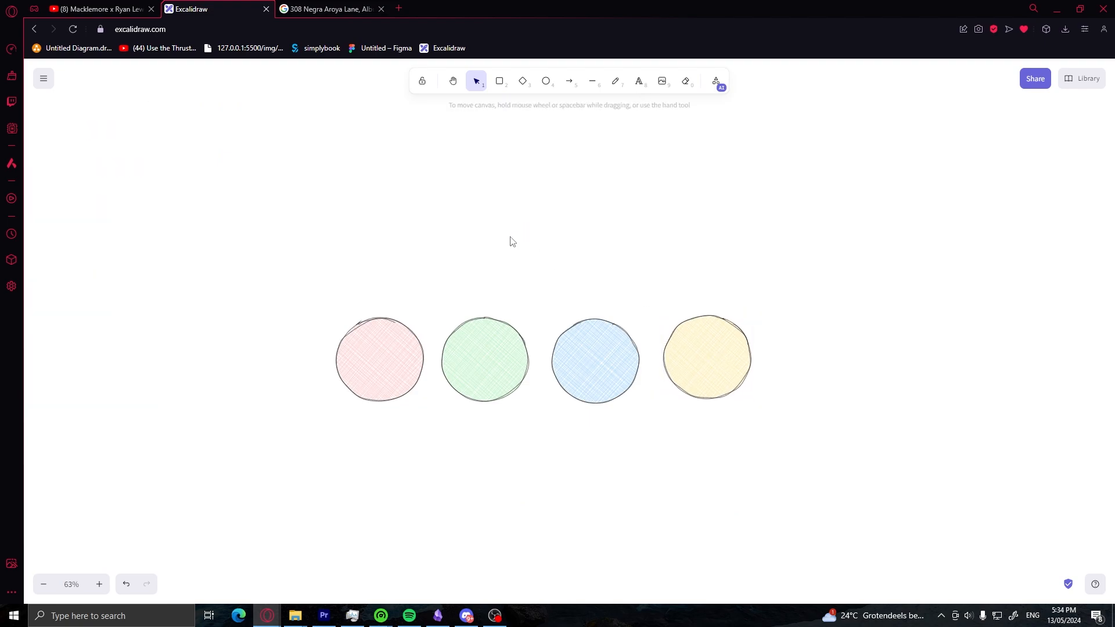
pyautogui.click(595, 359)
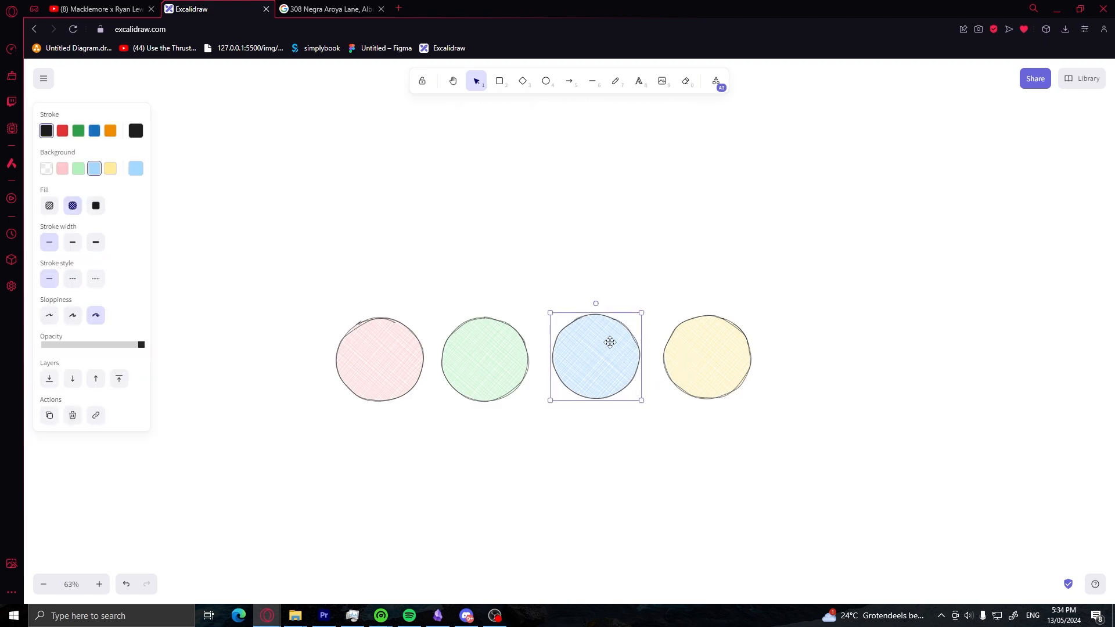
pyautogui.click(706, 356)
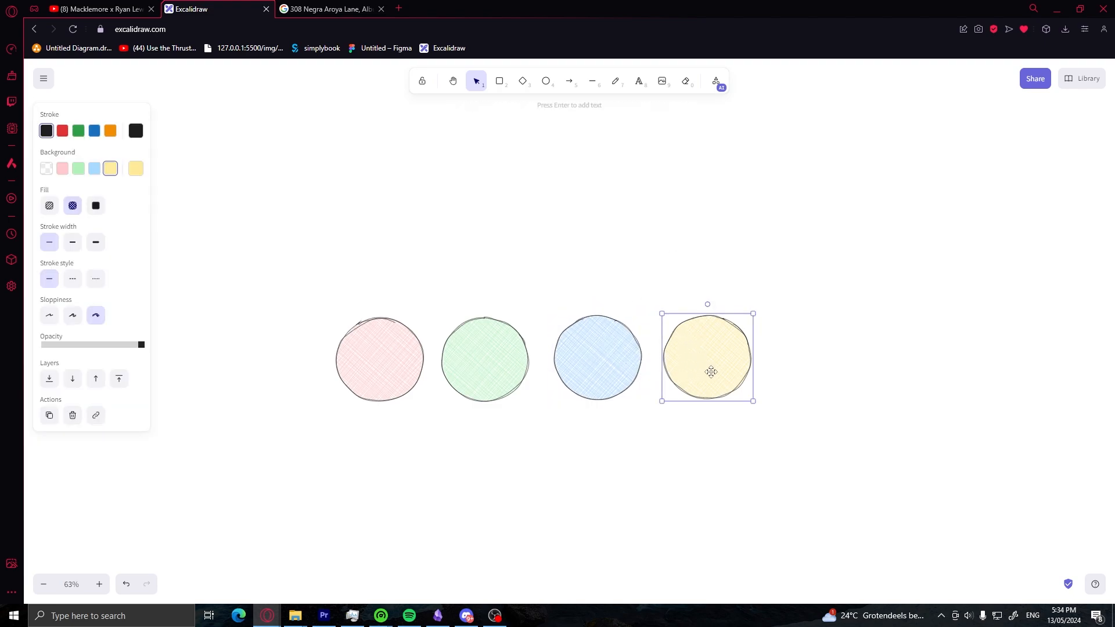
pyautogui.click(660, 464)
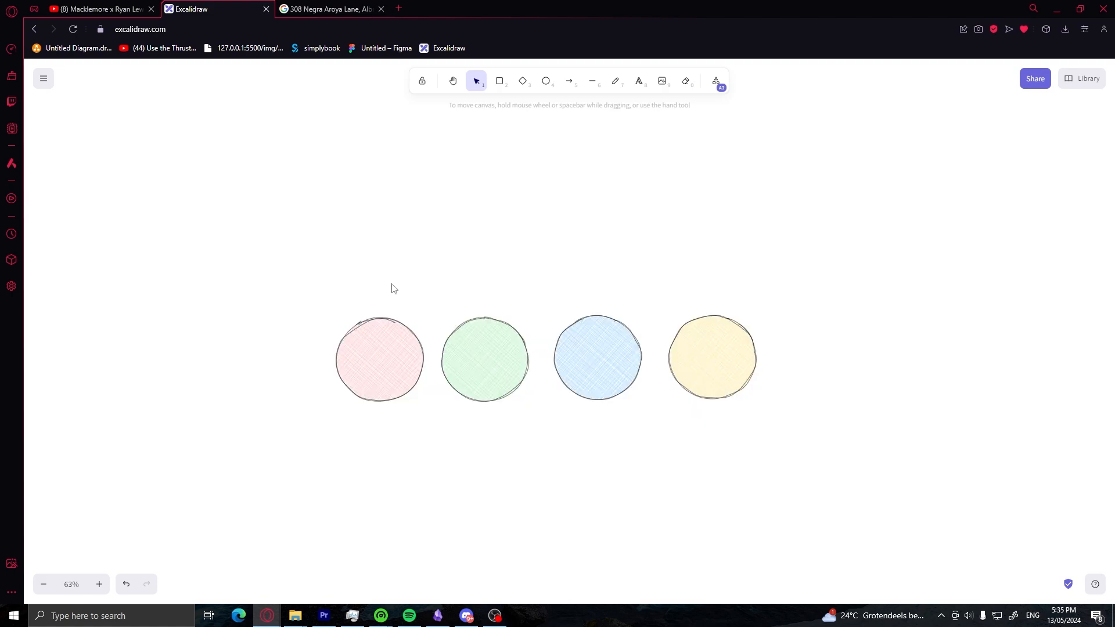
pyautogui.moveTo(526, 277)
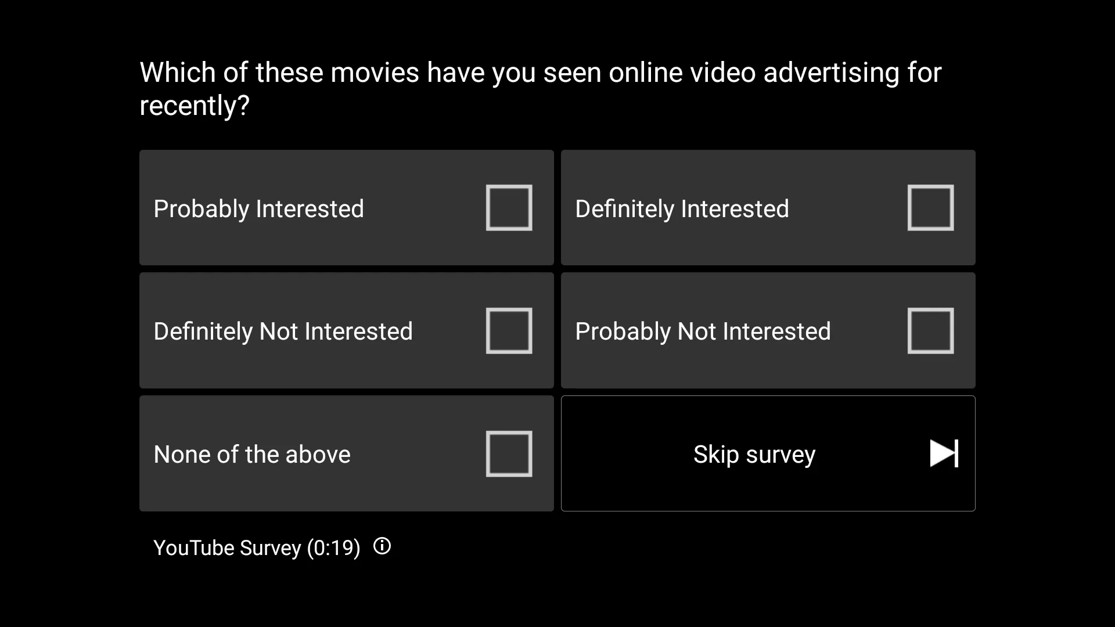
pyautogui.click(188, 8)
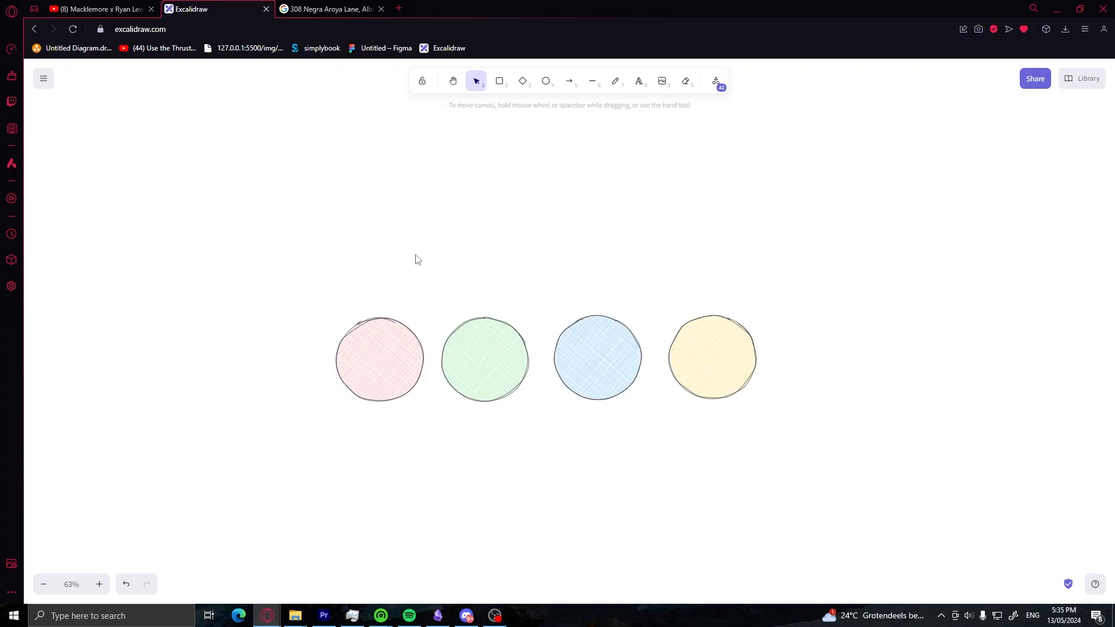
# Choose the Text tool to label the pink circle ONLY TALKS.
pyautogui.click(638, 80)
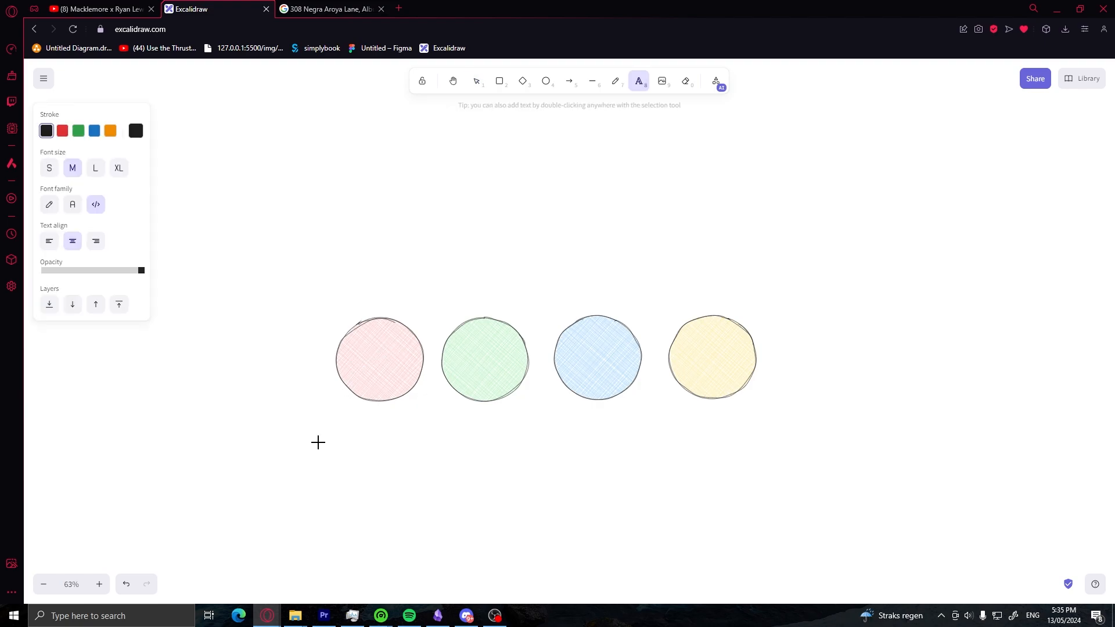
pyautogui.moveTo(498, 80)
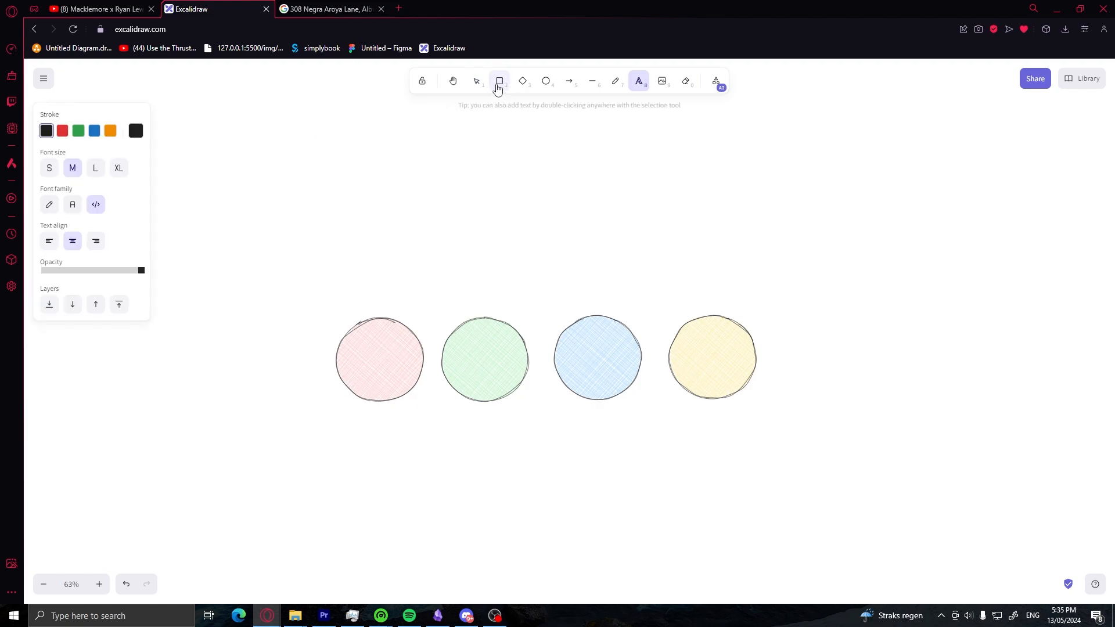
pyautogui.moveTo(387, 331)
pyautogui.write('ONLY TALKS')
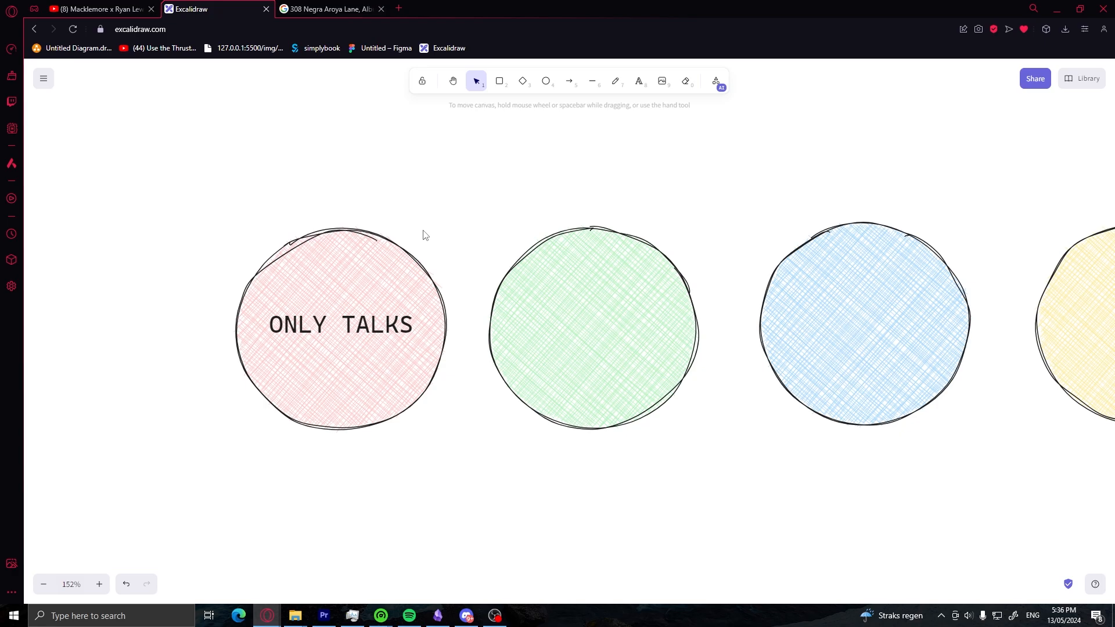
pyautogui.moveTo(398, 304)
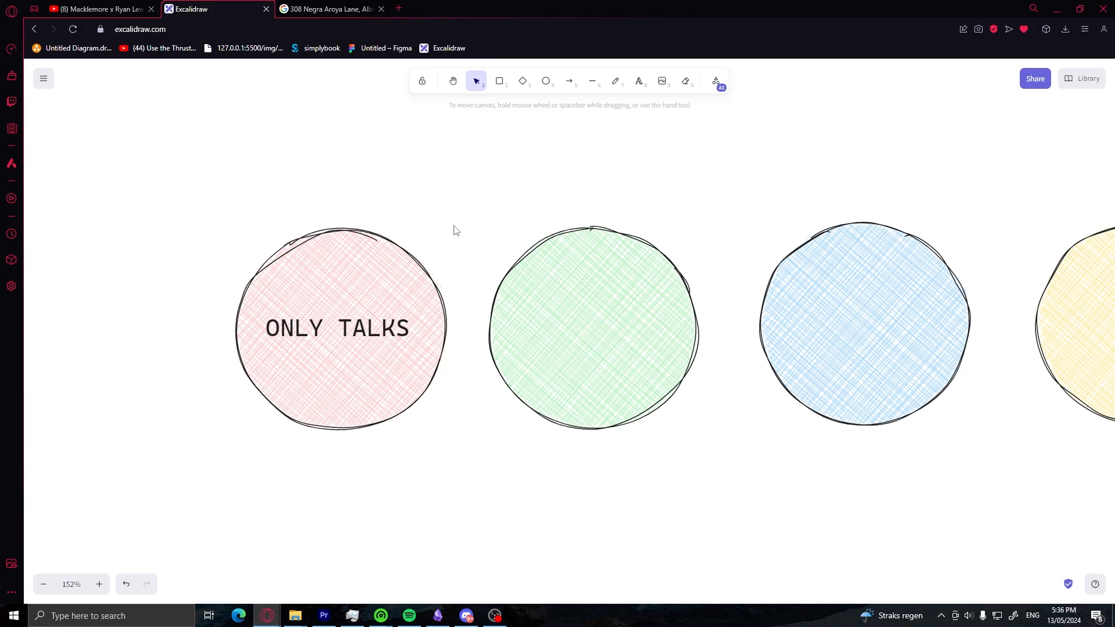
# Reuse the ONLY TALKS label in the green circle, add BUT IS VERY SMART beneath it, and deselect.
pyautogui.click(337, 327)
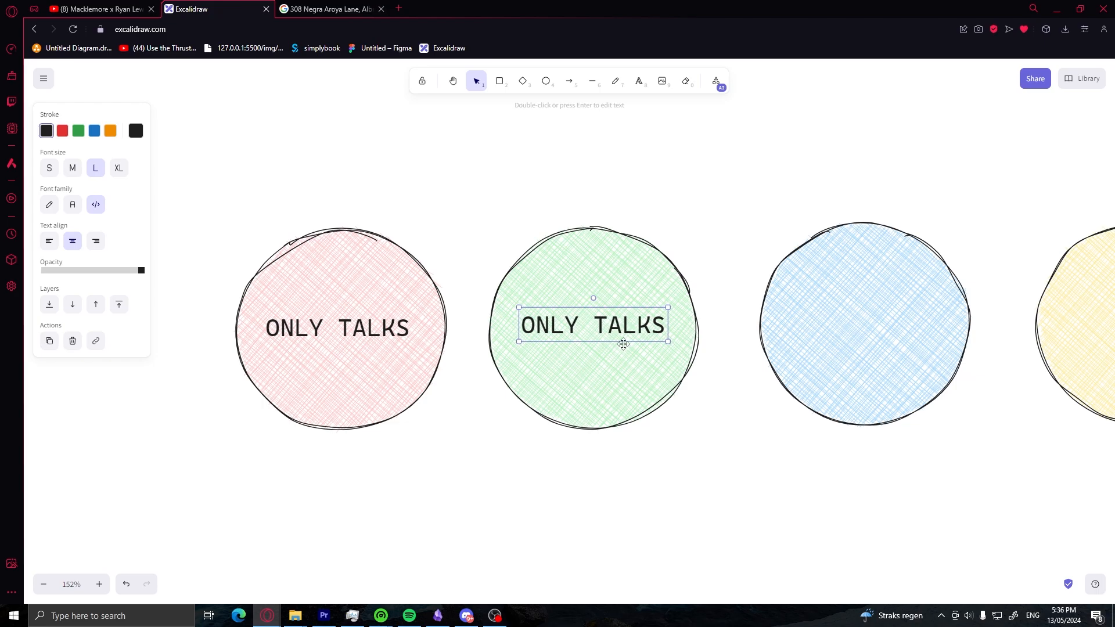
pyautogui.write('BUT IS VERY SMART')
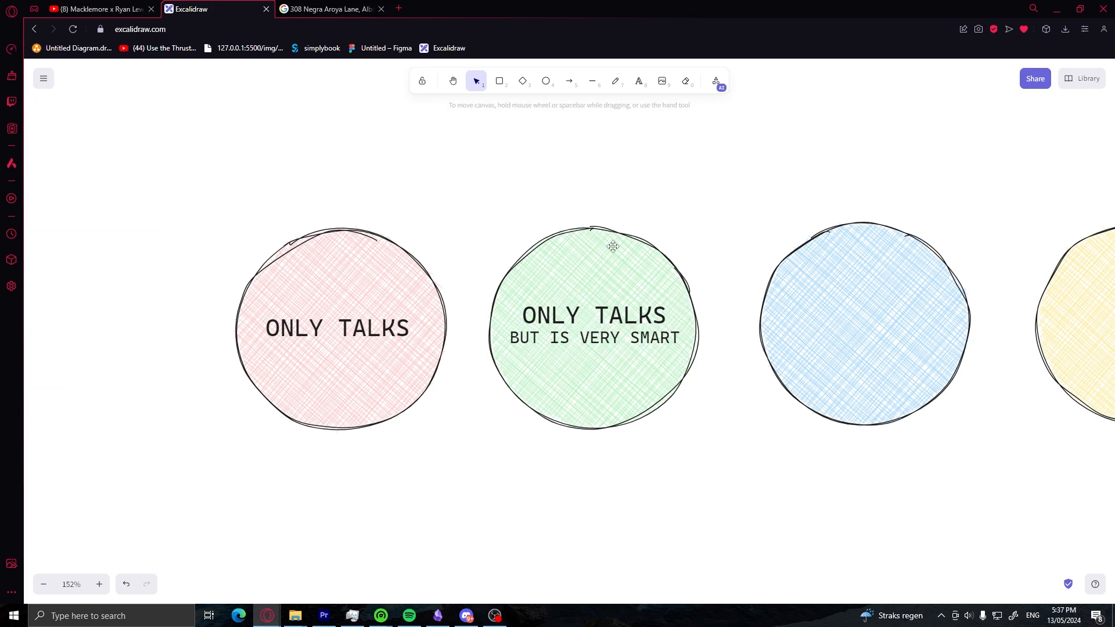
pyautogui.moveTo(578, 346)
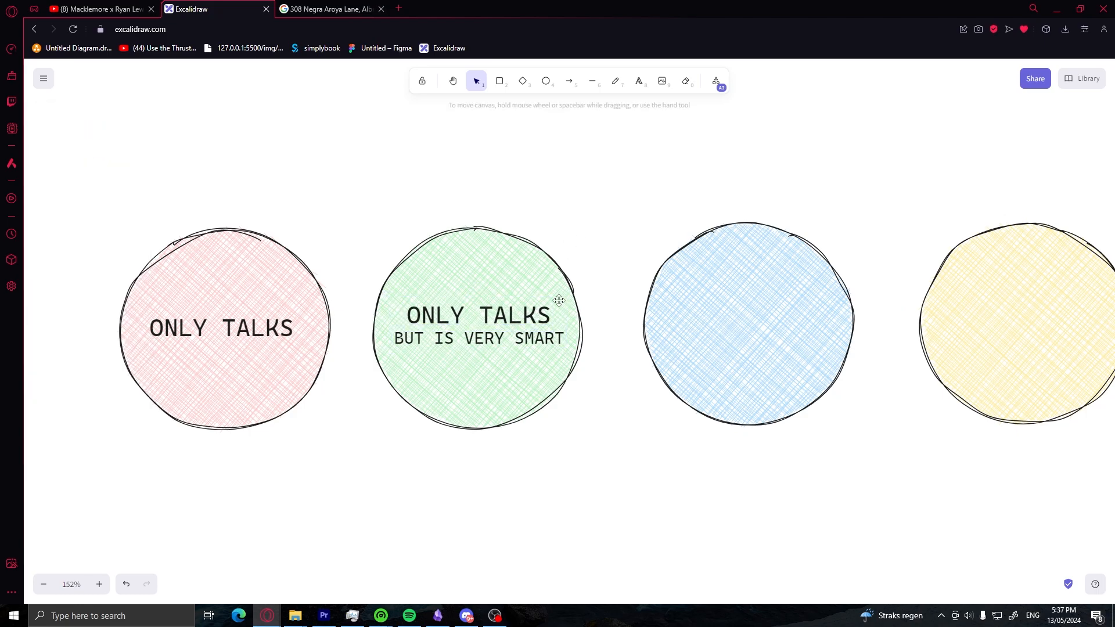
pyautogui.click(478, 316)
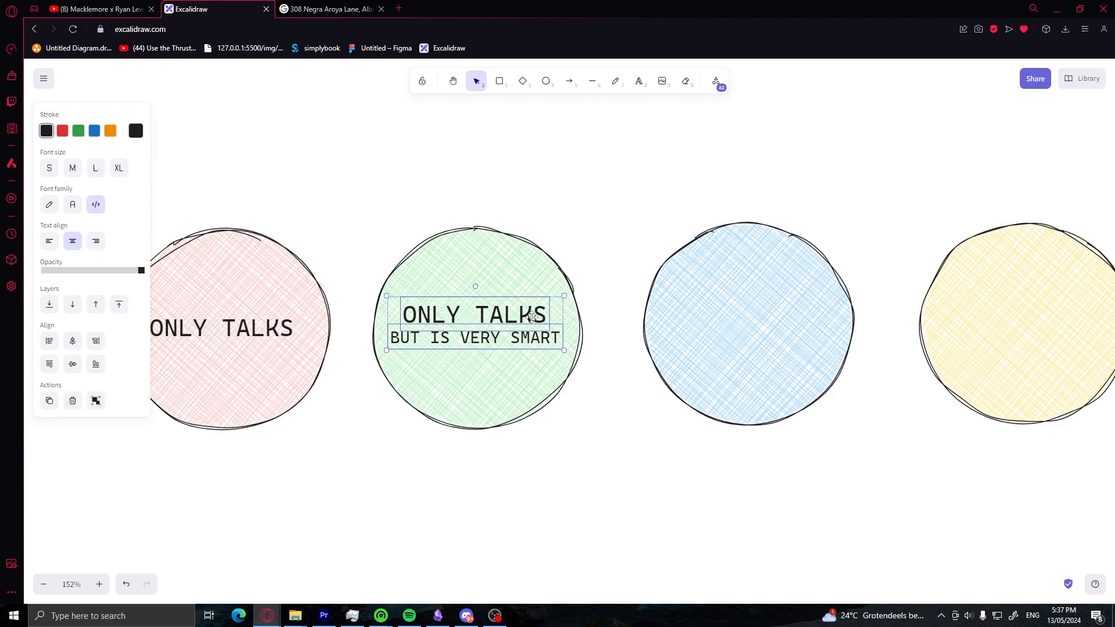
pyautogui.click(572, 219)
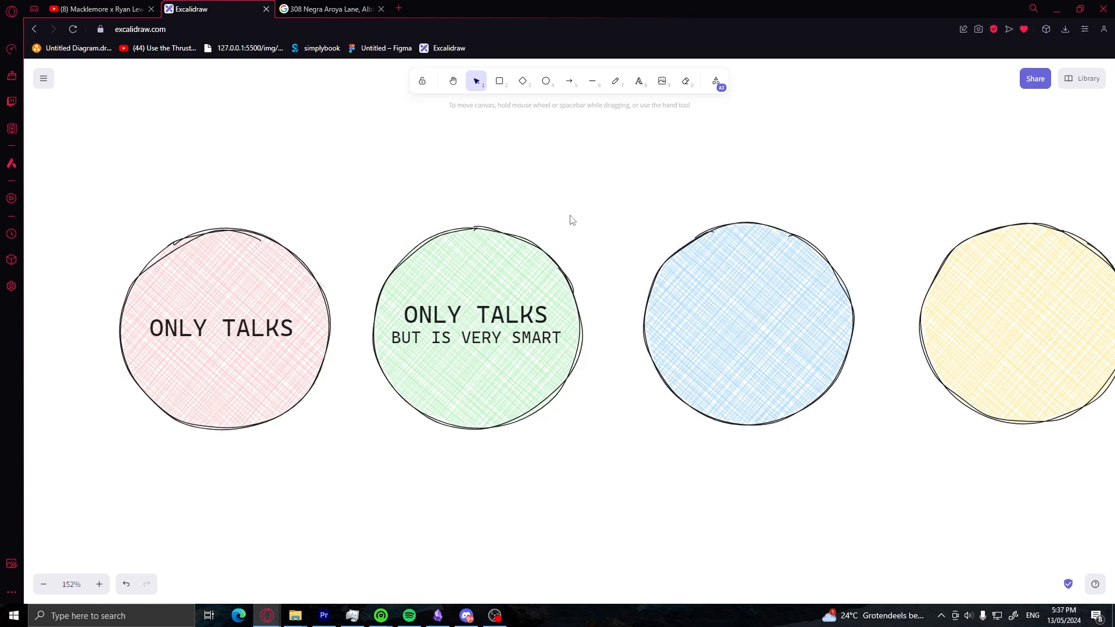
pyautogui.moveTo(589, 217)
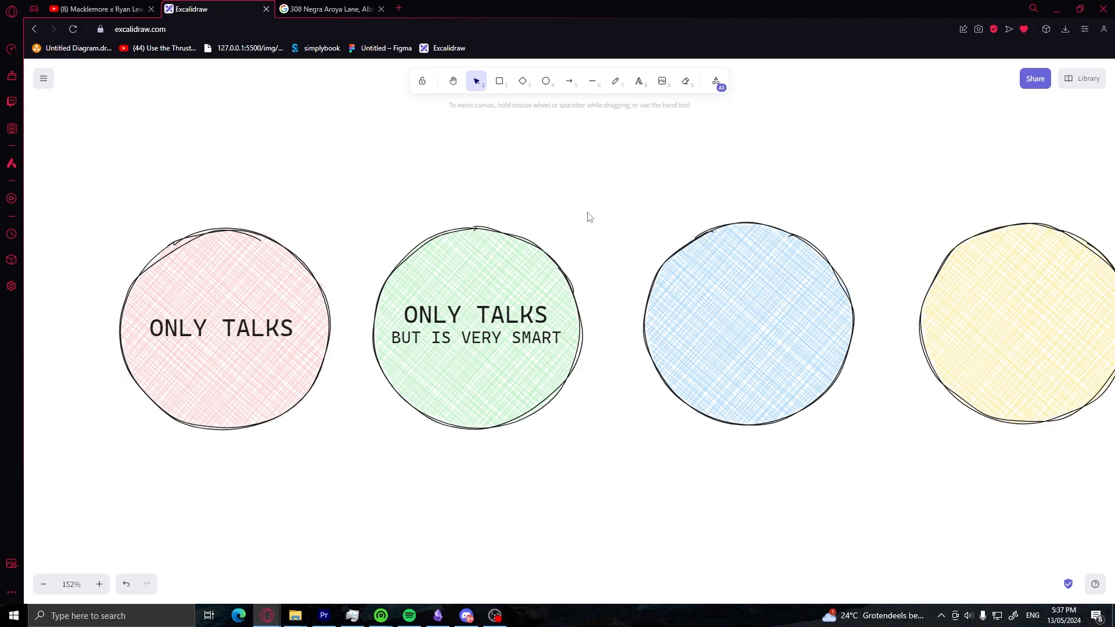
pyautogui.click(220, 327)
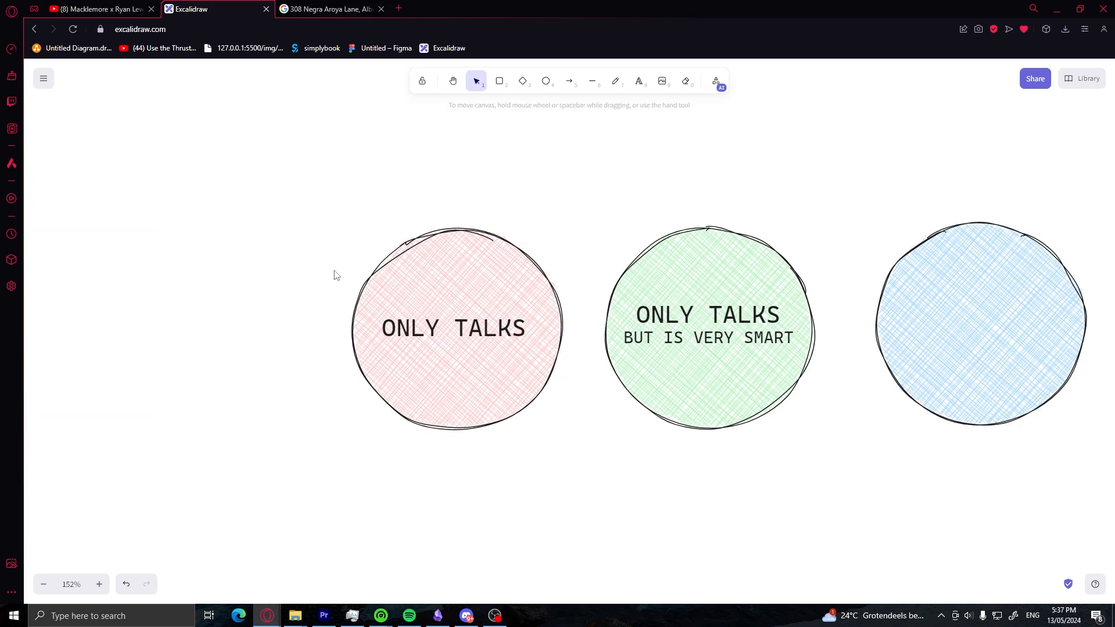
pyautogui.click(455, 327)
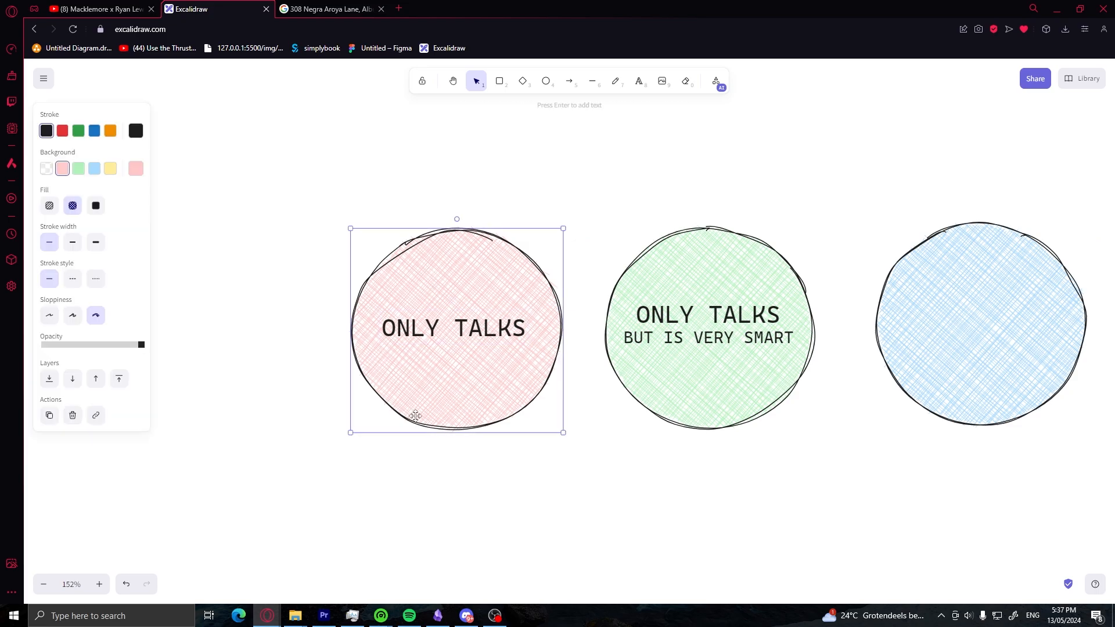
pyautogui.click(595, 477)
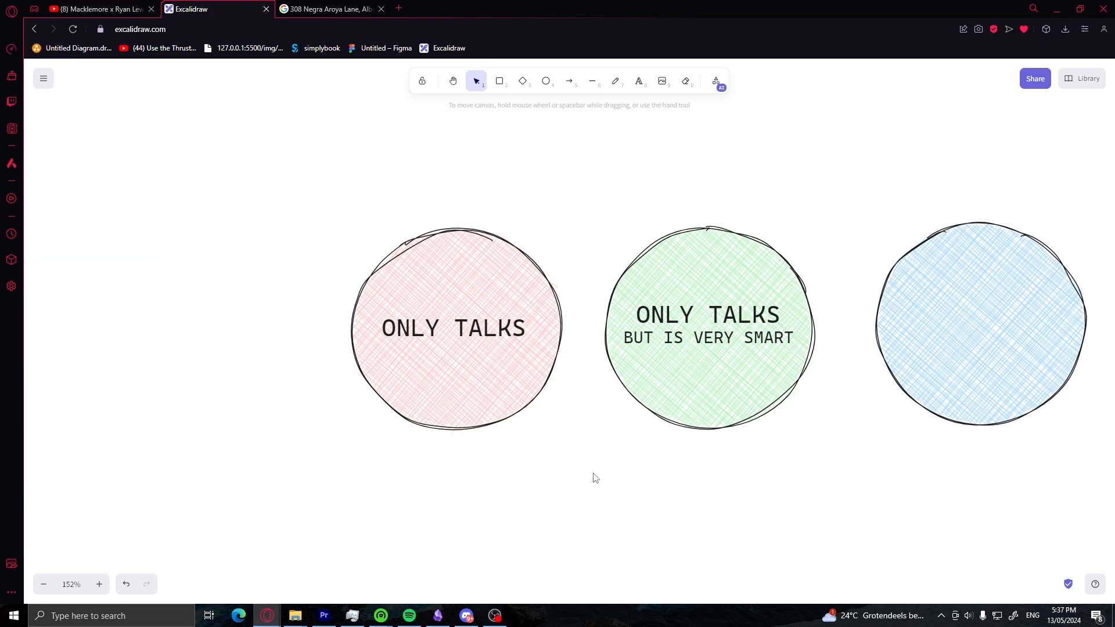
pyautogui.click(455, 327)
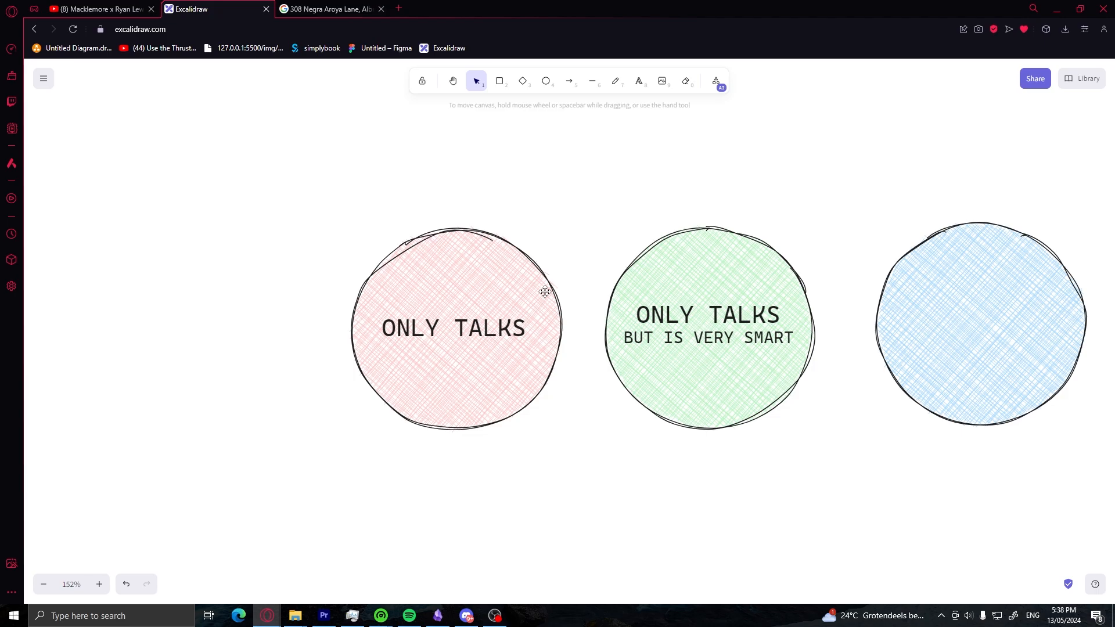
pyautogui.moveTo(581, 187)
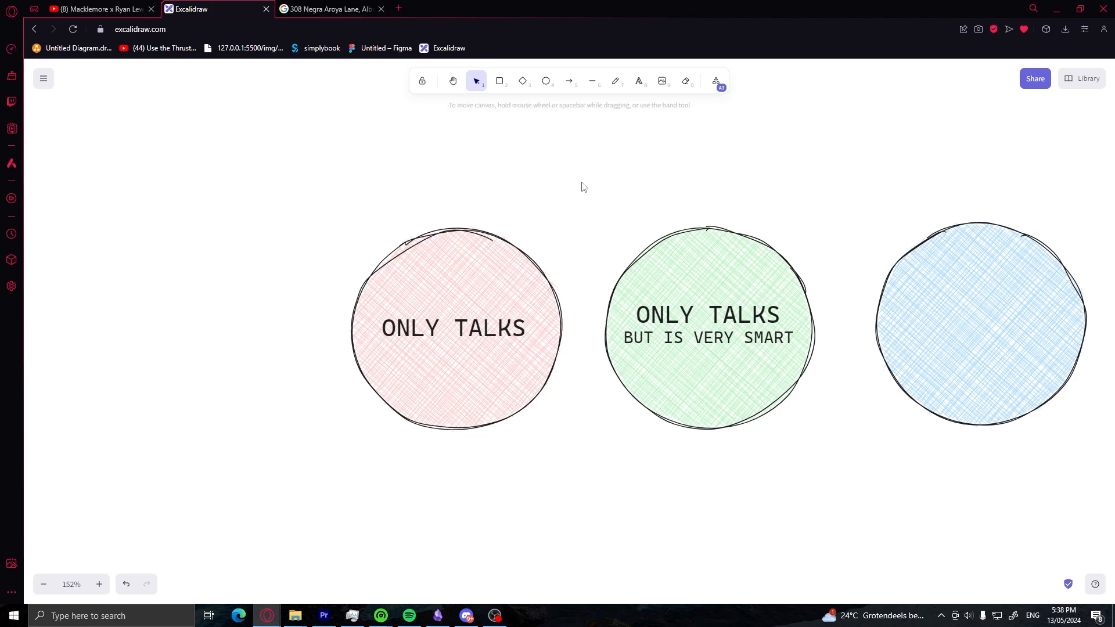
pyautogui.click(455, 327)
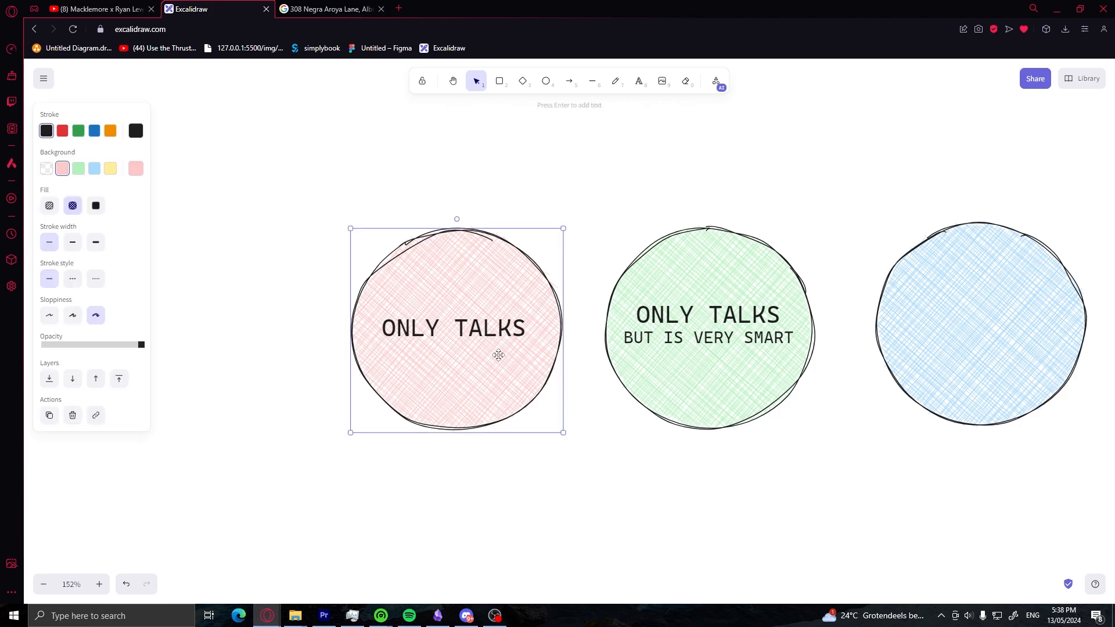
pyautogui.click(709, 328)
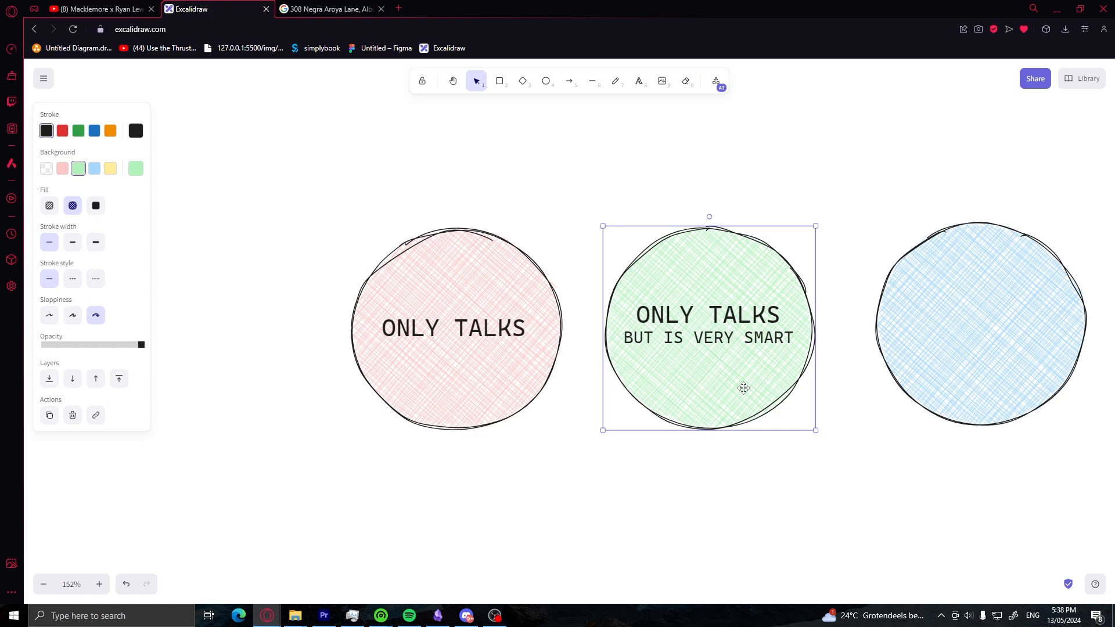
# Set the blue circle's label to TALKS AND DOES and deselect it.
pyautogui.click(980, 324)
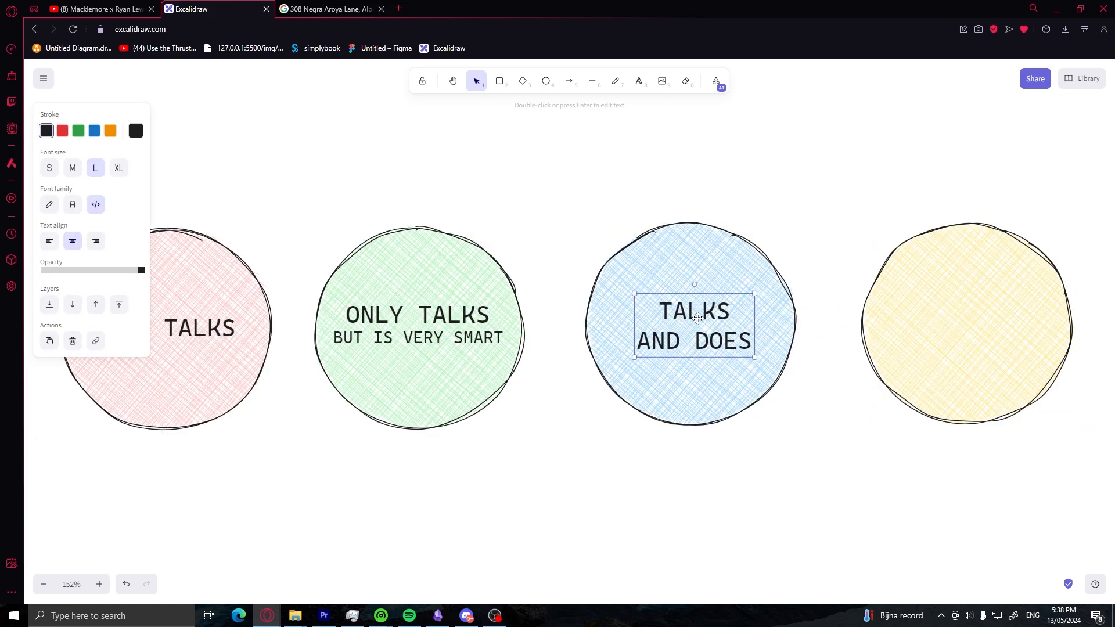
pyautogui.click(498, 498)
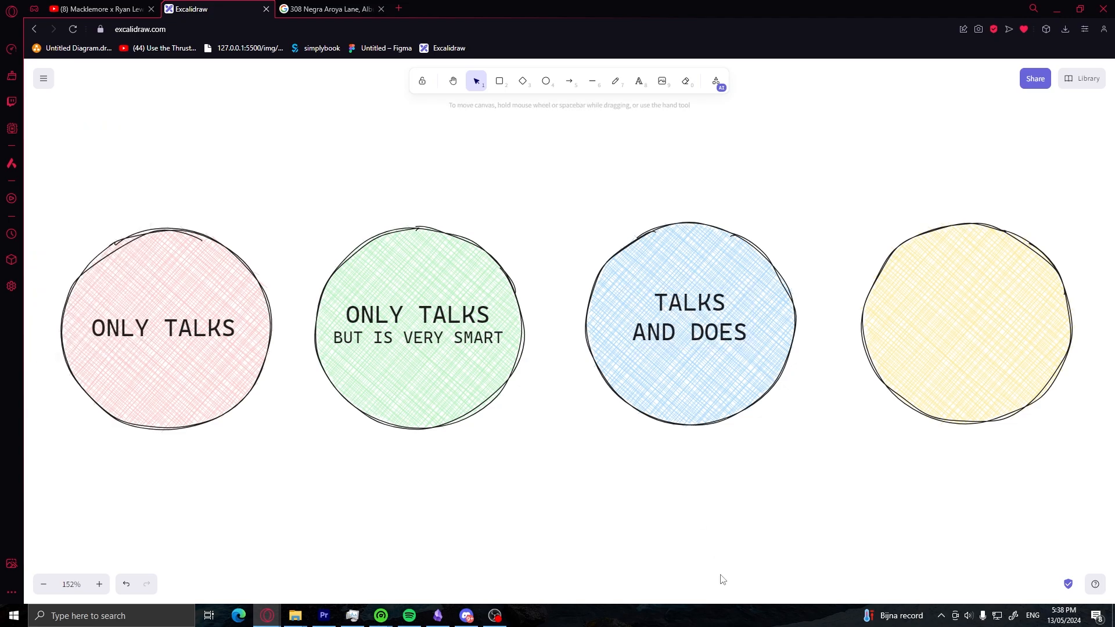
pyautogui.scroll(3)
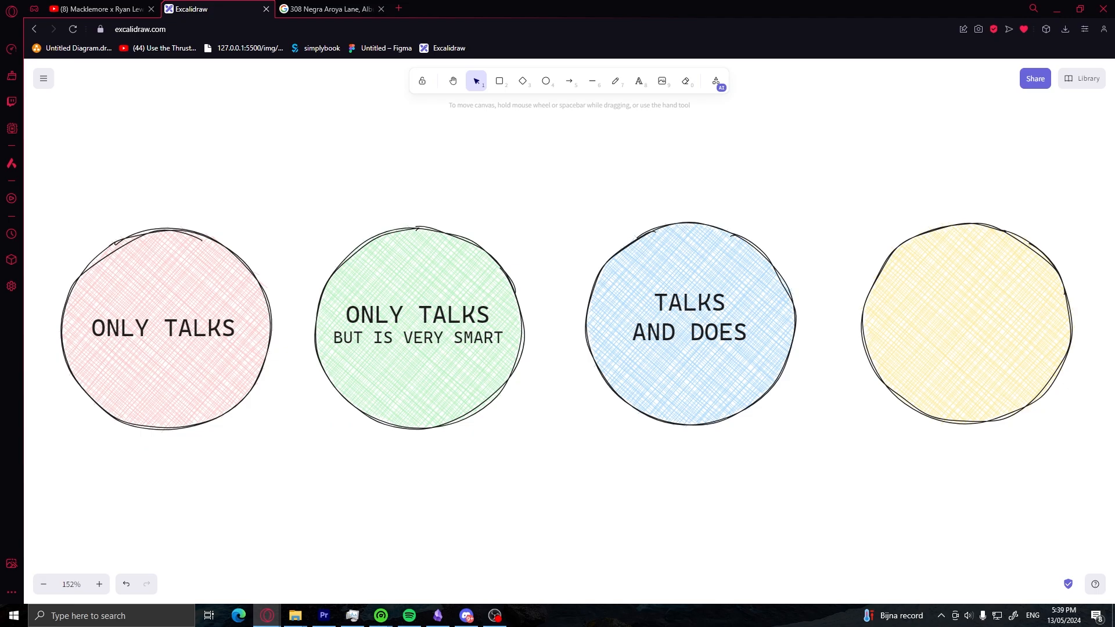
pyautogui.moveTo(733, 464)
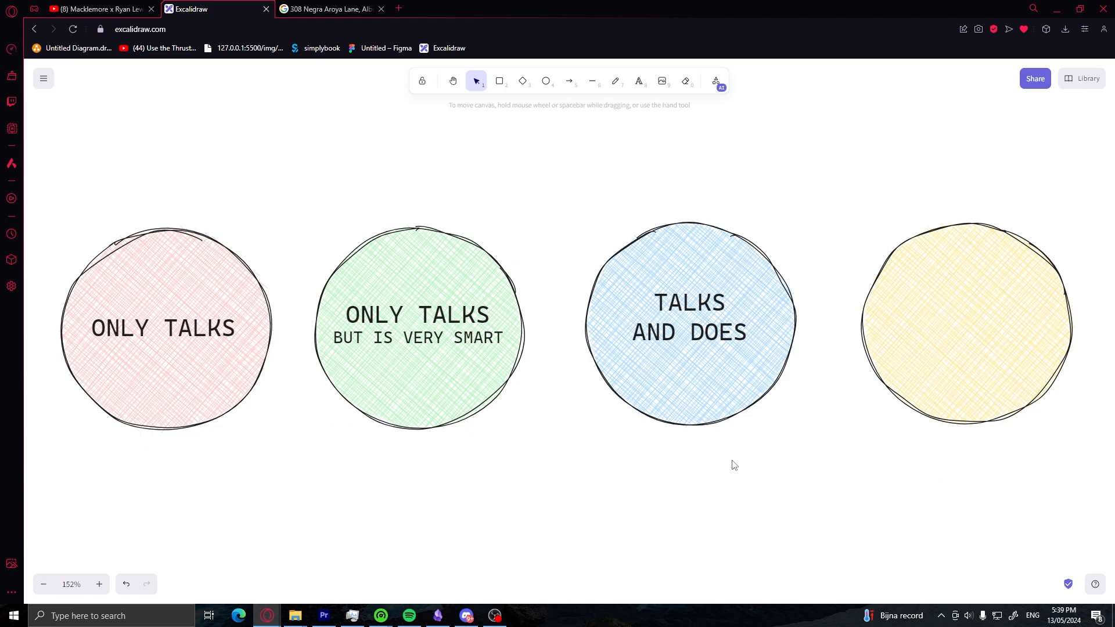
pyautogui.moveTo(265, 247)
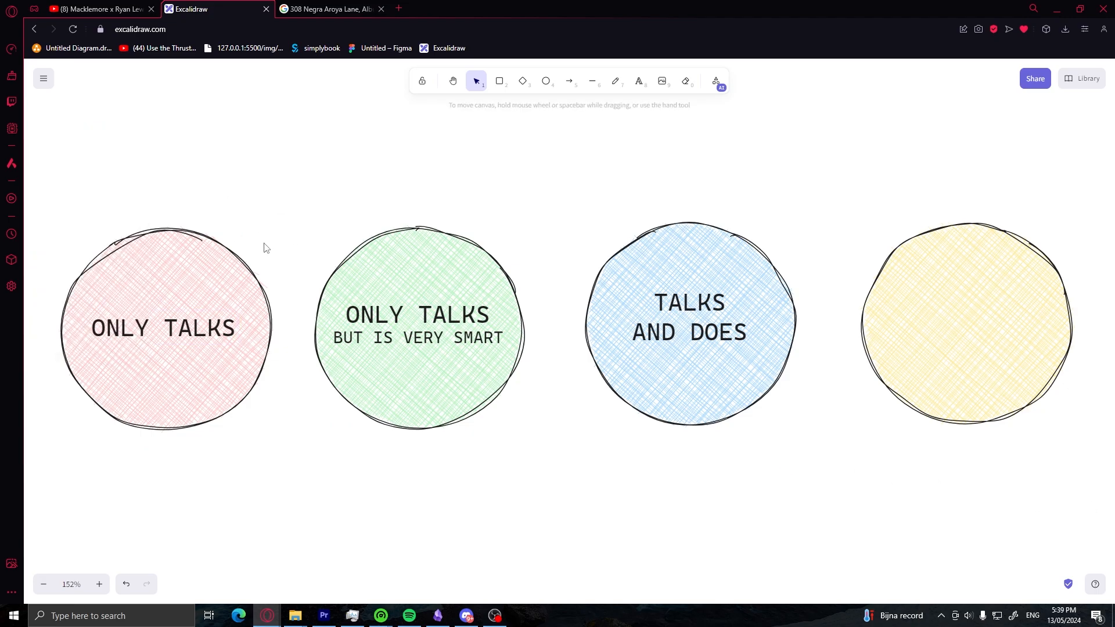
pyautogui.moveTo(296, 176)
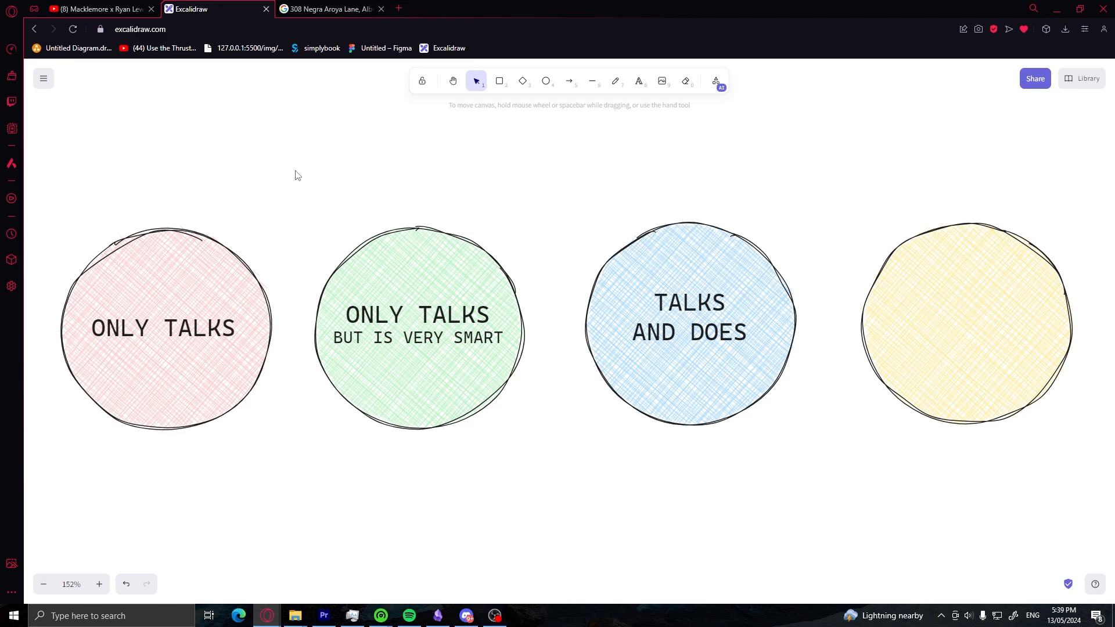
pyautogui.moveTo(701, 220)
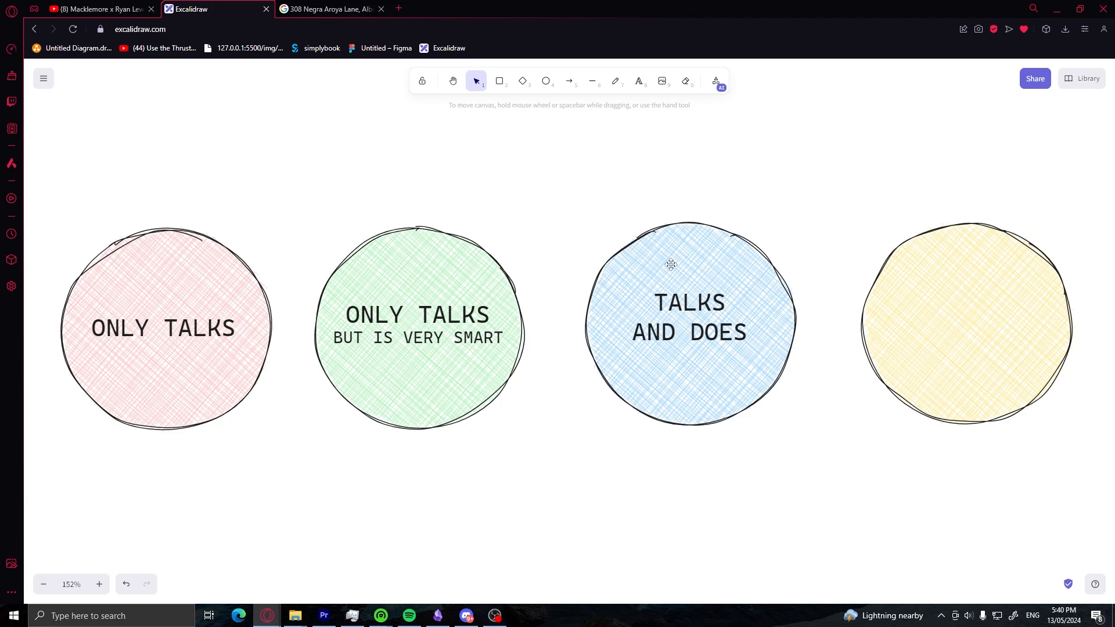
pyautogui.moveTo(569, 208)
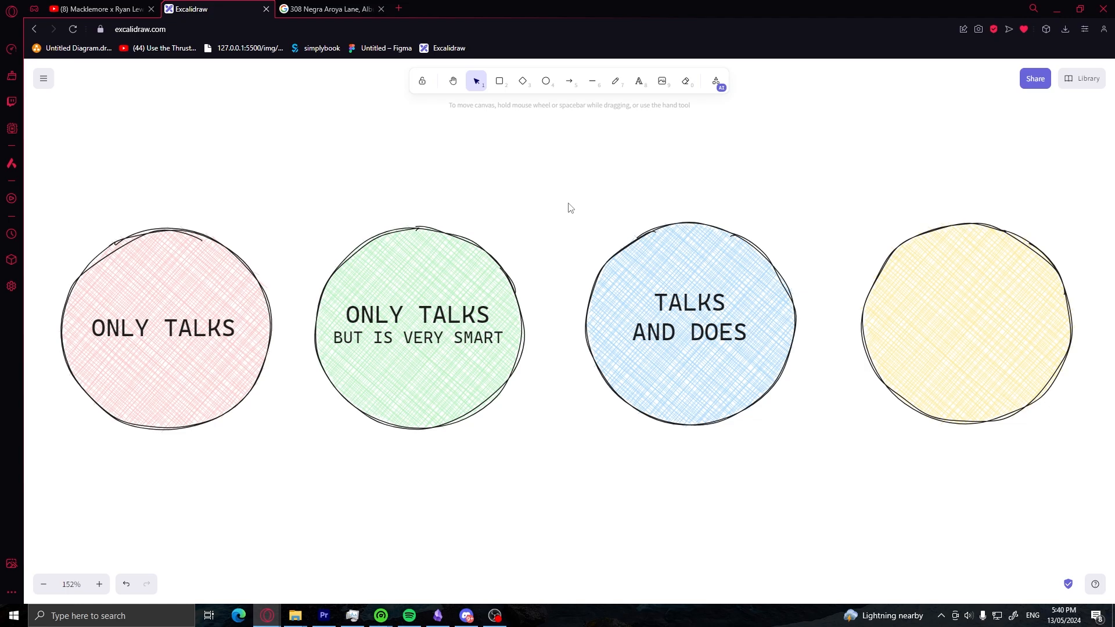
pyautogui.moveTo(561, 117)
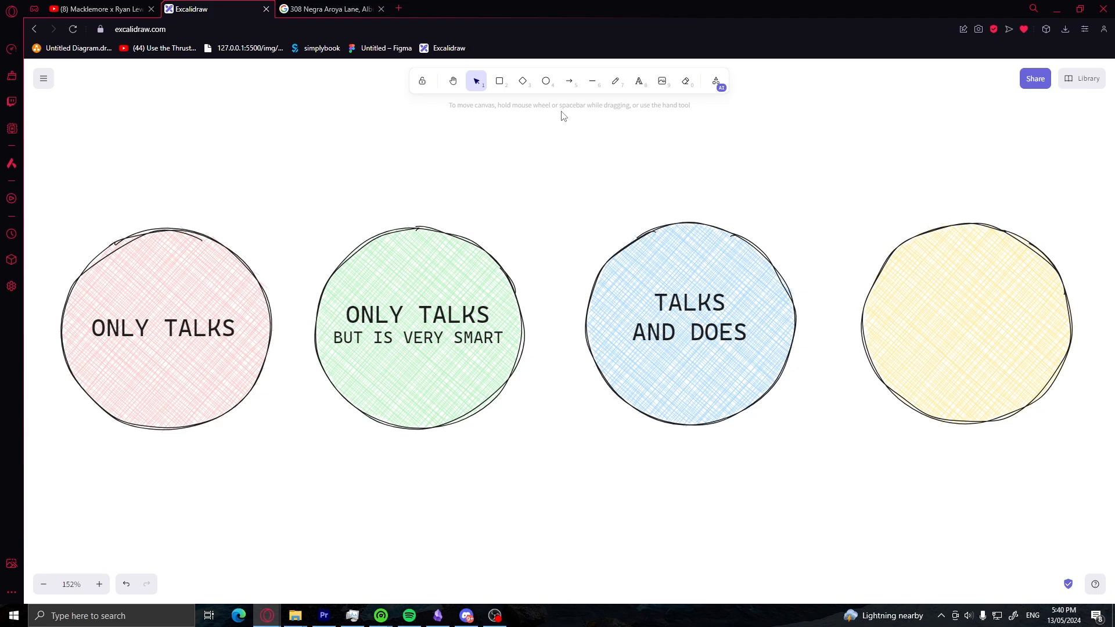
pyautogui.moveTo(583, 150)
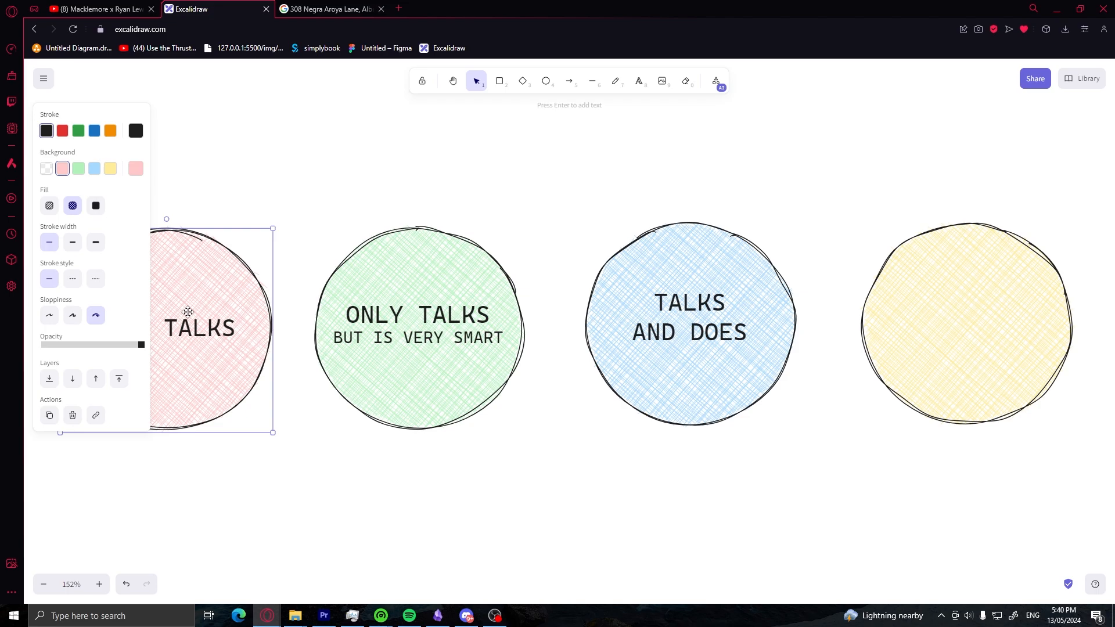
# Replace the copied text in the yellow circle with JUST DOES.
pyautogui.click(238, 183)
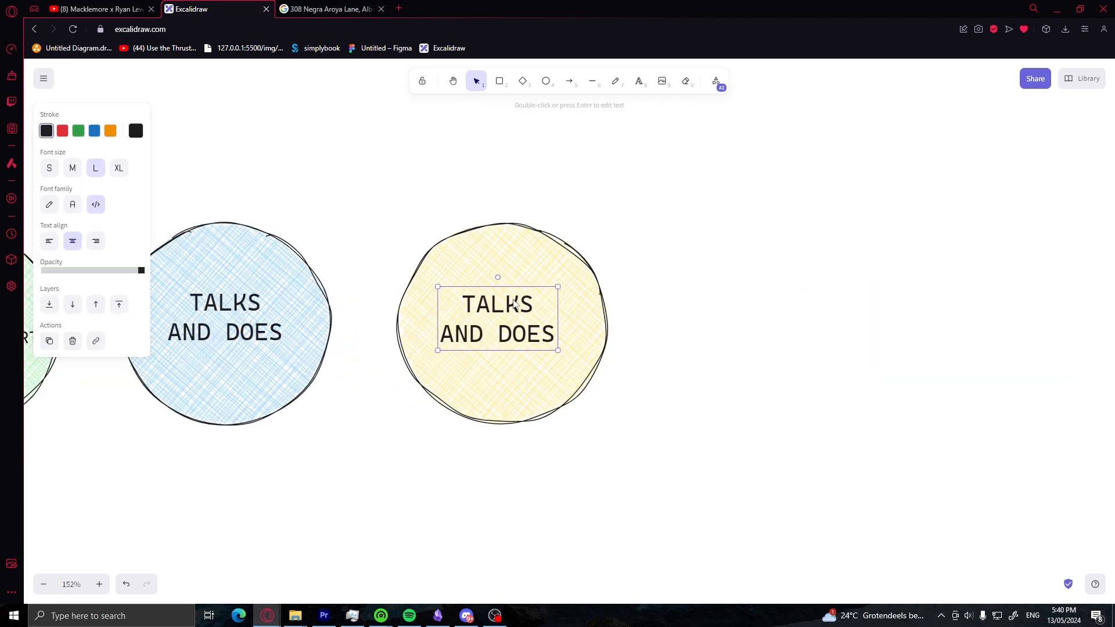
pyautogui.write('JUST DOES')
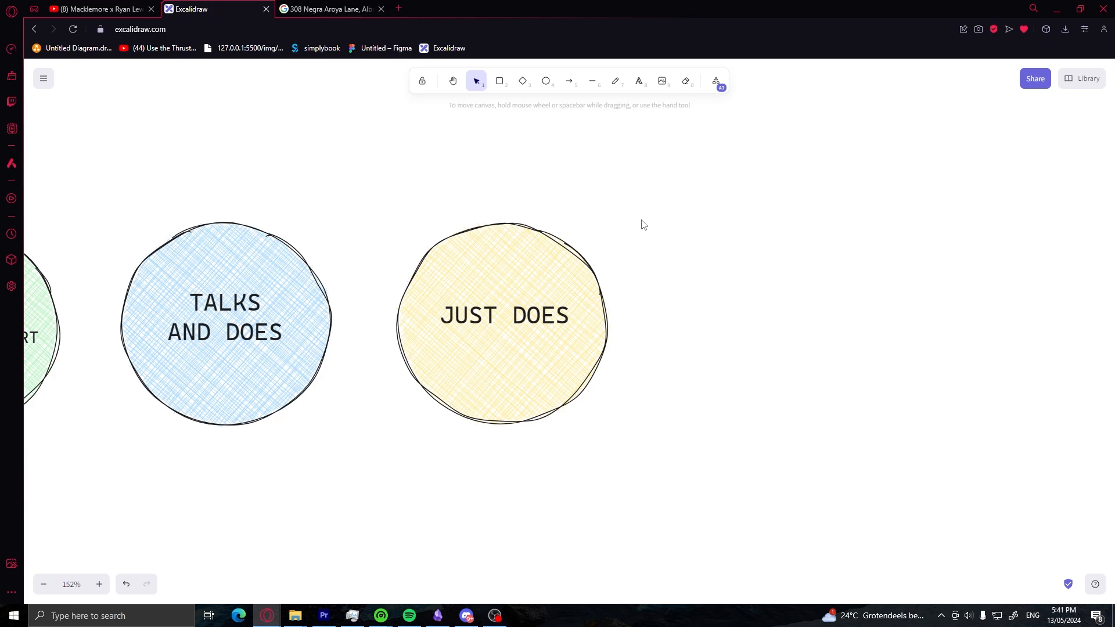
pyautogui.moveTo(567, 256)
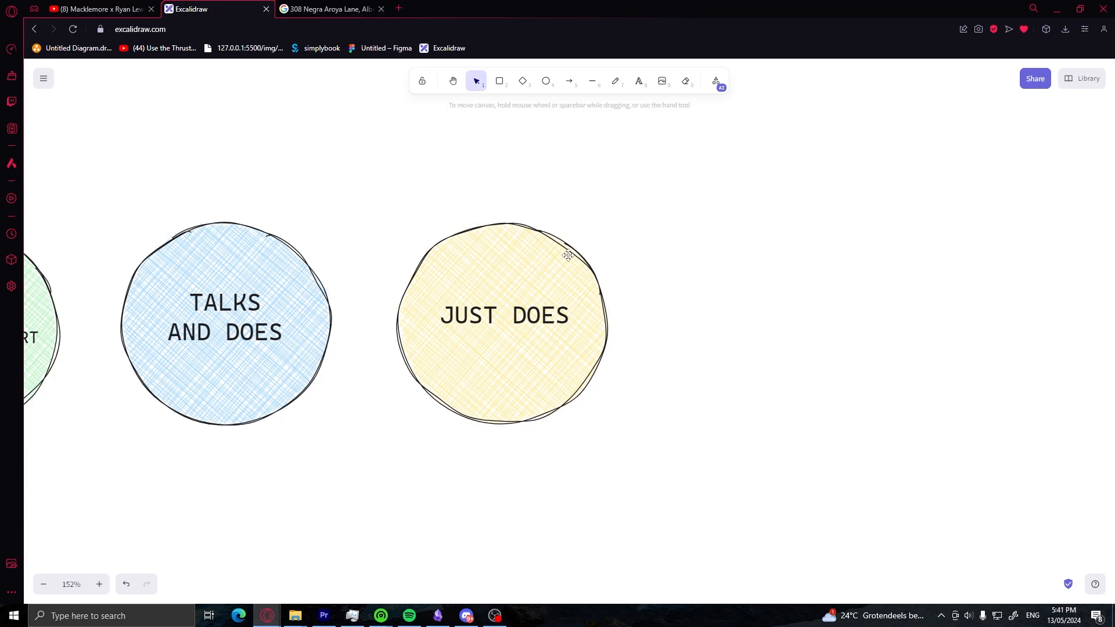
pyautogui.moveTo(708, 216)
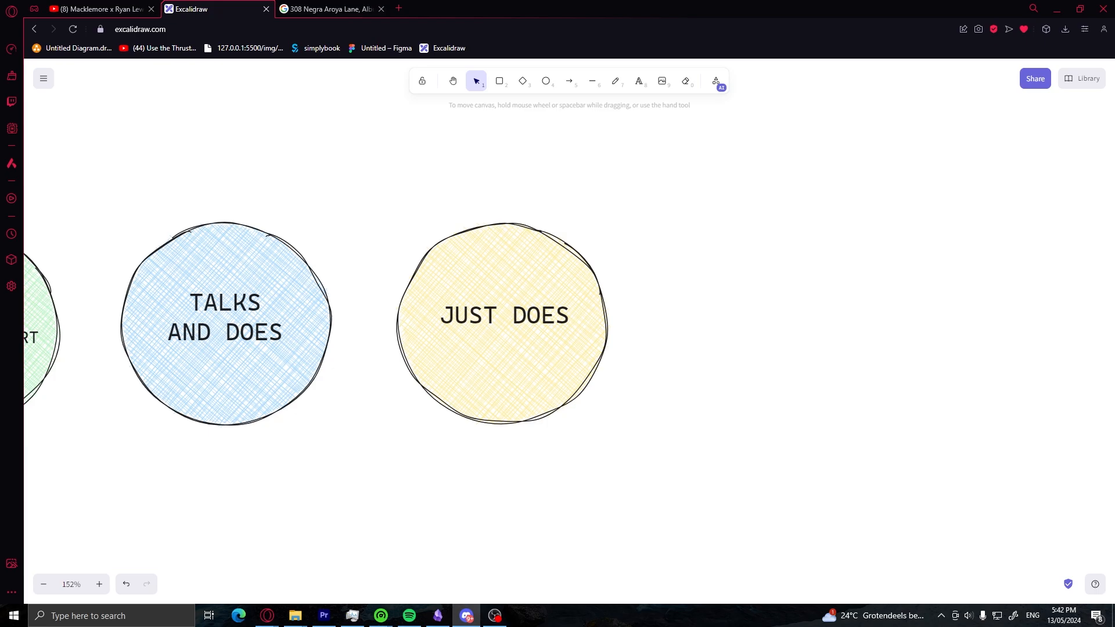
pyautogui.moveTo(688, 513)
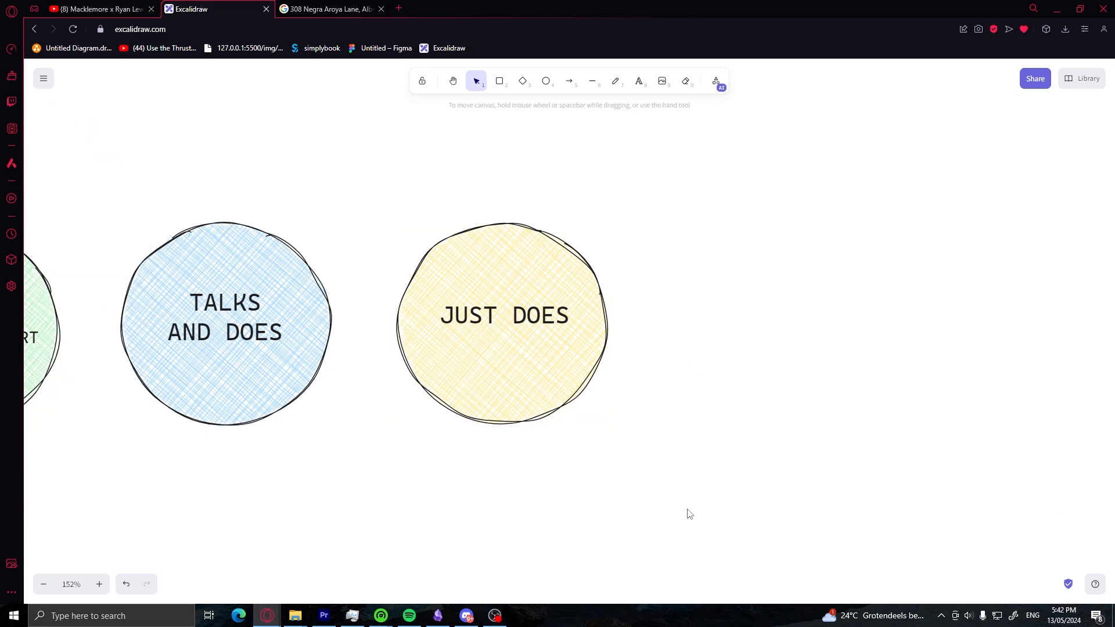
pyautogui.moveTo(491, 498)
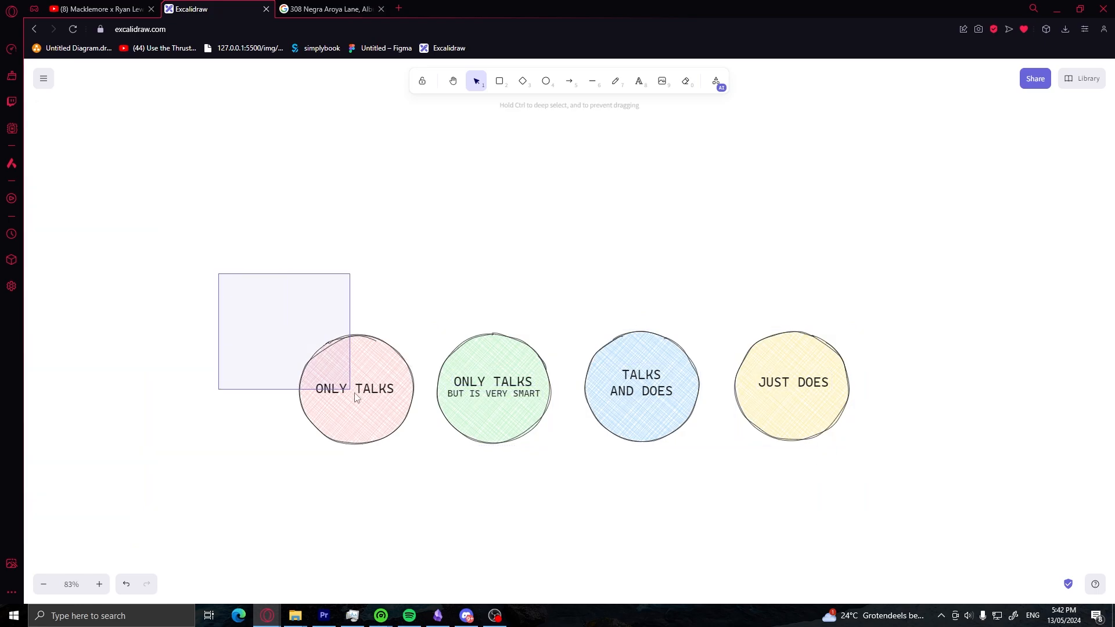
# Review the pink circle's ONLY TALKS label, return to freedraw, then switch to Discord's wall-of-fame channel.
pyautogui.click(354, 388)
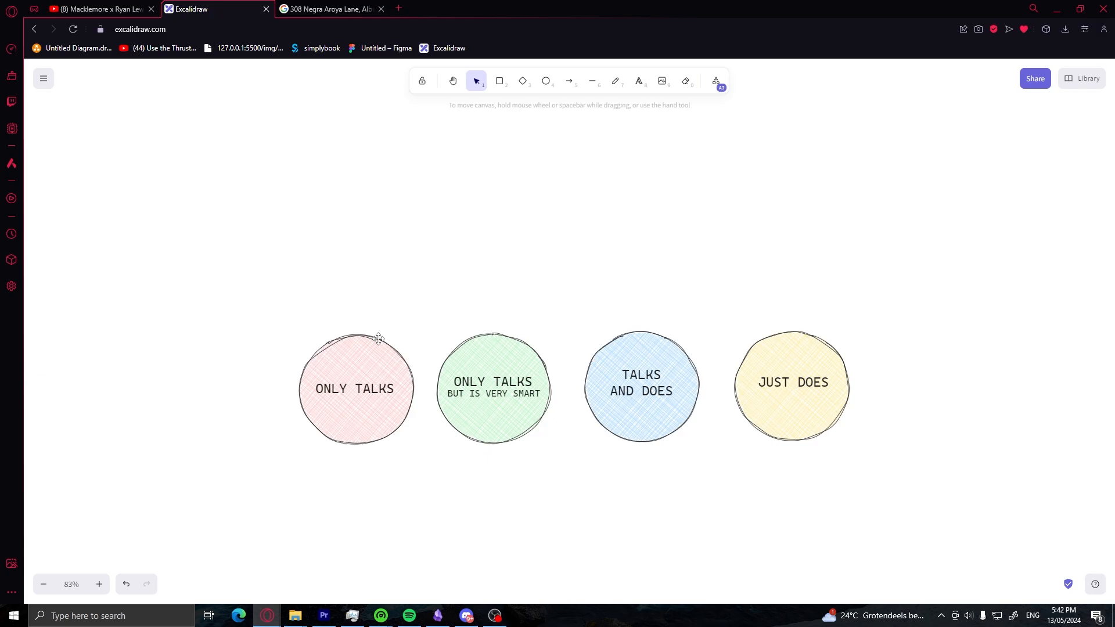
pyautogui.click(355, 387)
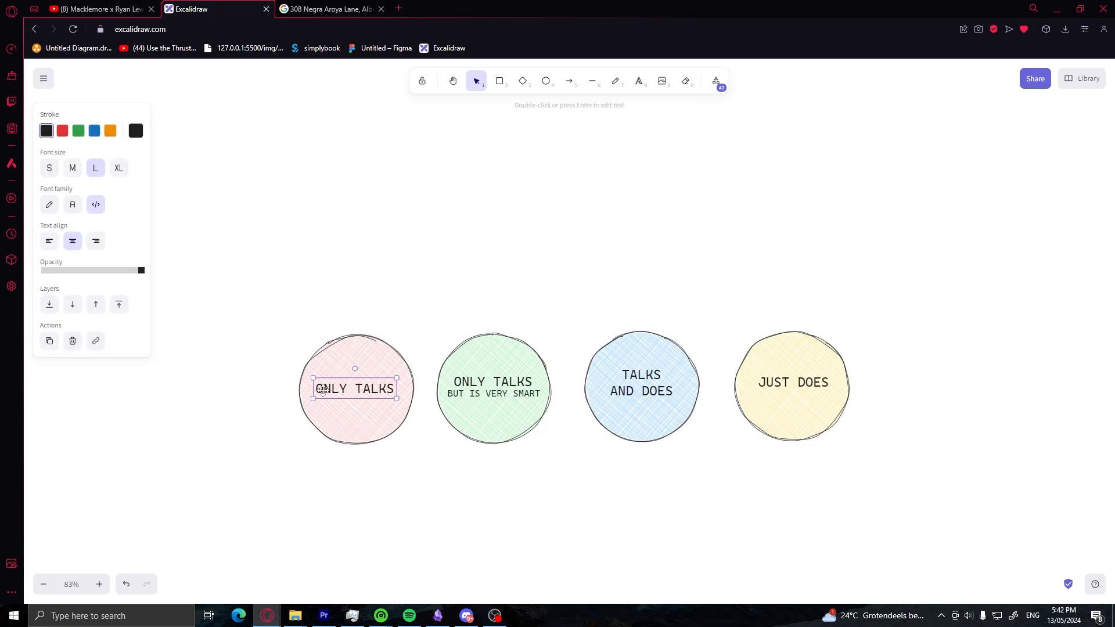
pyautogui.click(498, 80)
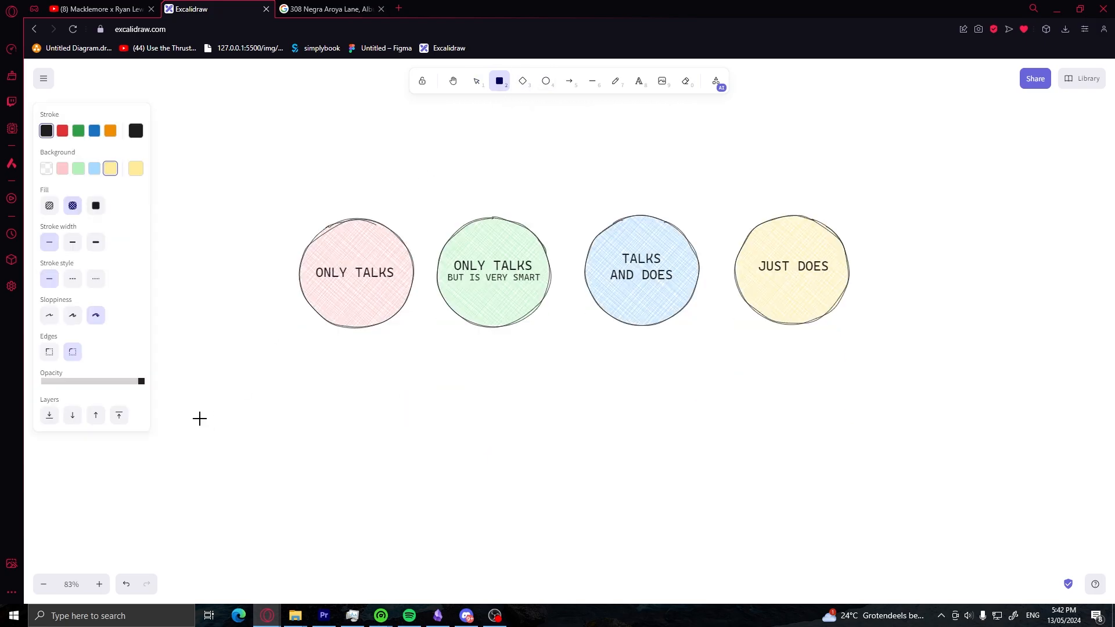
pyautogui.click(615, 80)
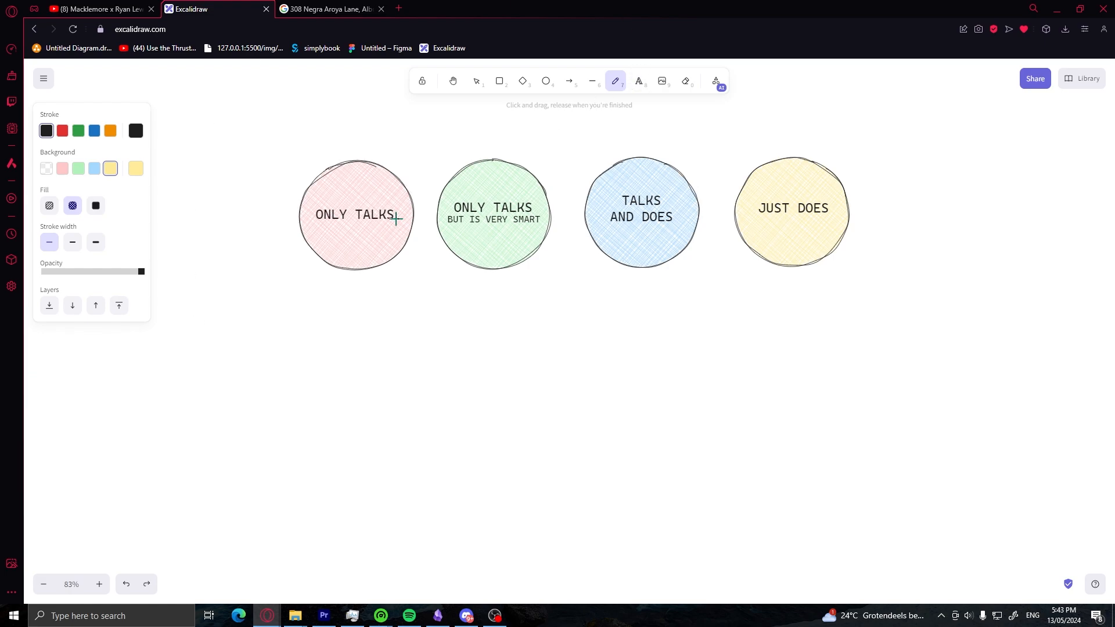
pyautogui.click(78, 169)
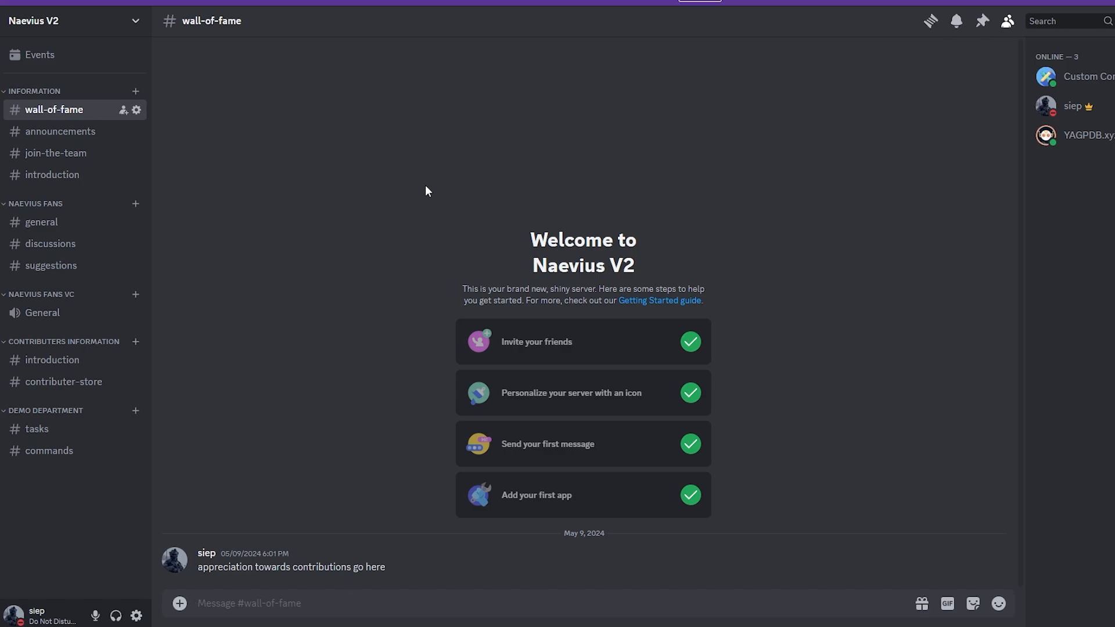
pyautogui.moveTo(305, 203)
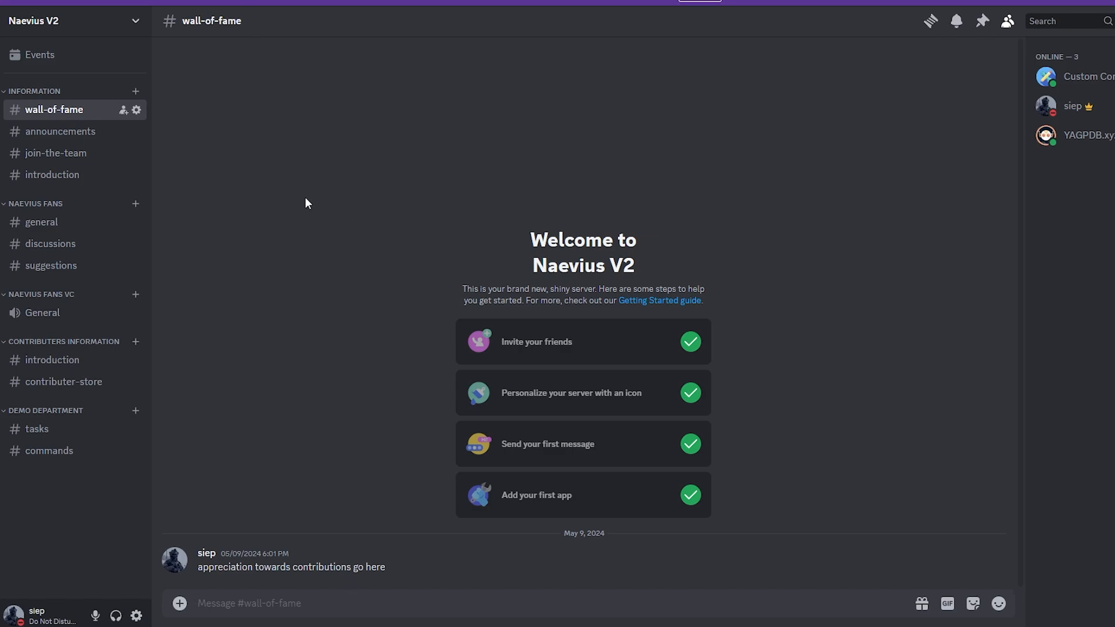
# Browse general, toggle the INFORMATION group, then view announcements and join-the-team channels.
pyautogui.click(41, 222)
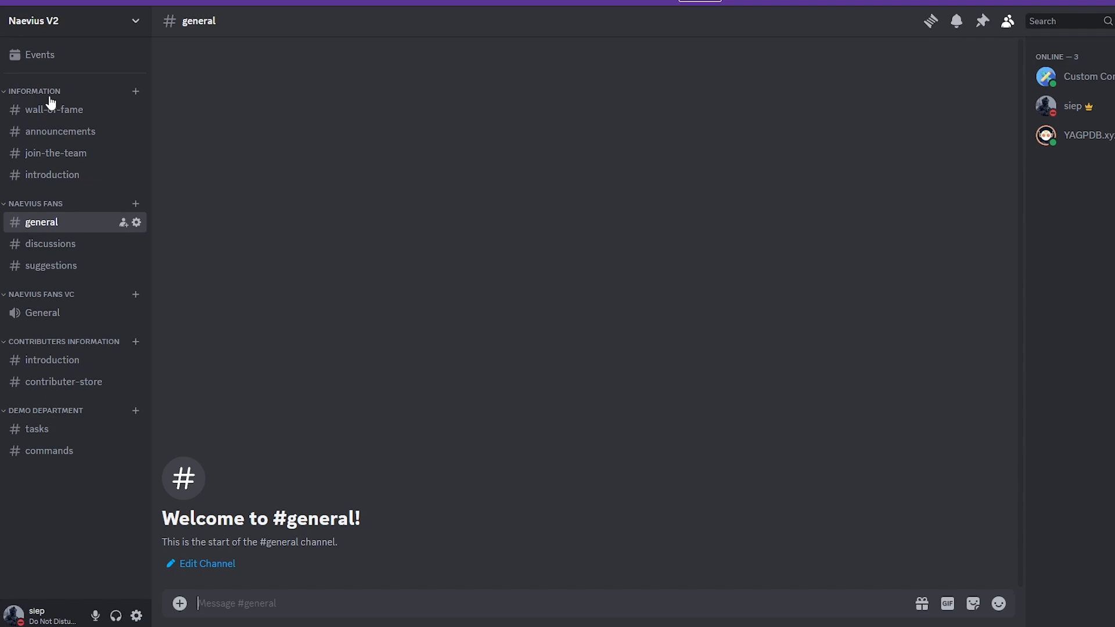
pyautogui.click(36, 91)
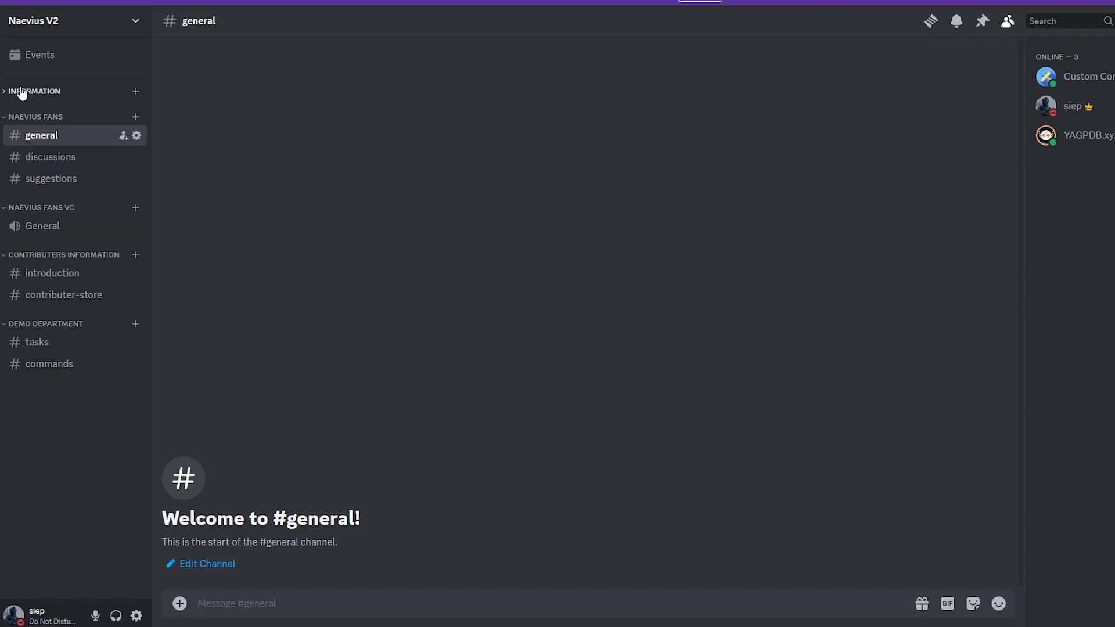
pyautogui.click(34, 91)
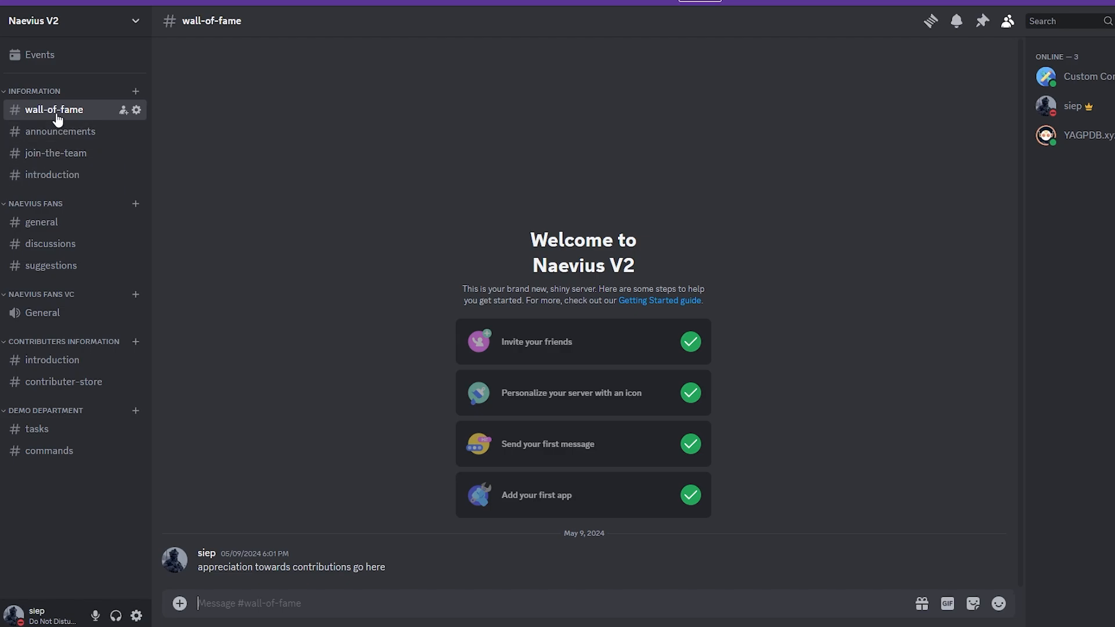
pyautogui.moveTo(43, 116)
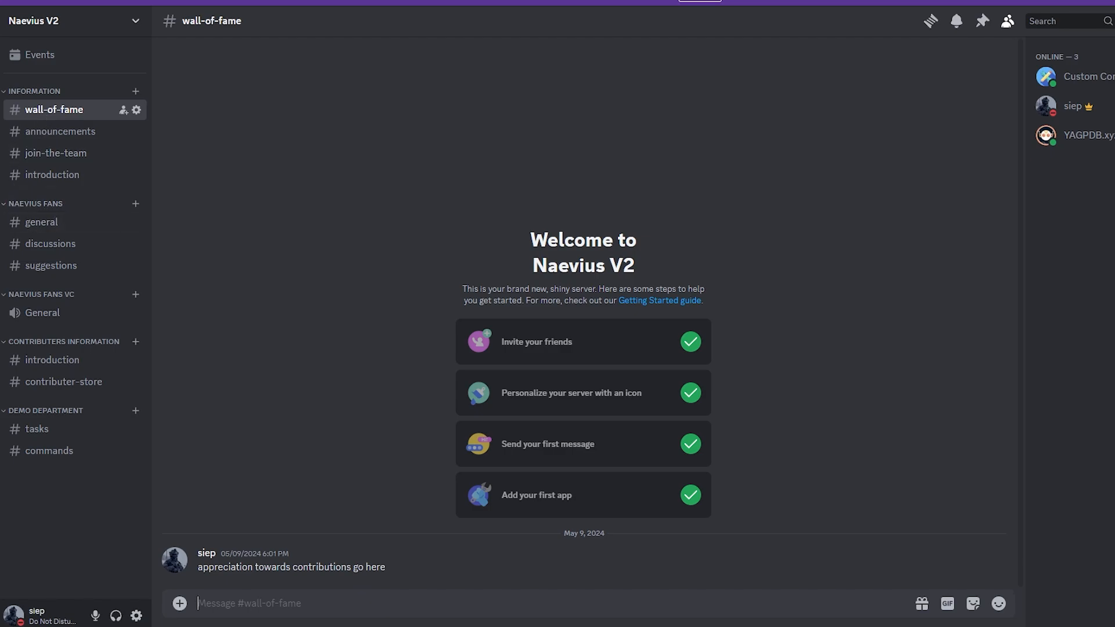
pyautogui.moveTo(596, 43)
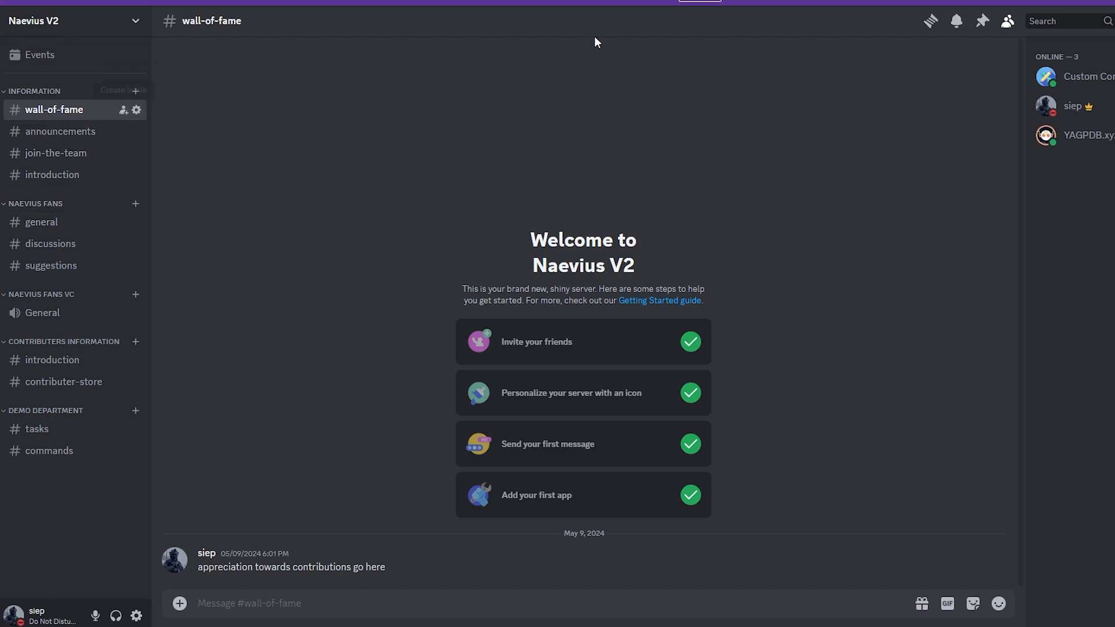
pyautogui.click(62, 131)
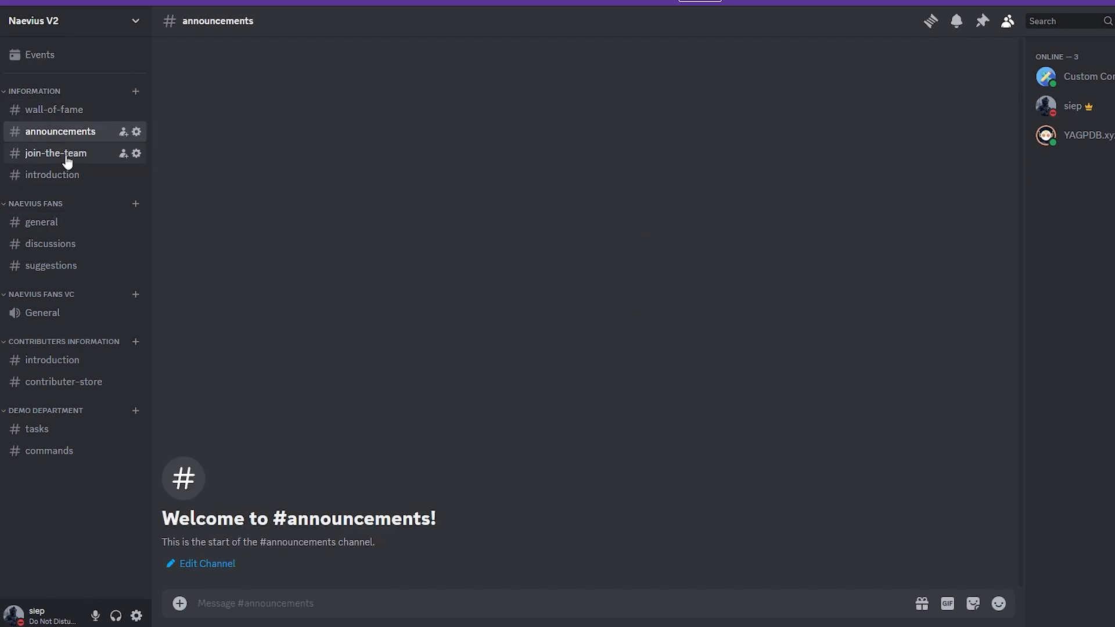
pyautogui.click(55, 153)
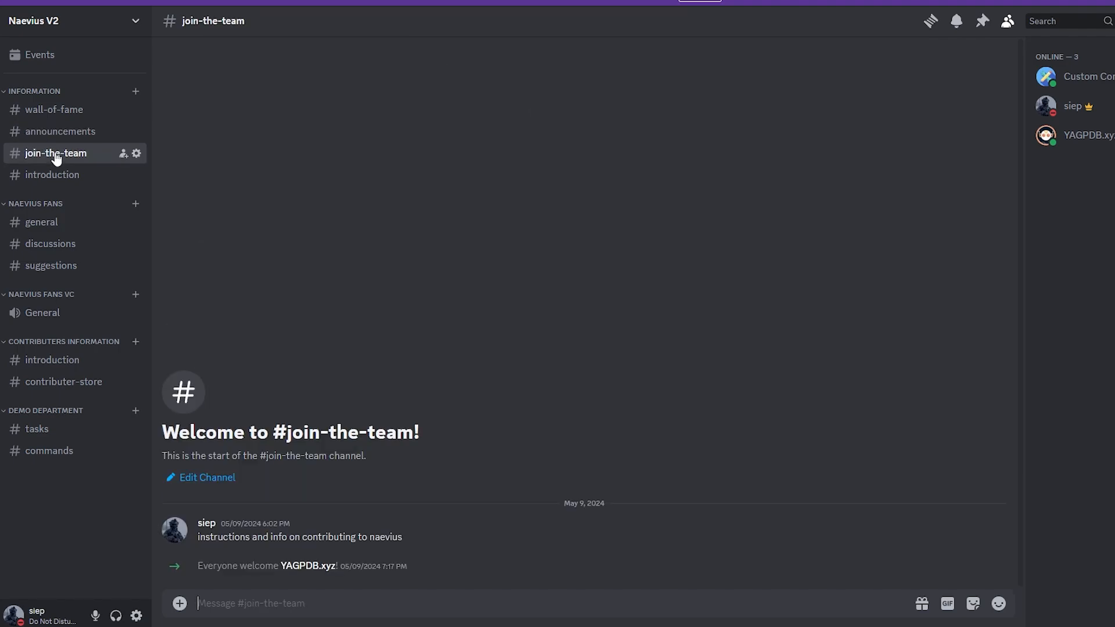
pyautogui.moveTo(476, 546)
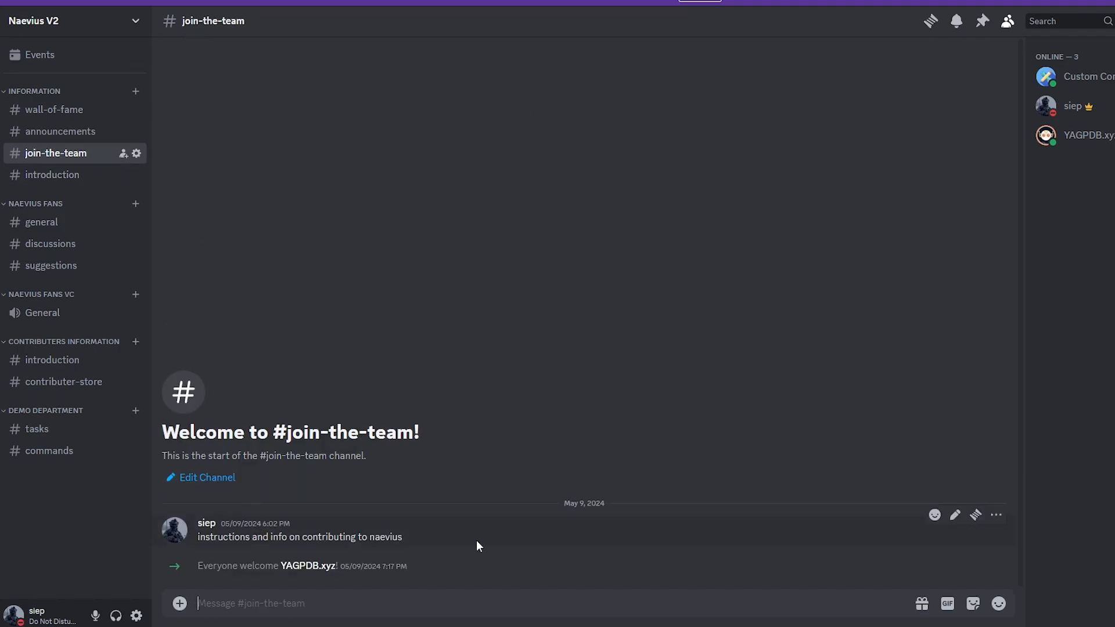
pyautogui.moveTo(495, 489)
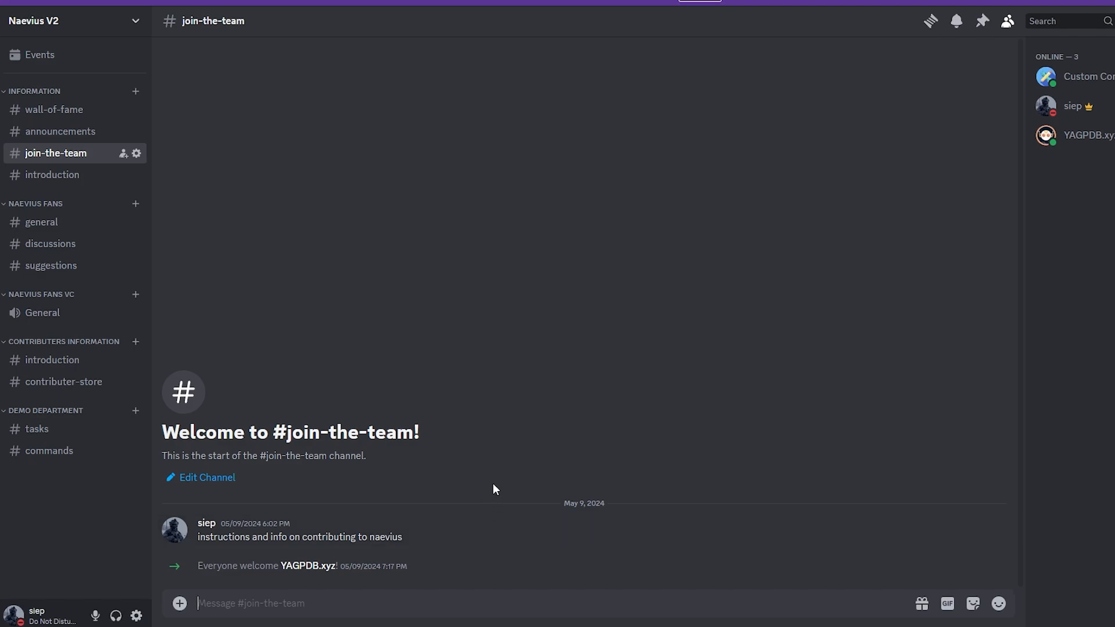
pyautogui.moveTo(929, 328)
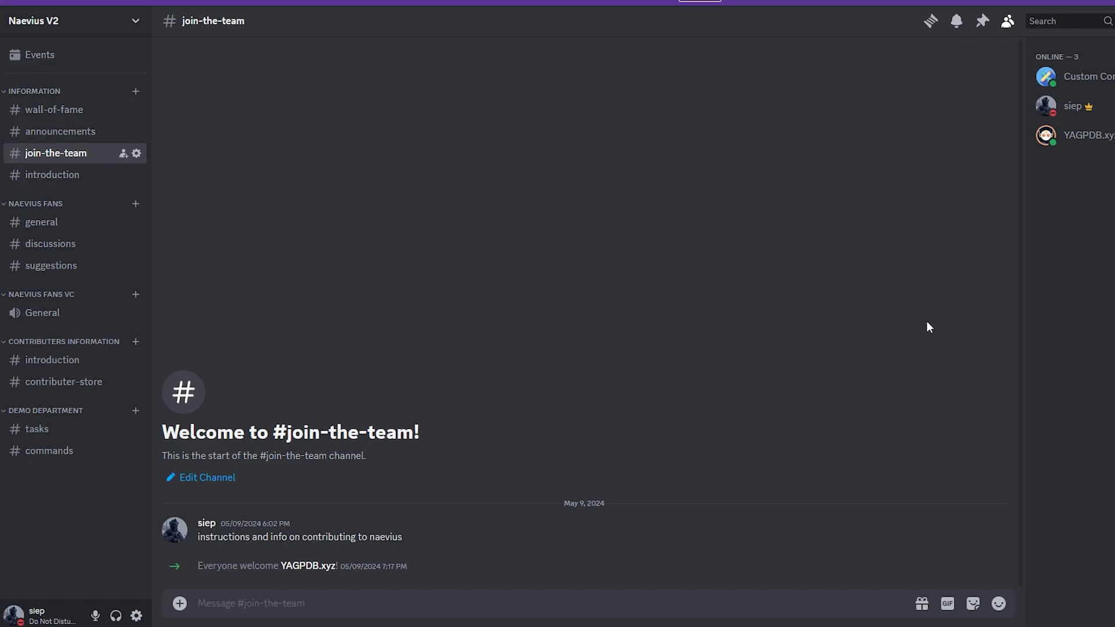
# Continue through introduction, general and discussions channels, ending in the empty suggestions channel.
pyautogui.click(53, 174)
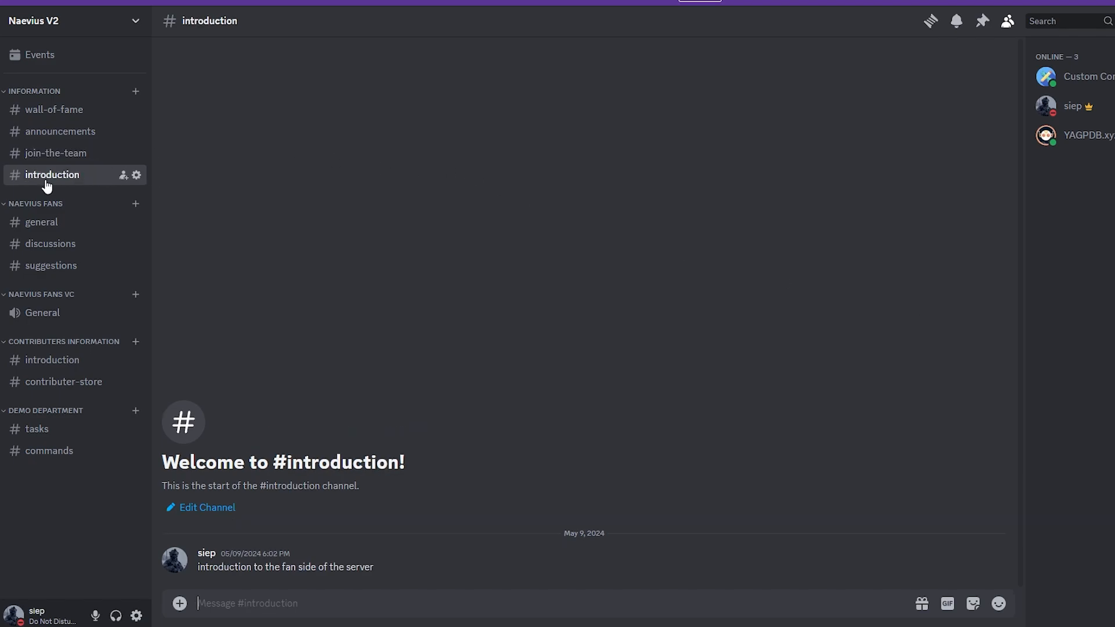
pyautogui.moveTo(186, 566)
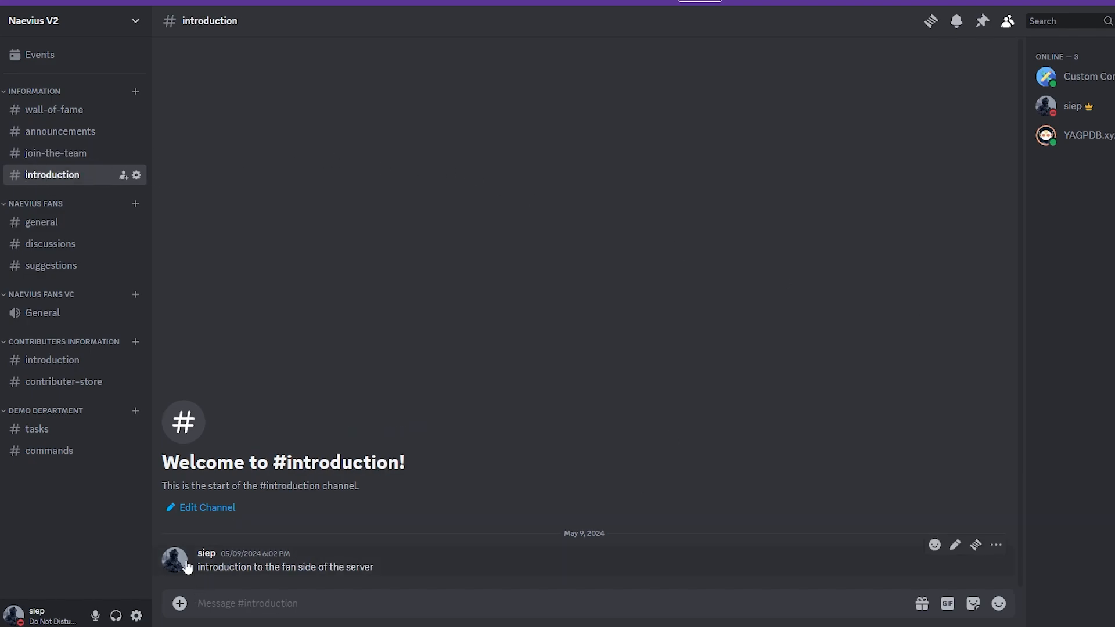
pyautogui.moveTo(285, 96)
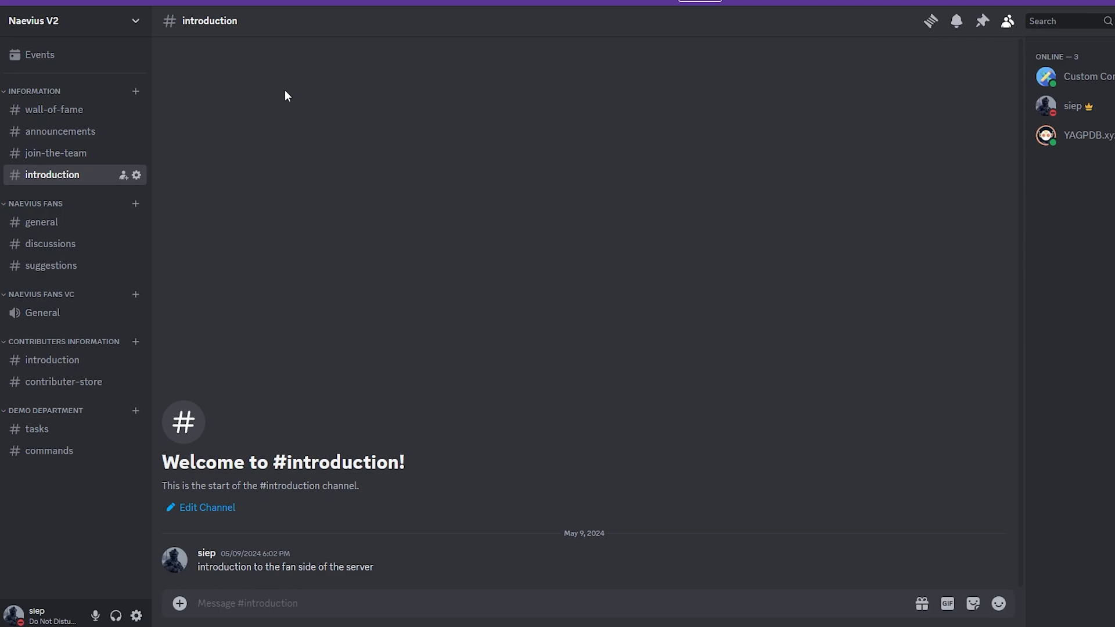
pyautogui.click(42, 222)
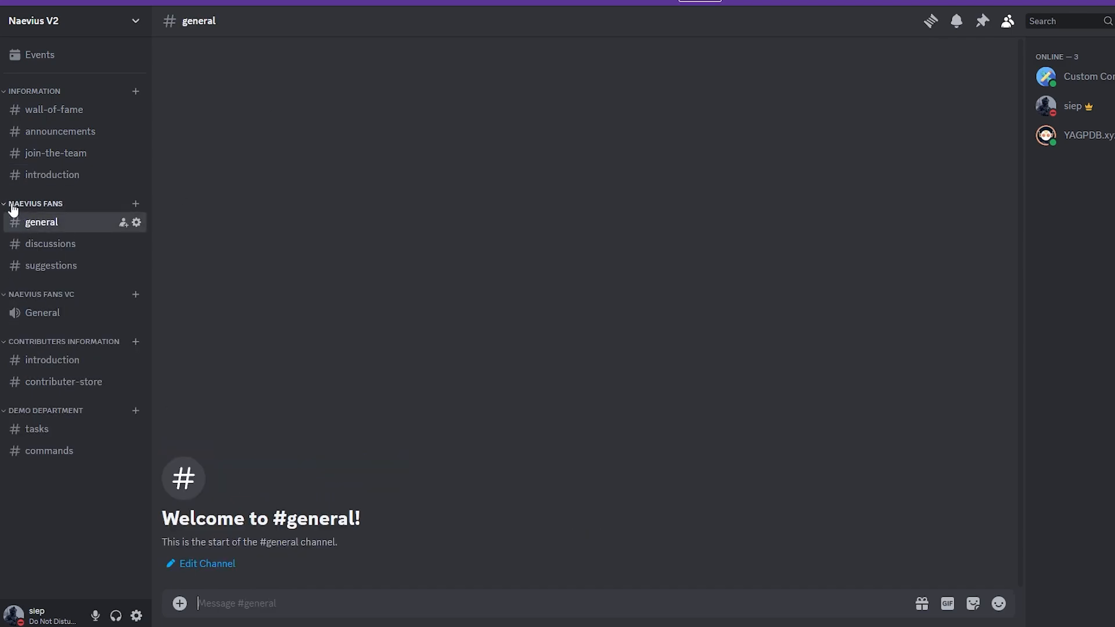
pyautogui.click(50, 244)
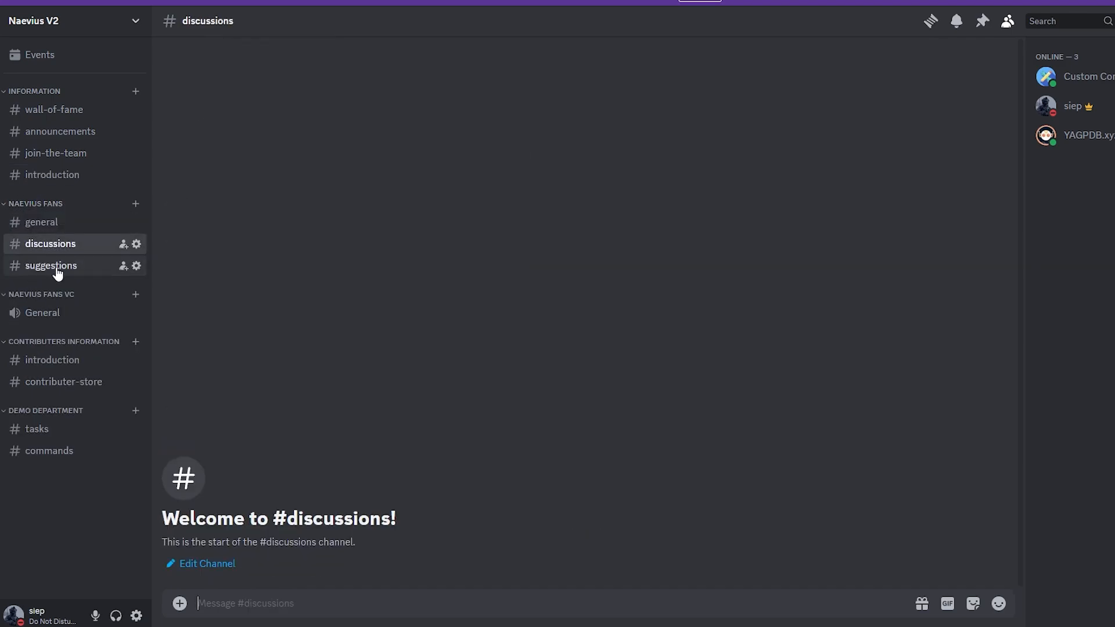
pyautogui.click(50, 265)
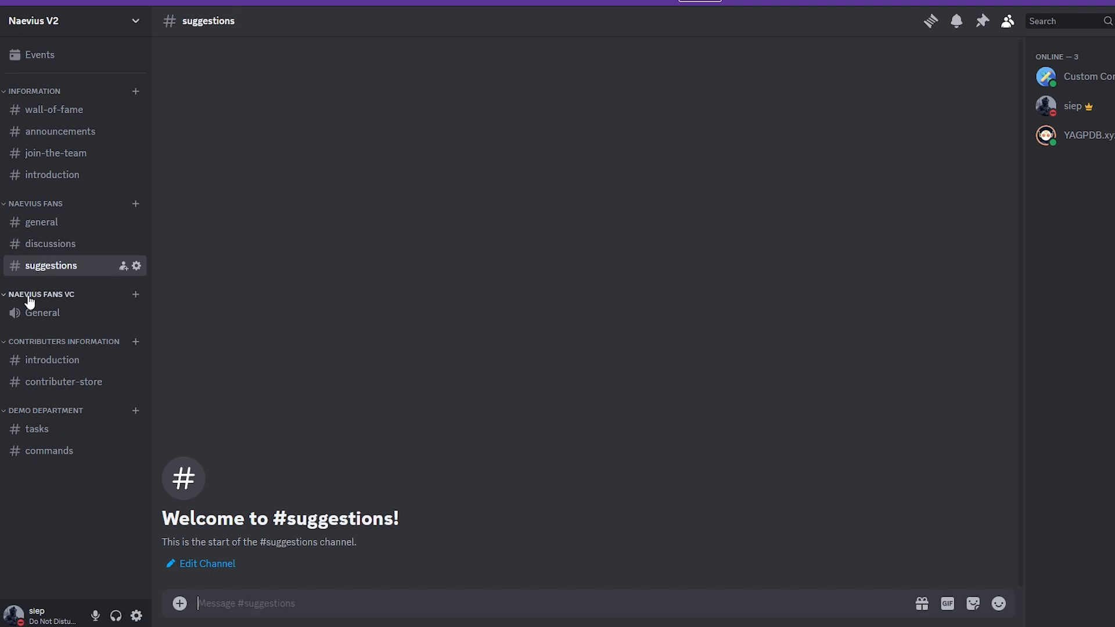
pyautogui.moveTo(52, 360)
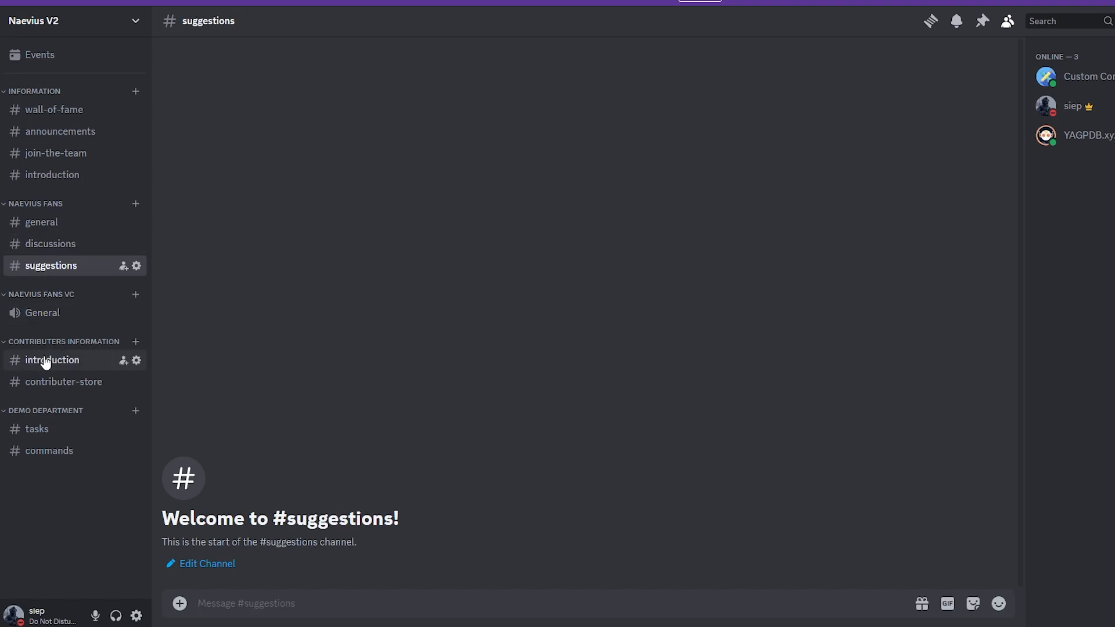
# View the contributors' introduction channel with its 'Our way of working' Custom Command embed.
pyautogui.click(54, 154)
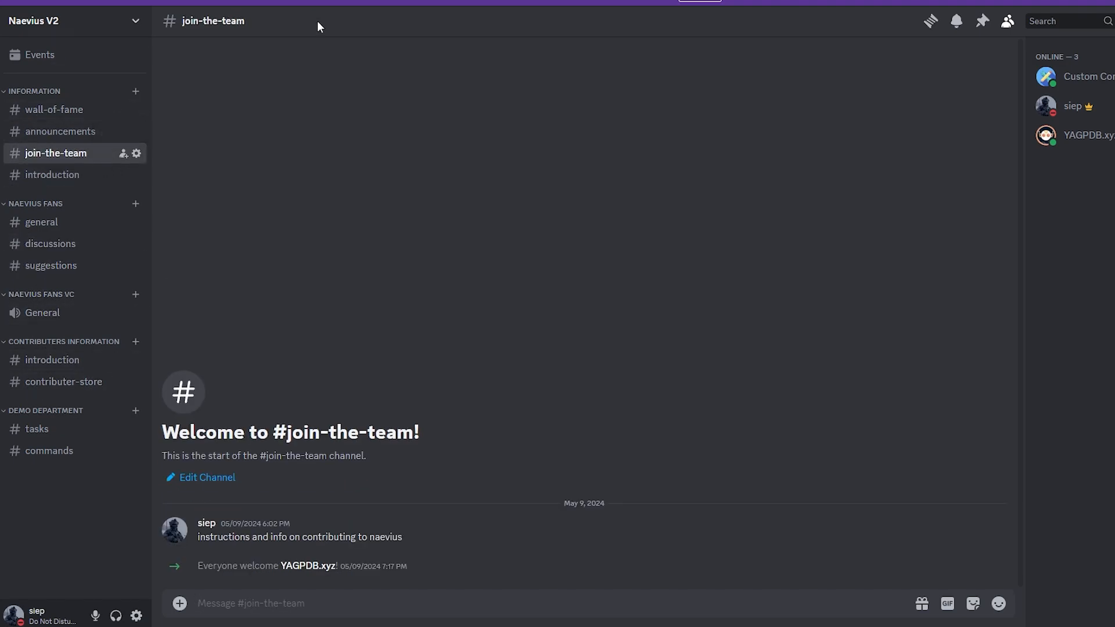
pyautogui.moveTo(56, 433)
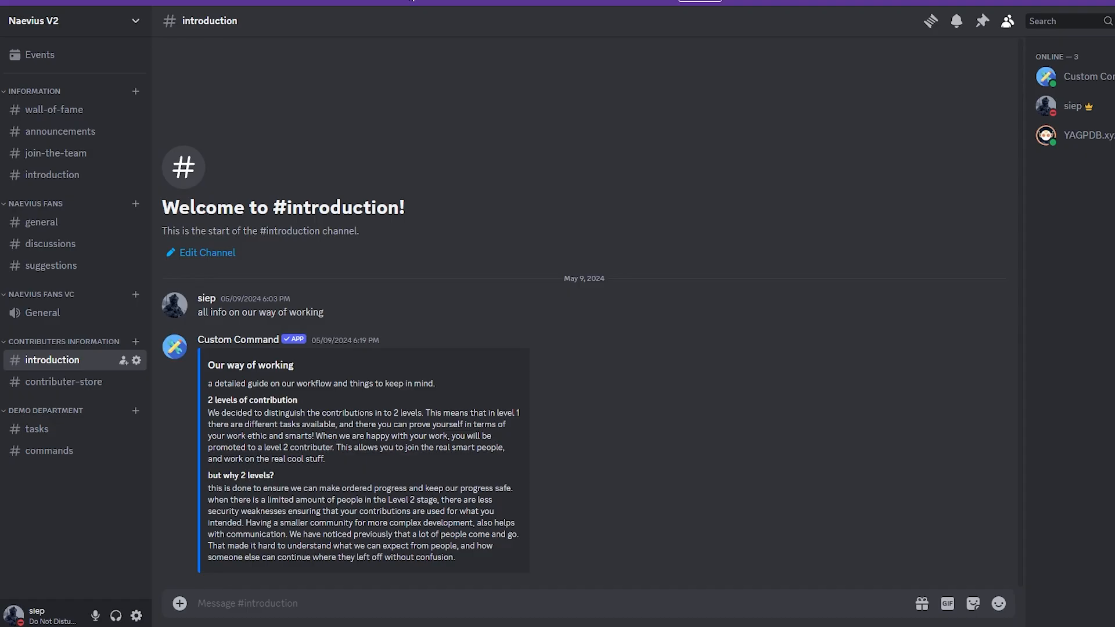
pyautogui.moveTo(201, 558)
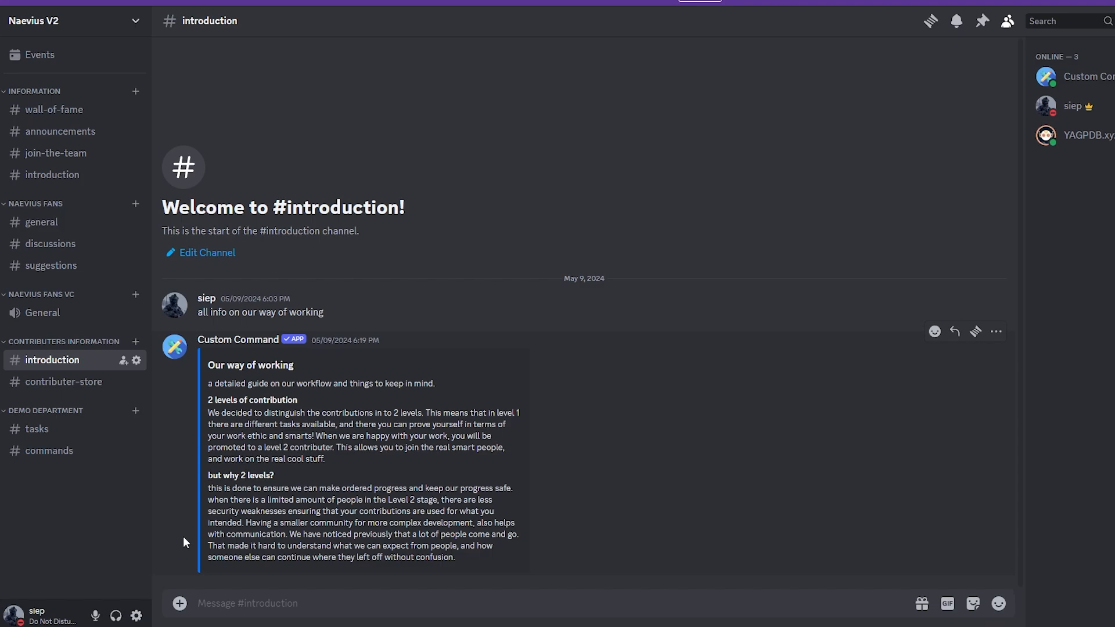
pyautogui.moveTo(851, 223)
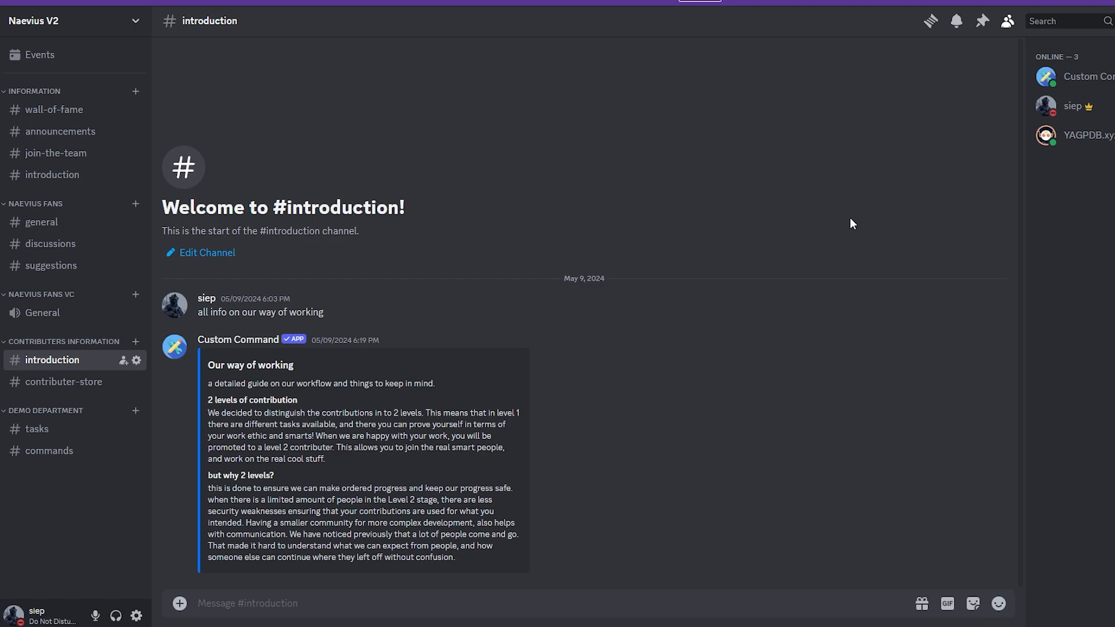
pyautogui.moveTo(321, 264)
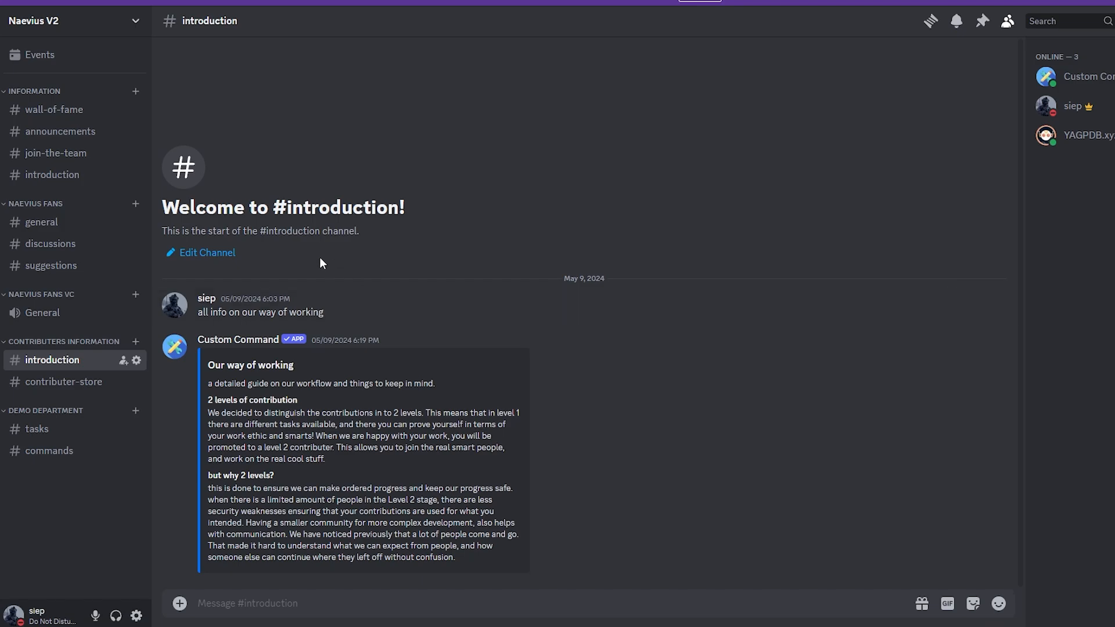
pyautogui.moveTo(280, 173)
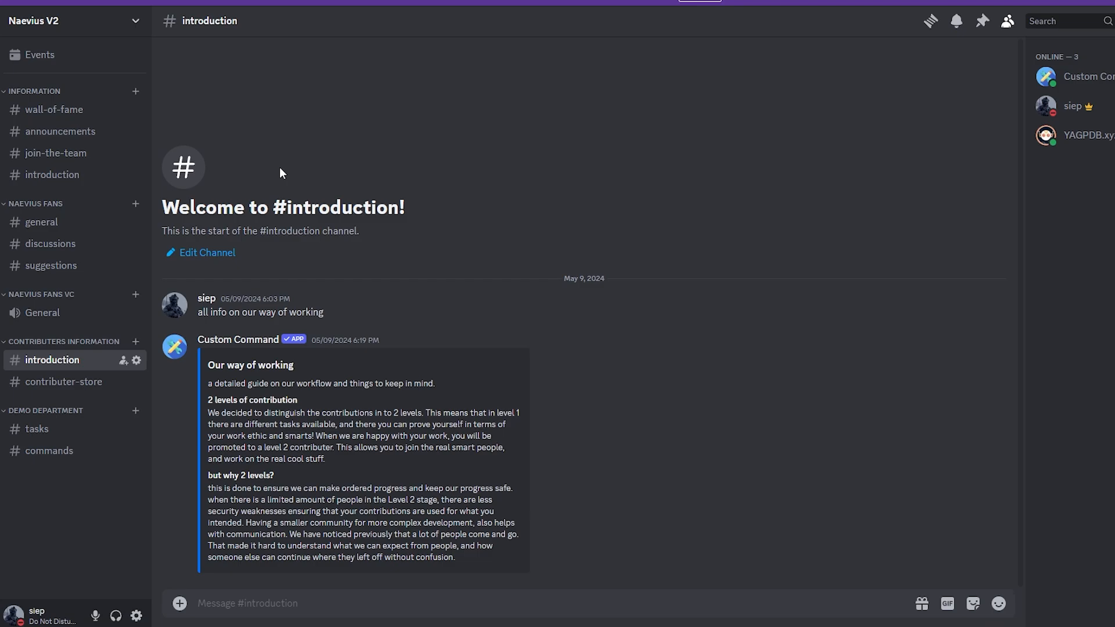
# After a glance at #commands, show the #tasks criteria task filled 3/3 (10 Coins) and the bot's reaction log.
pyautogui.click(37, 428)
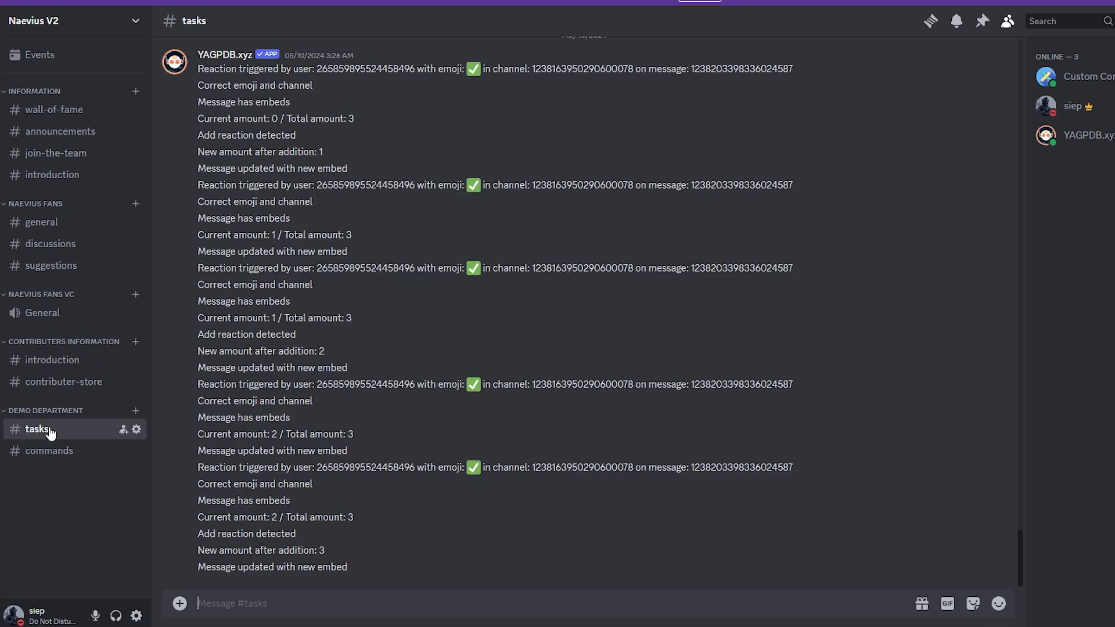
pyautogui.click(49, 451)
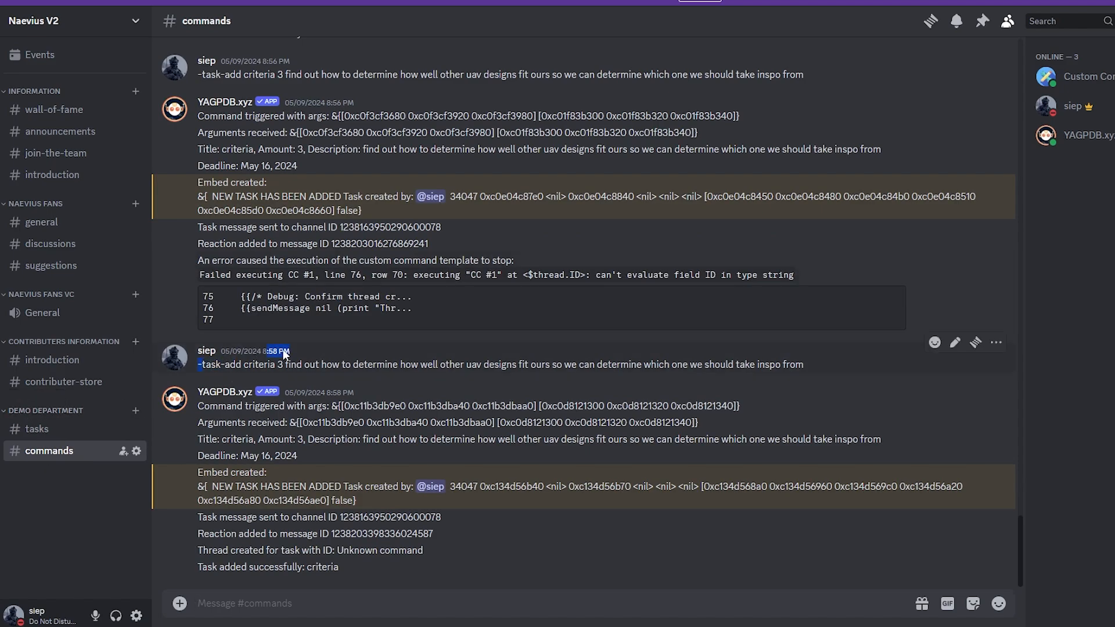
pyautogui.click(36, 428)
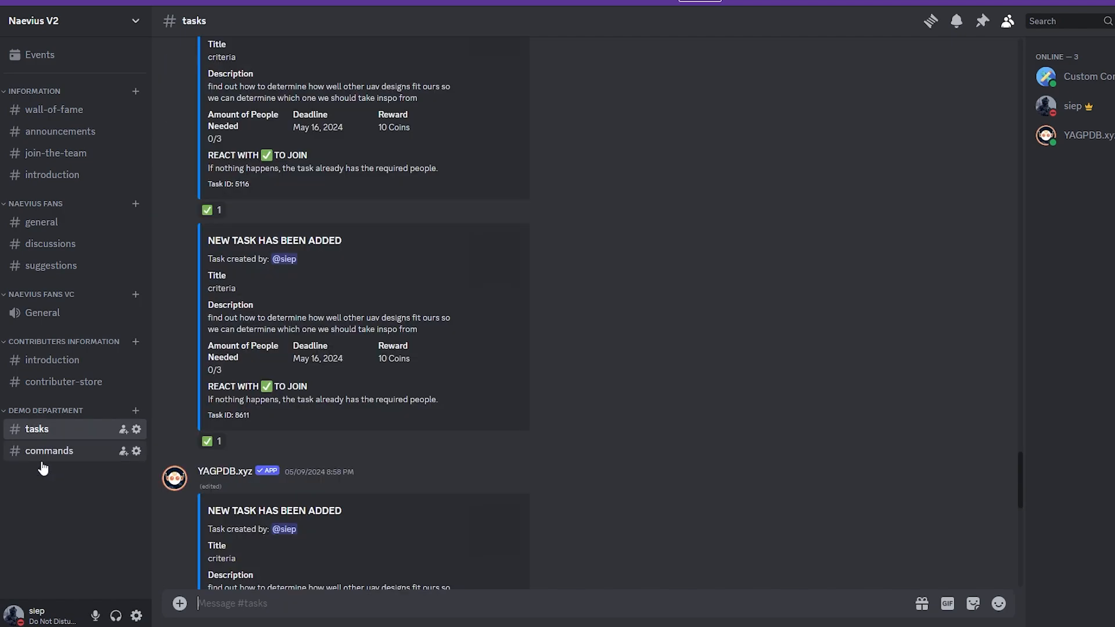
pyautogui.scroll(-3)
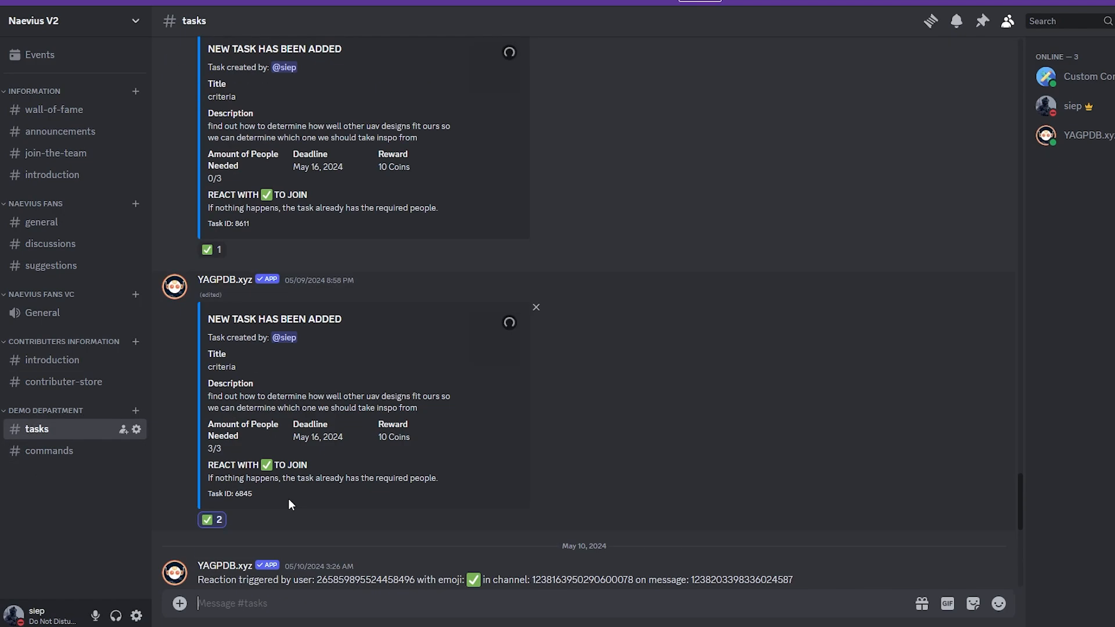
pyautogui.scroll(-3)
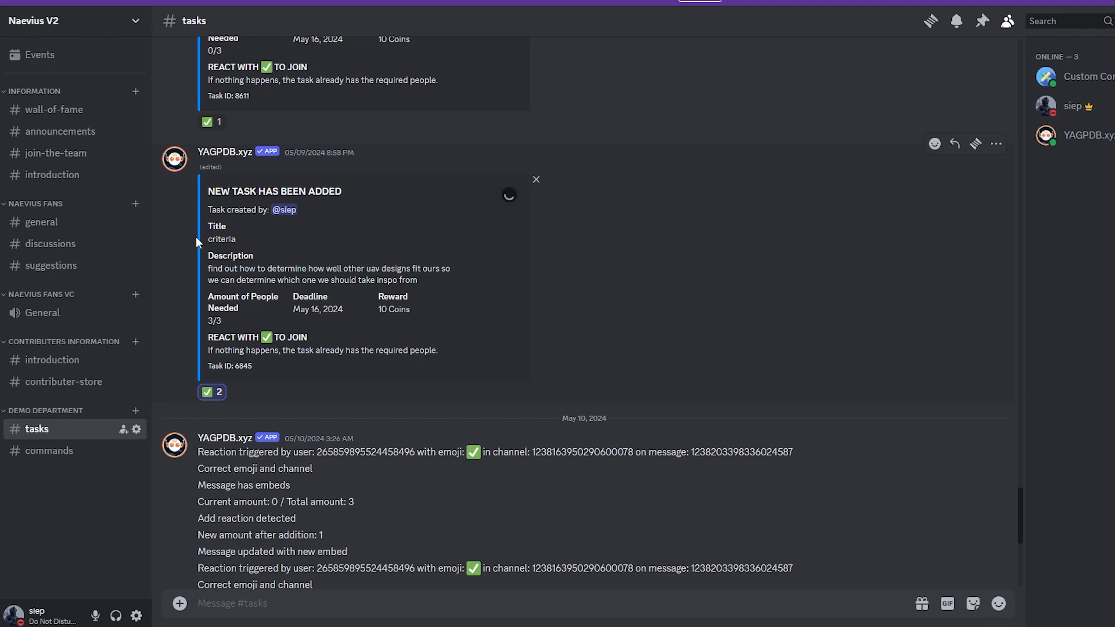
pyautogui.moveTo(228, 276)
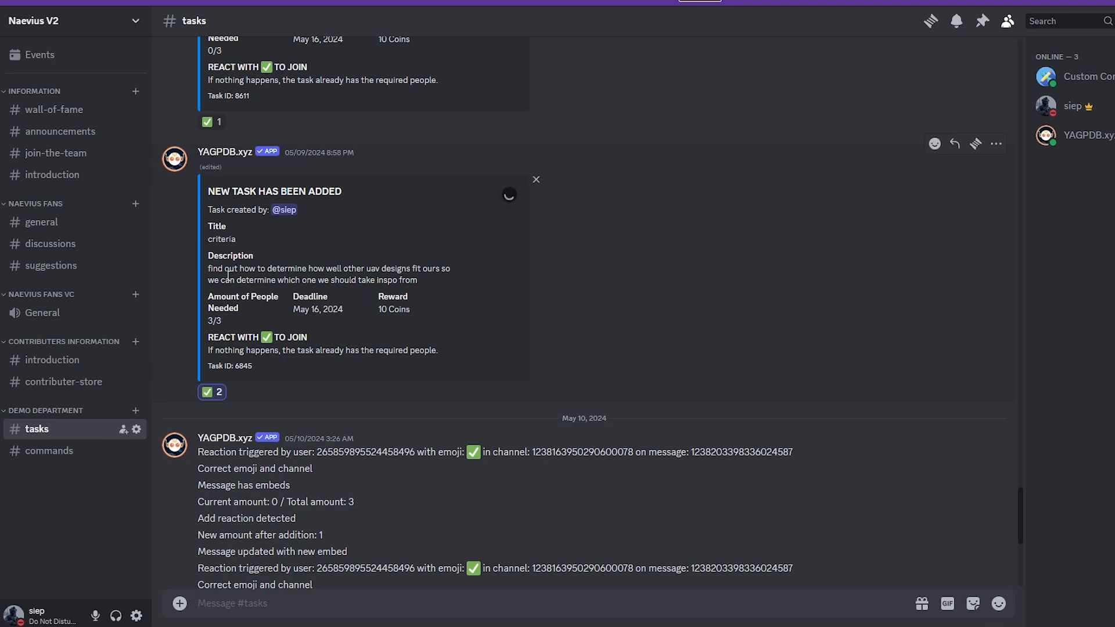
pyautogui.moveTo(158, 350)
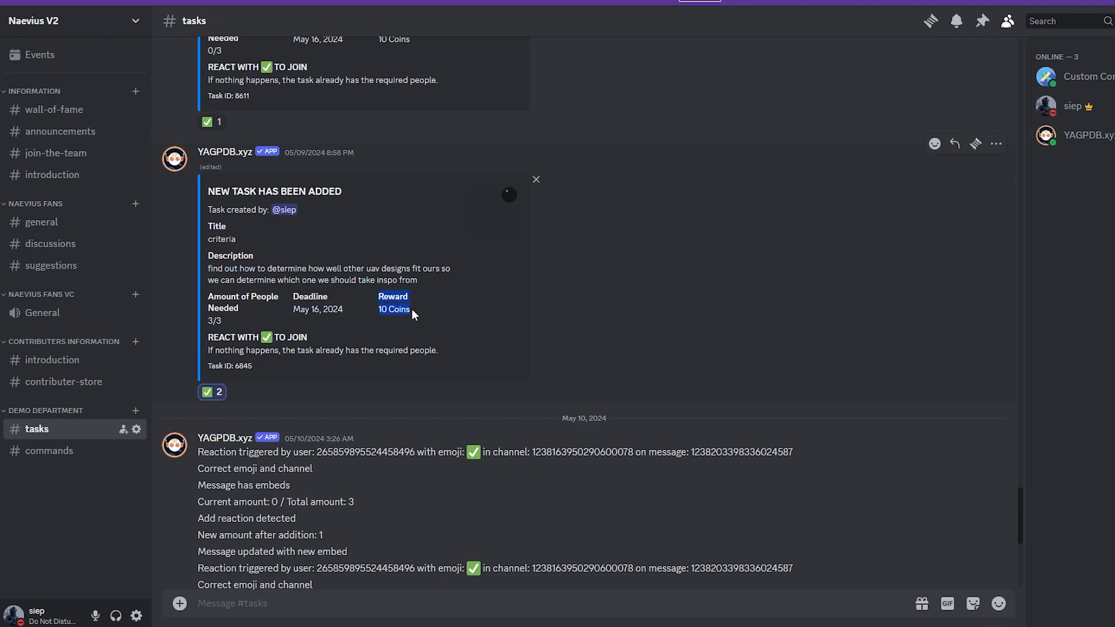
pyautogui.moveTo(442, 284)
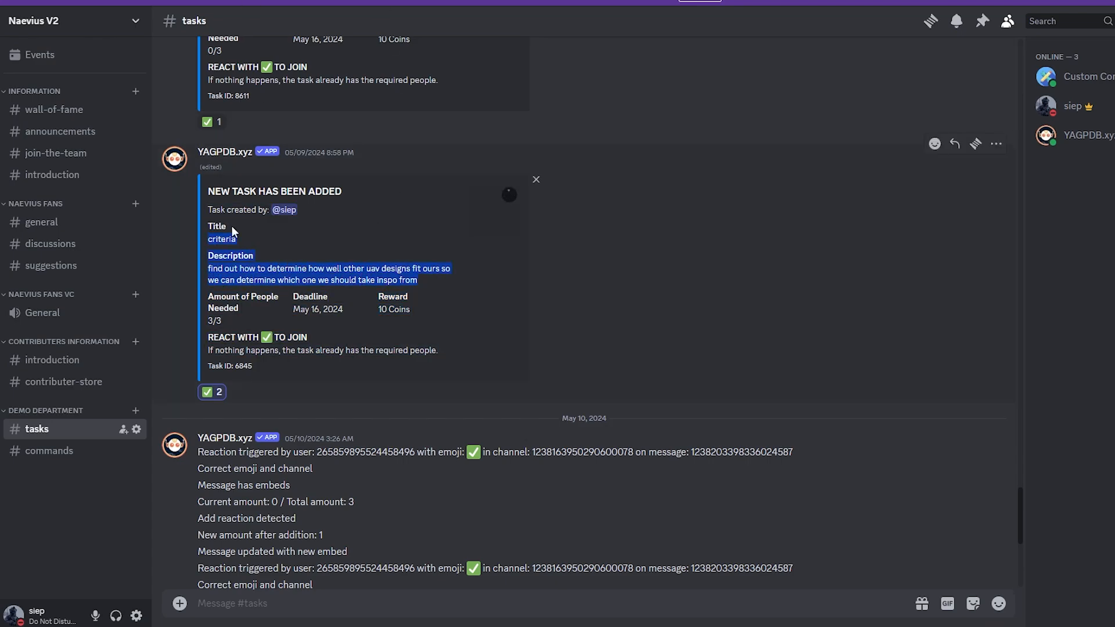
pyautogui.moveTo(292, 302)
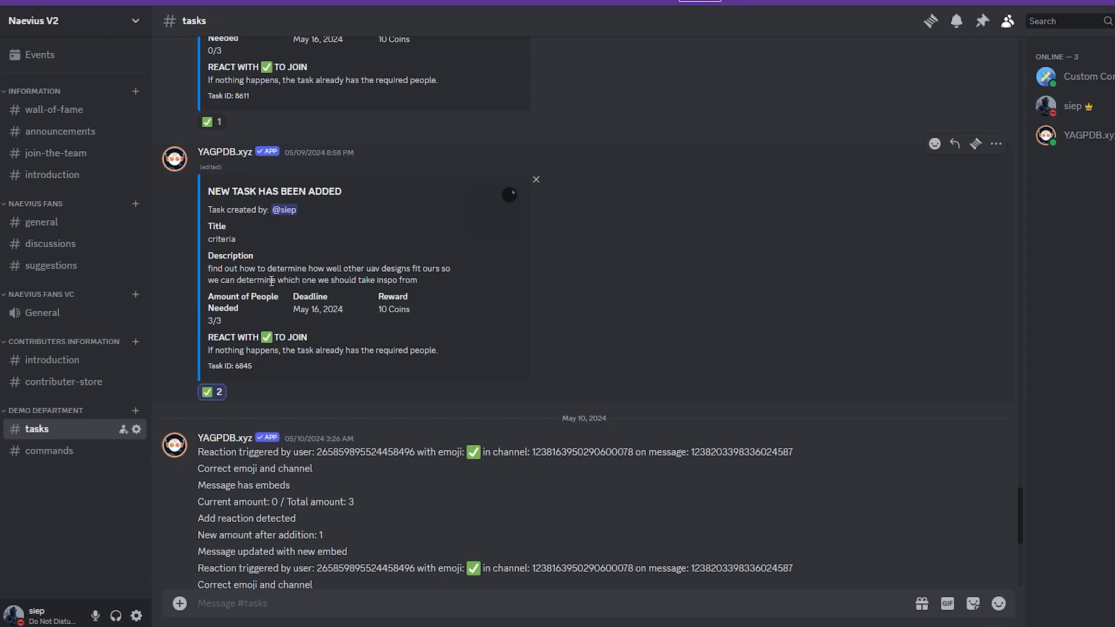
pyautogui.moveTo(308, 348)
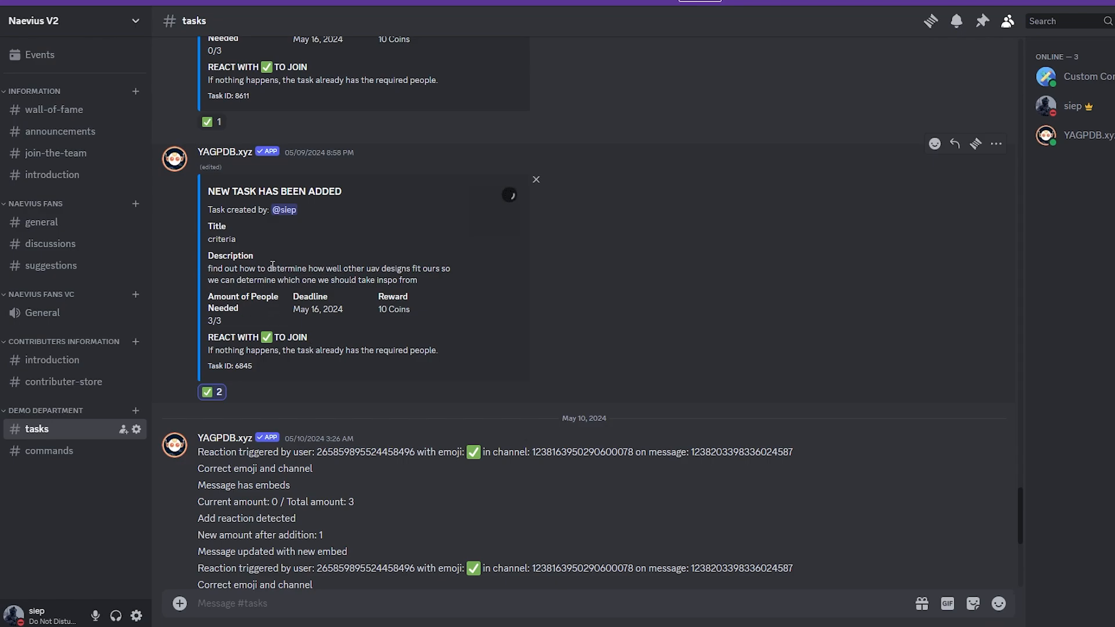
pyautogui.moveTo(526, 232)
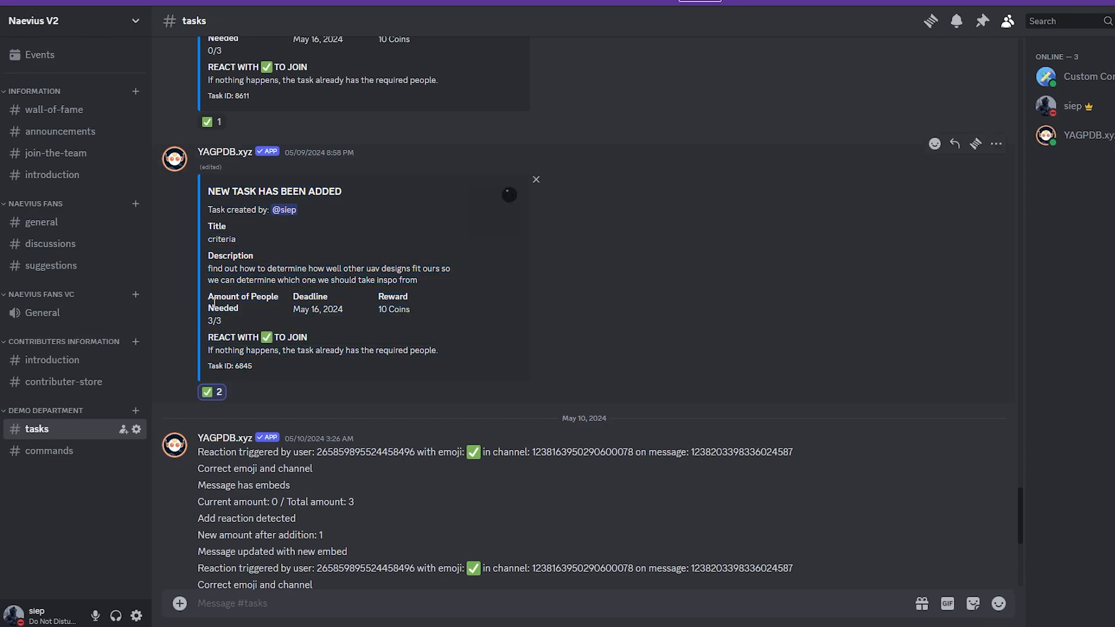
pyautogui.moveTo(375, 303)
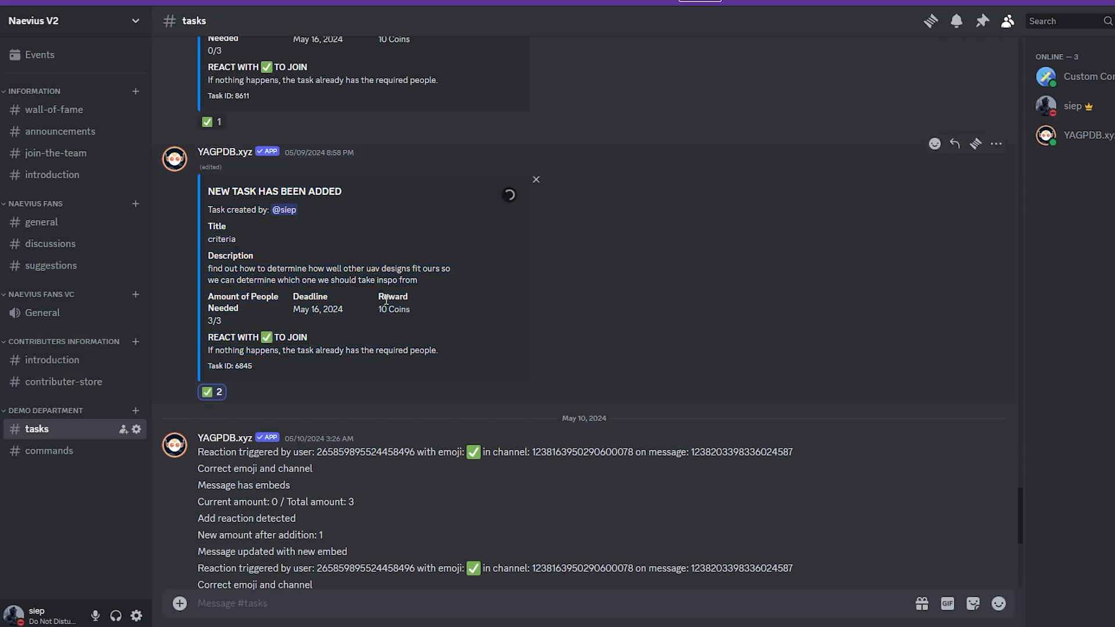
# View the #contributer-store channel listing coin rewards such as shoutouts and sneak peeks.
pyautogui.click(65, 380)
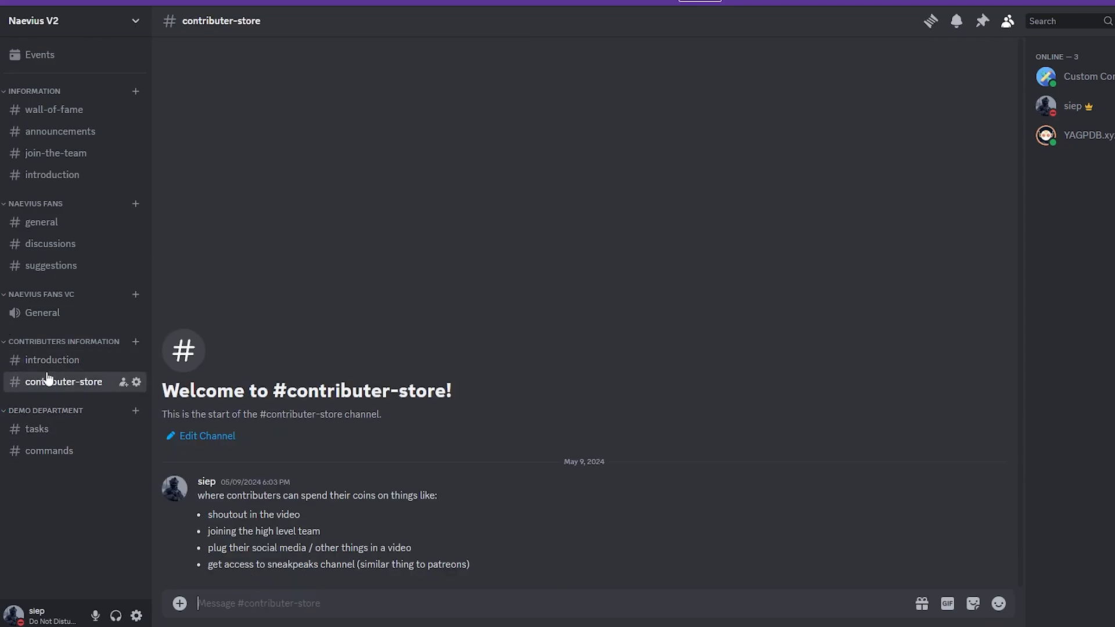
pyautogui.moveTo(502, 390)
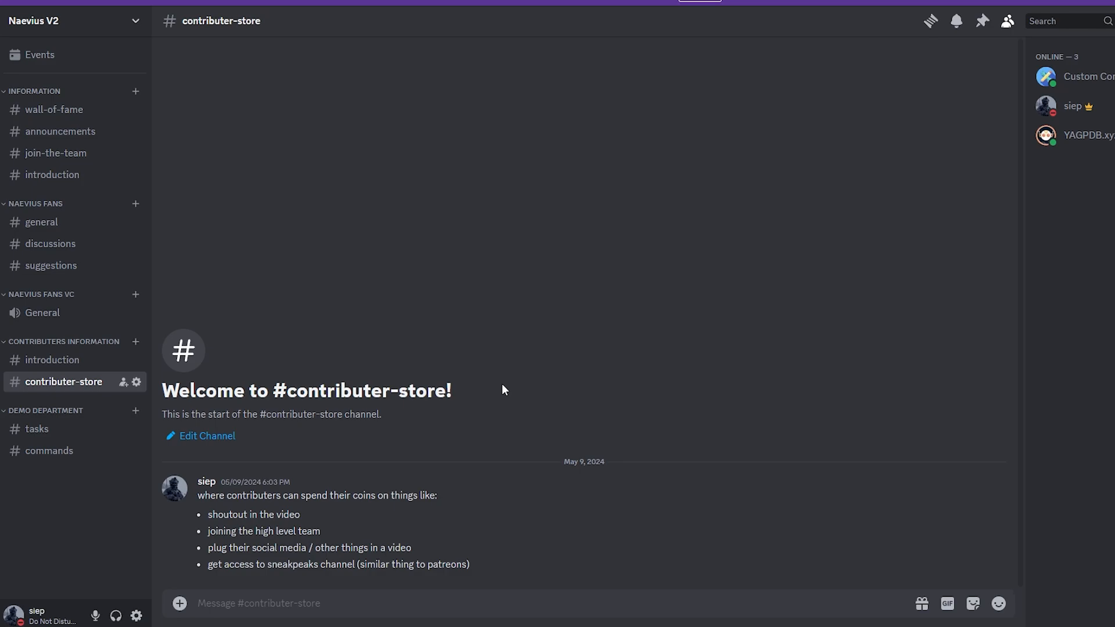
pyautogui.moveTo(471, 312)
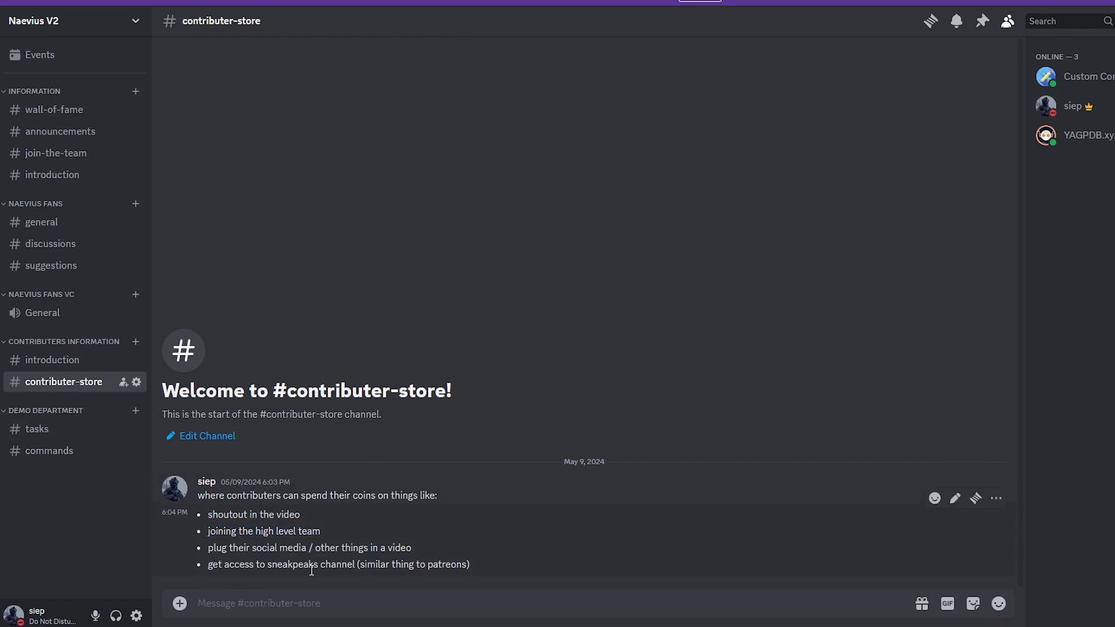
pyautogui.moveTo(51, 428)
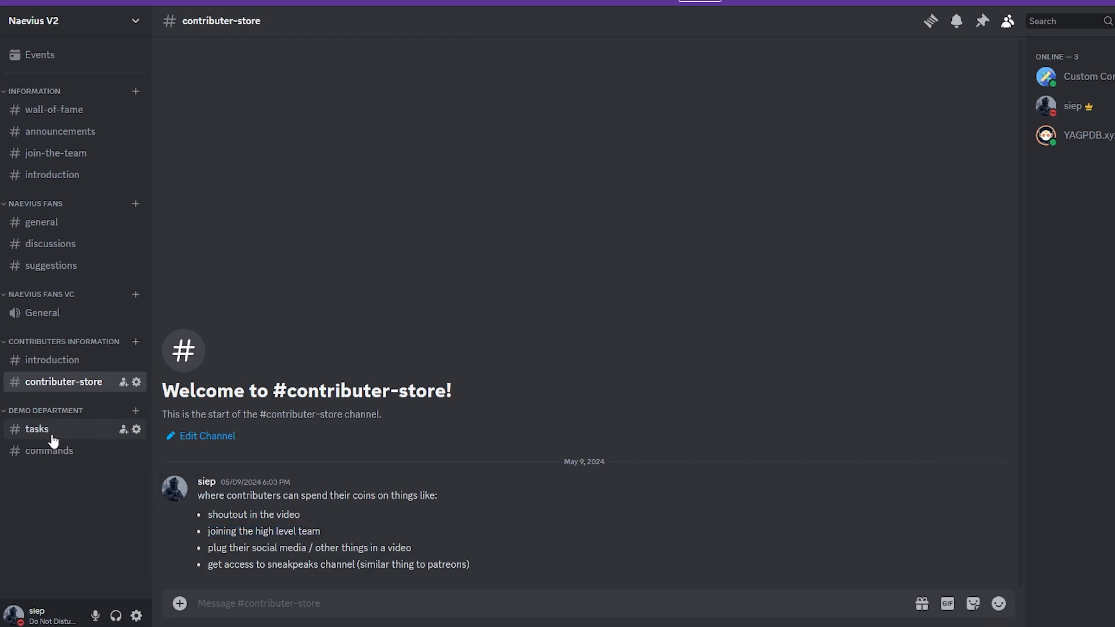
# Back in #tasks, scroll through the task embeds down to the 3/3 criteria task and reaction log.
pyautogui.click(36, 429)
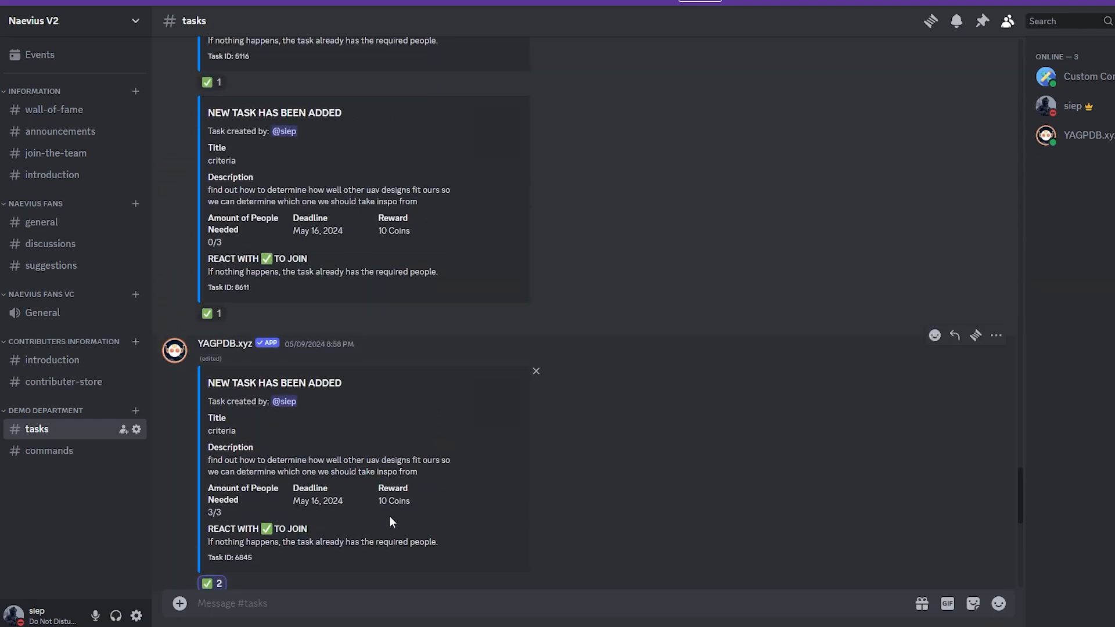
pyautogui.scroll(-3)
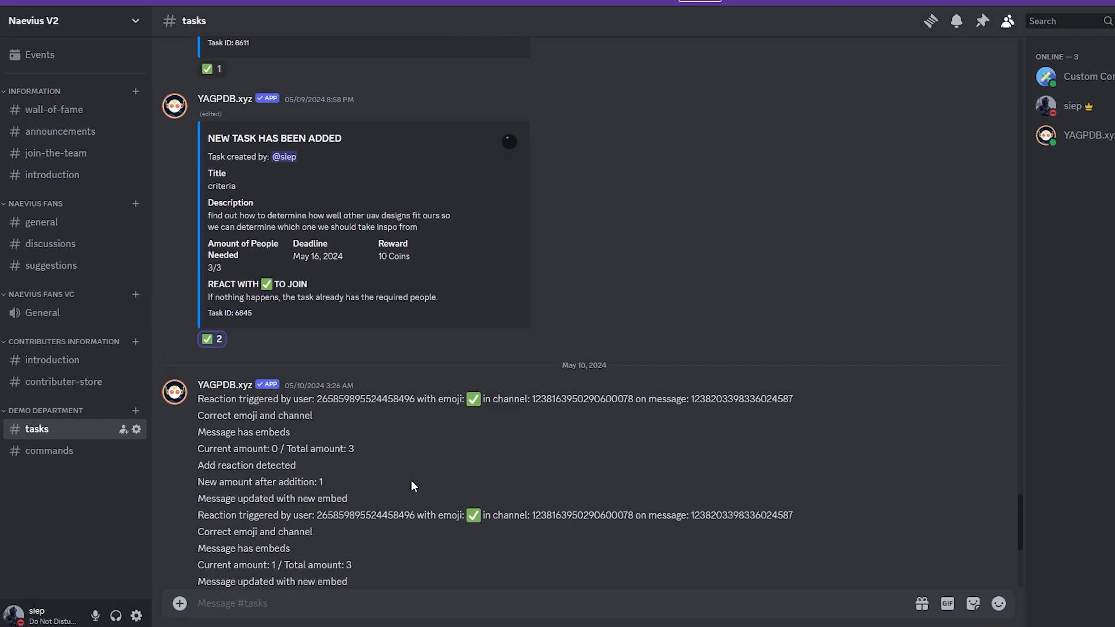
pyautogui.scroll(3)
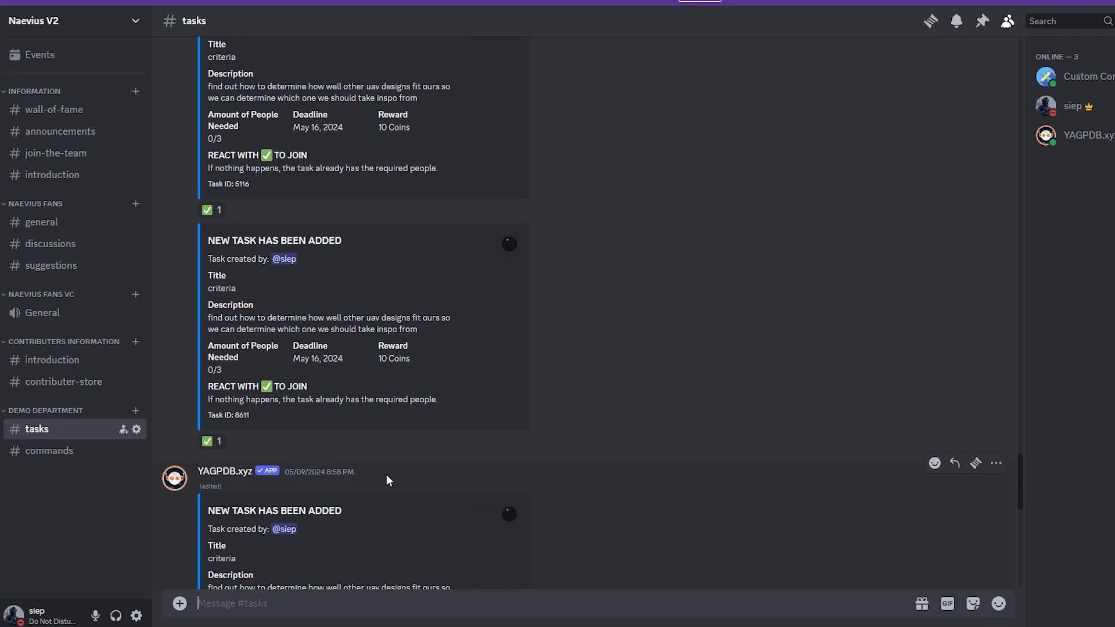
pyautogui.scroll(-3)
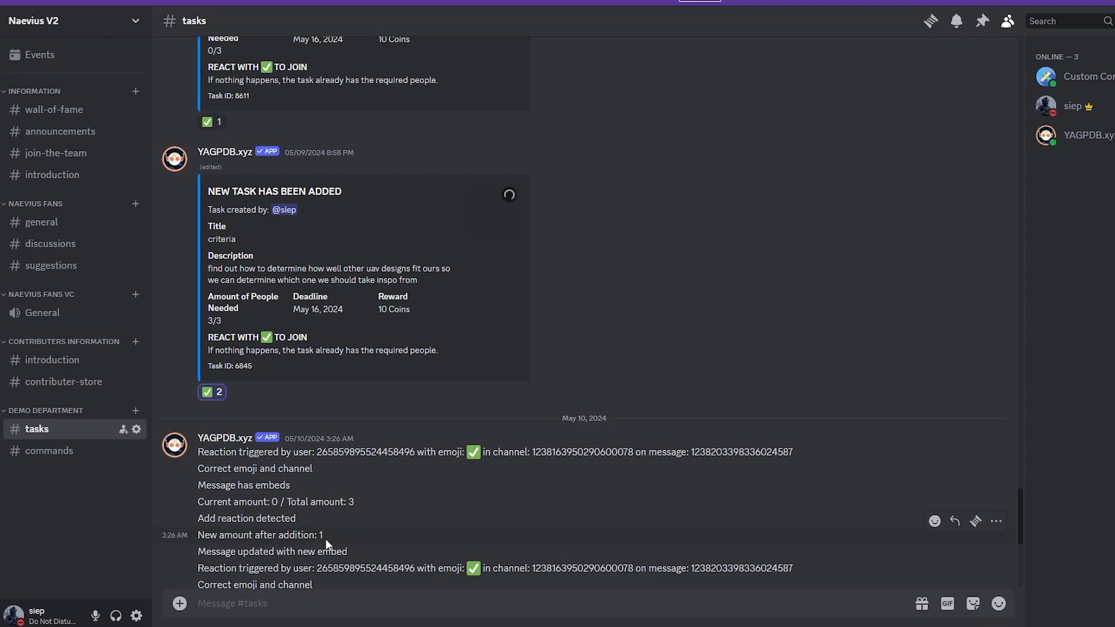
pyautogui.moveTo(327, 113)
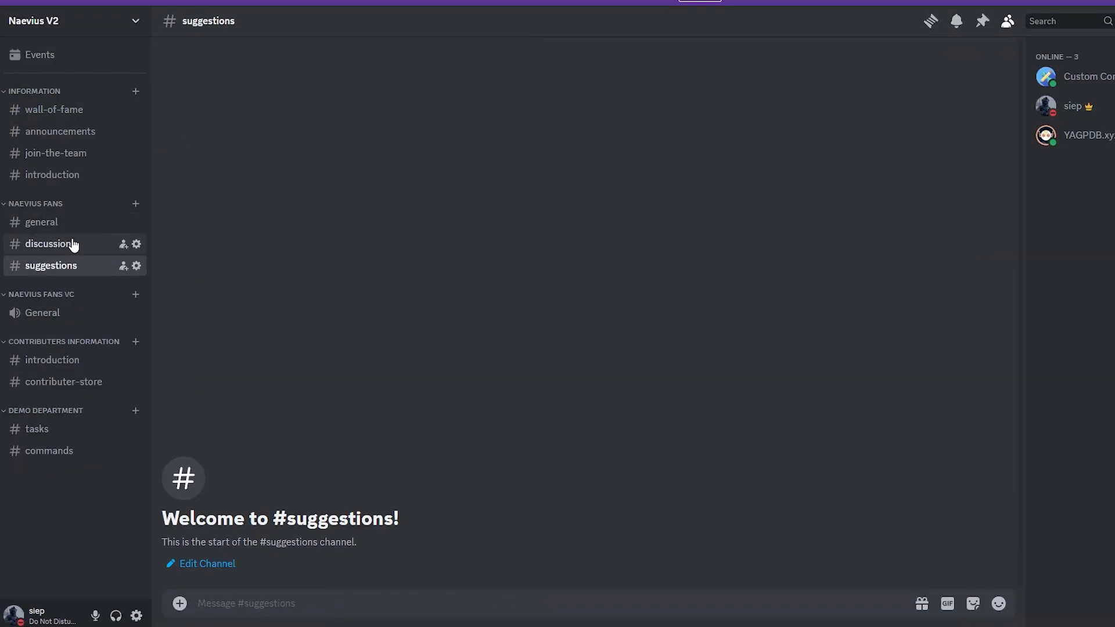
pyautogui.click(50, 243)
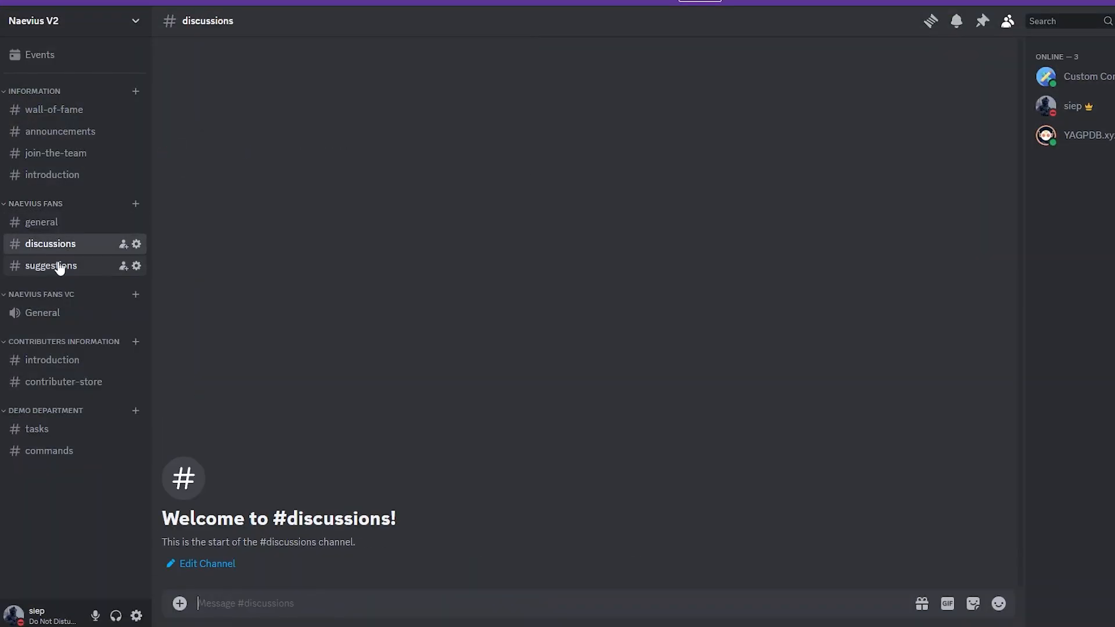
pyautogui.click(50, 265)
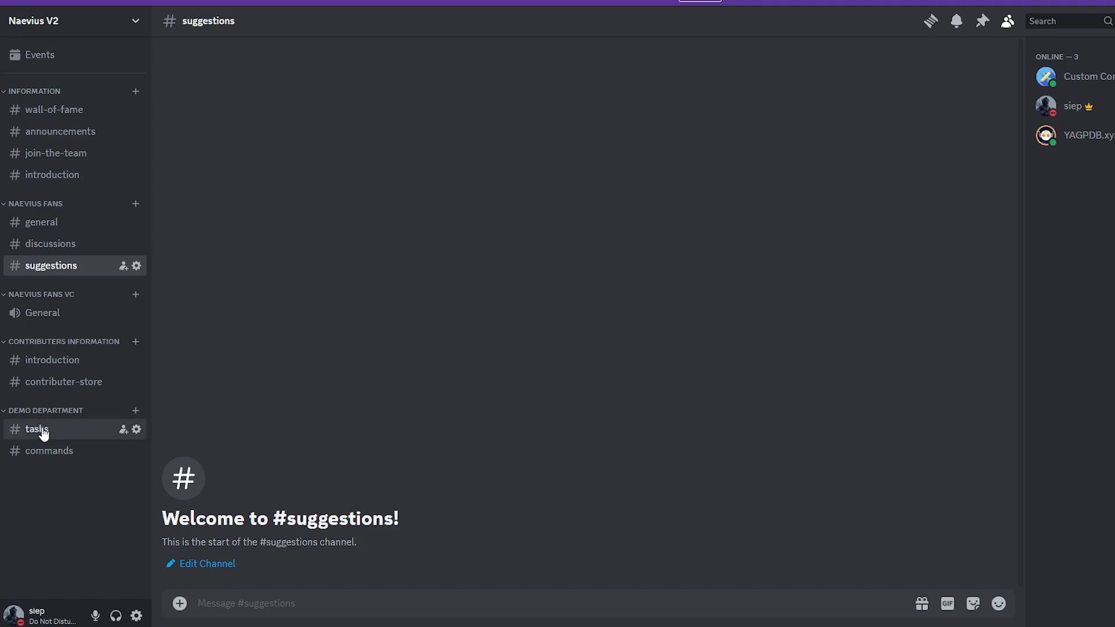
# Return to #tasks under Demo Department and scroll up through the task bot's embeds.
pyautogui.click(36, 428)
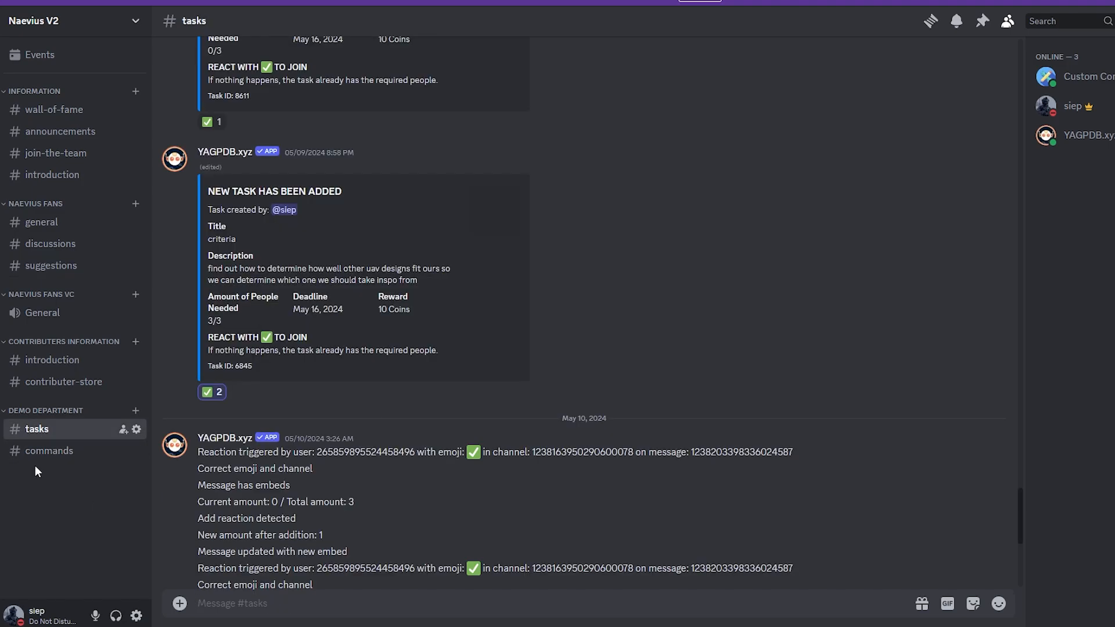
pyautogui.moveTo(508, 194)
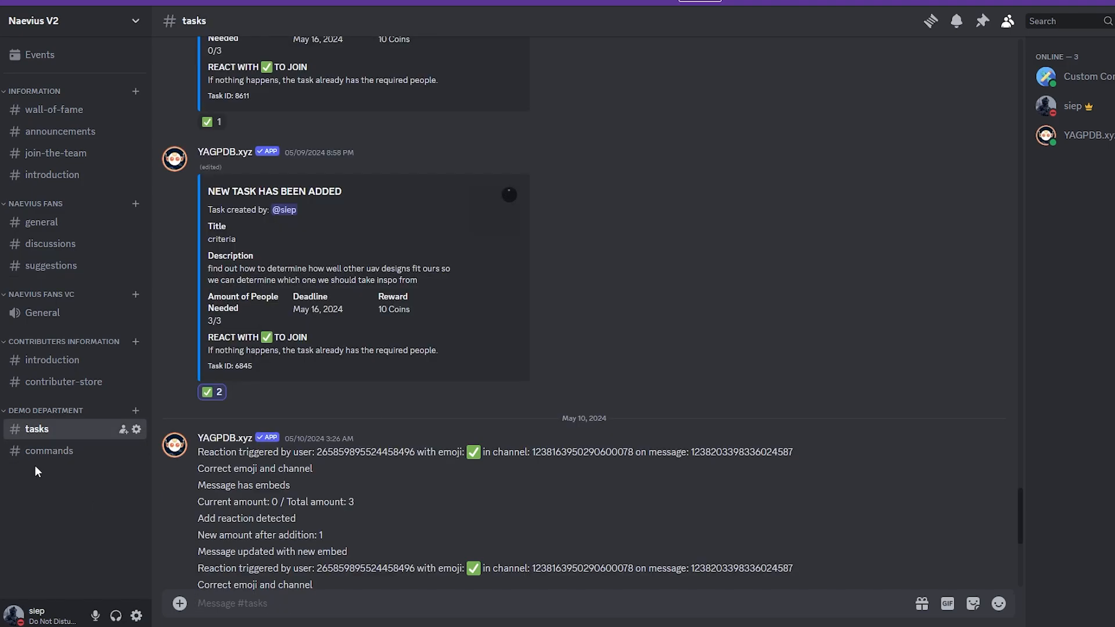
pyautogui.moveTo(283, 303)
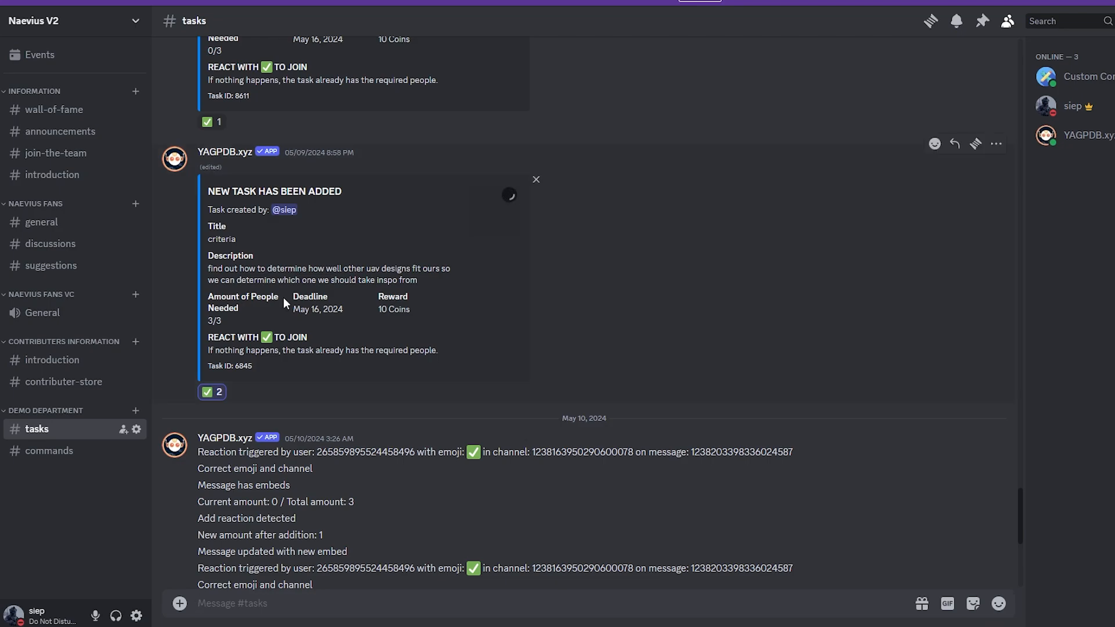
pyautogui.moveTo(277, 401)
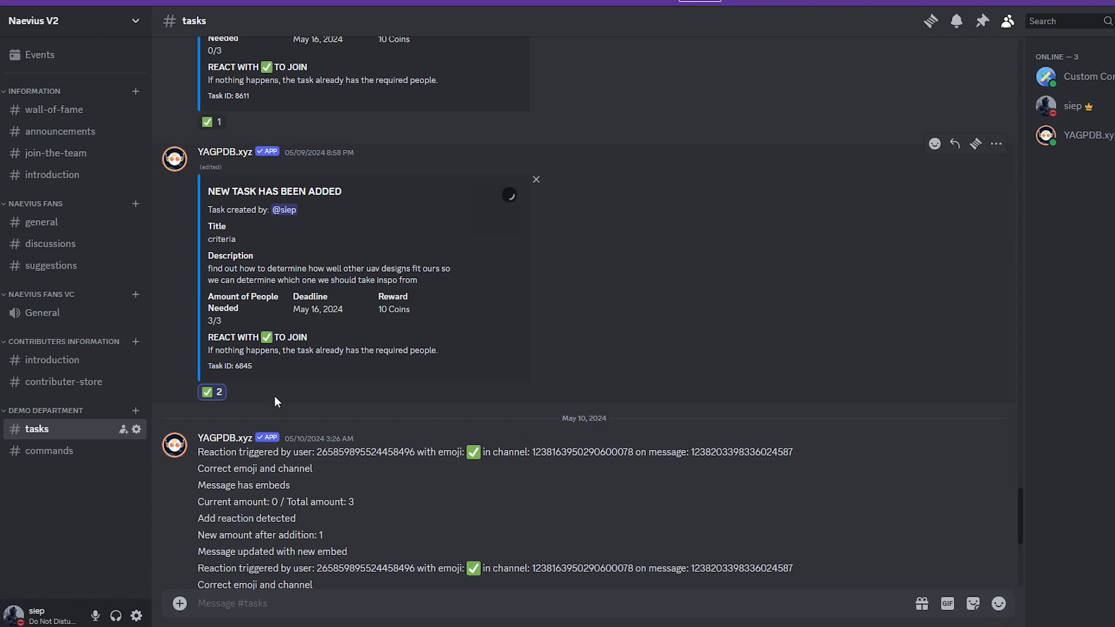
pyautogui.scroll(3)
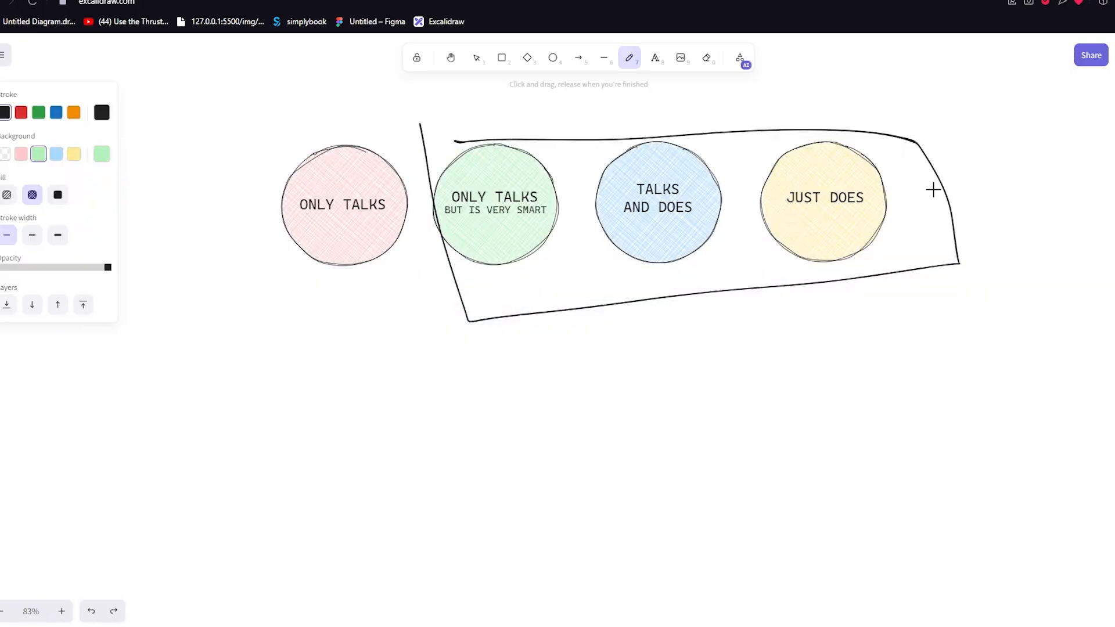
pyautogui.moveTo(366, 508)
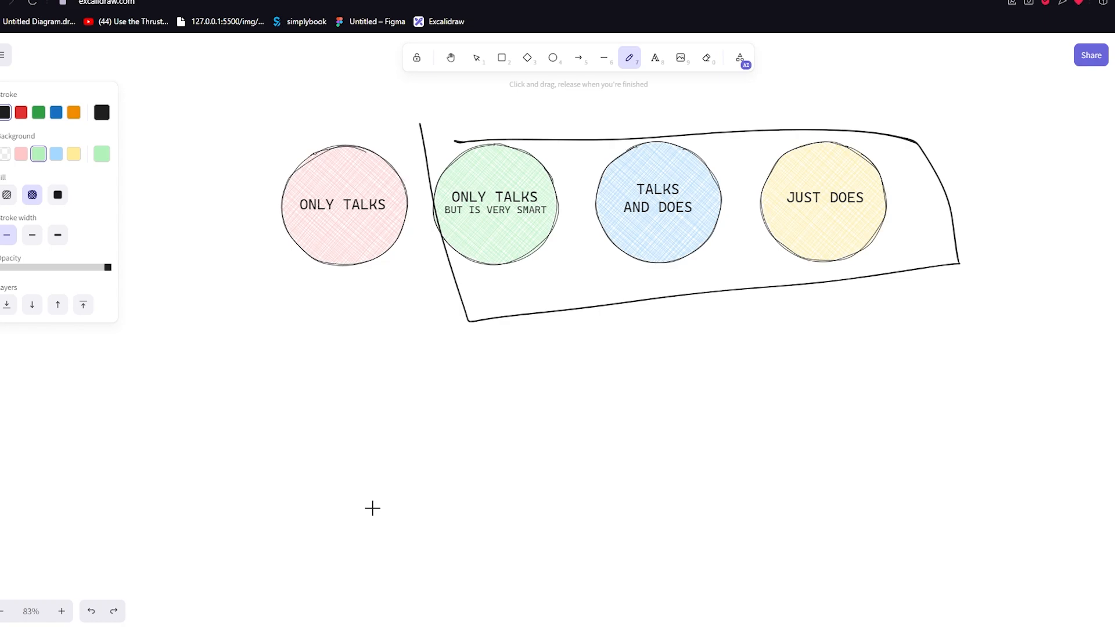
pyautogui.moveTo(449, 360)
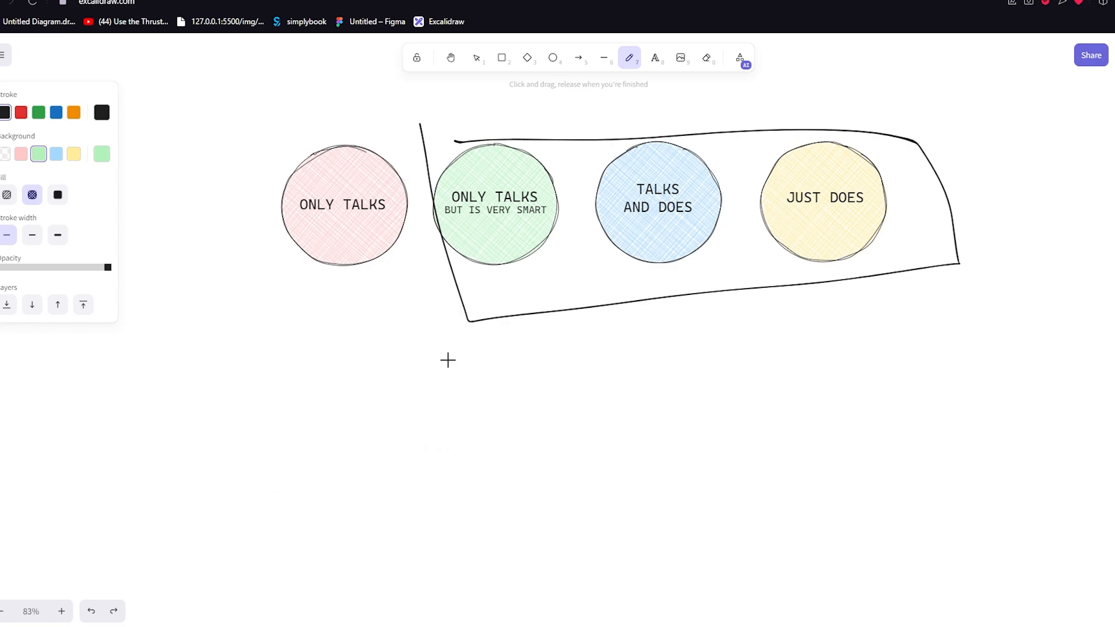
pyautogui.moveTo(445, 350)
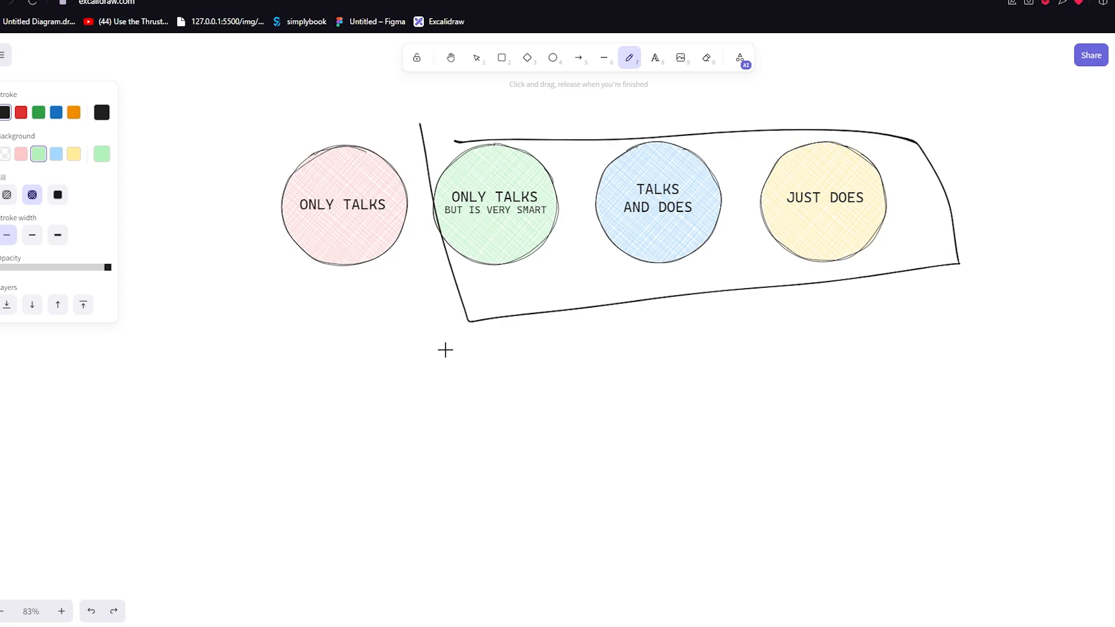
pyautogui.moveTo(461, 329)
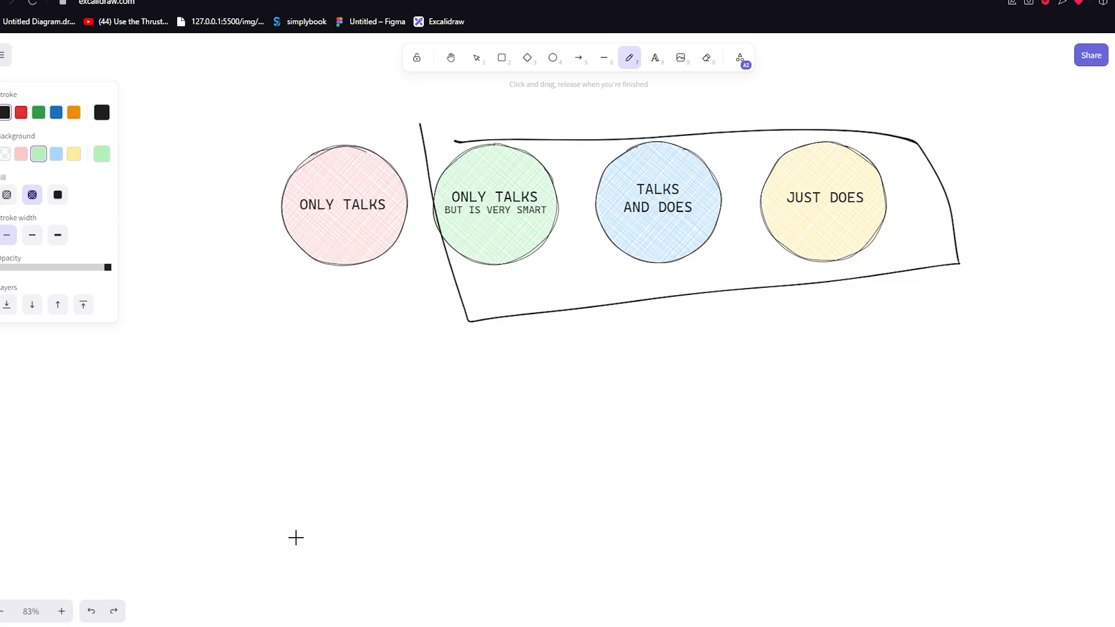
pyautogui.moveTo(385, 407)
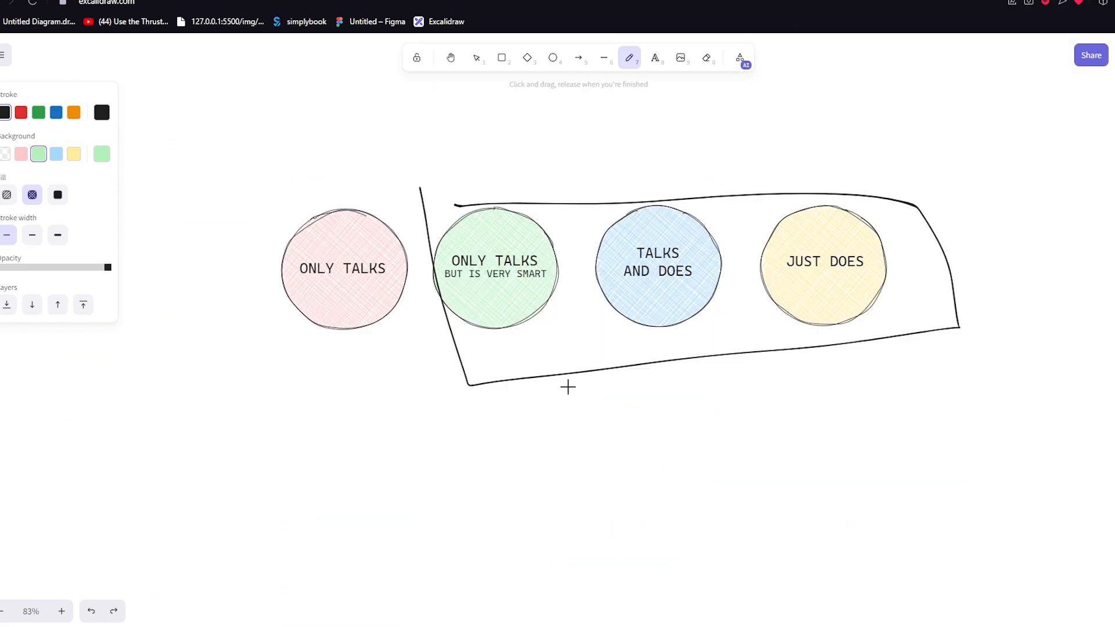
pyautogui.scroll(-3)
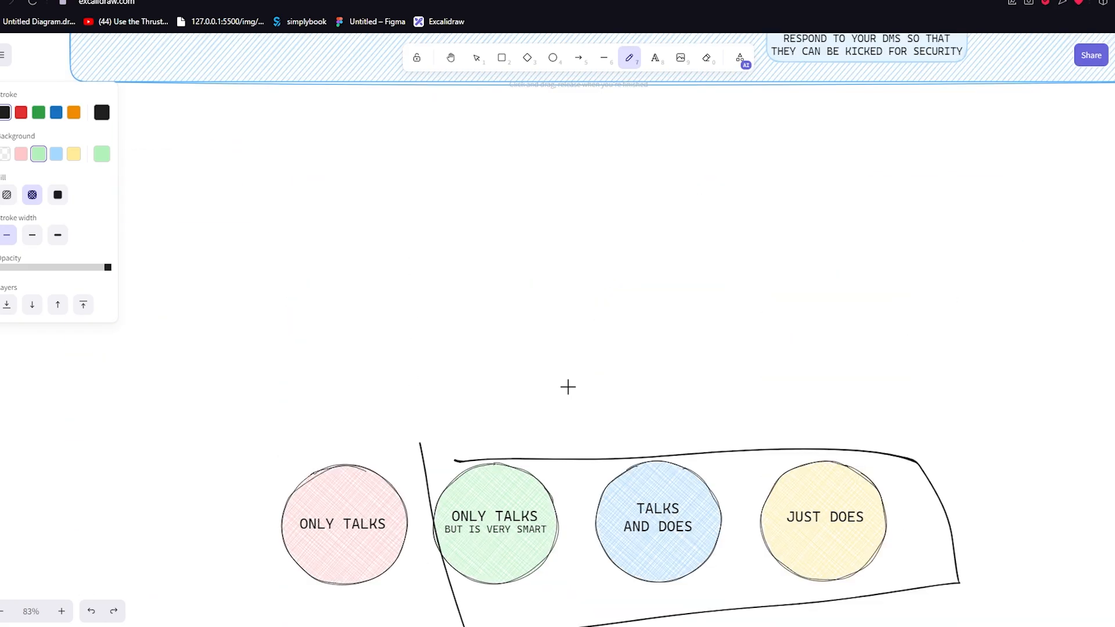
pyautogui.scroll(3)
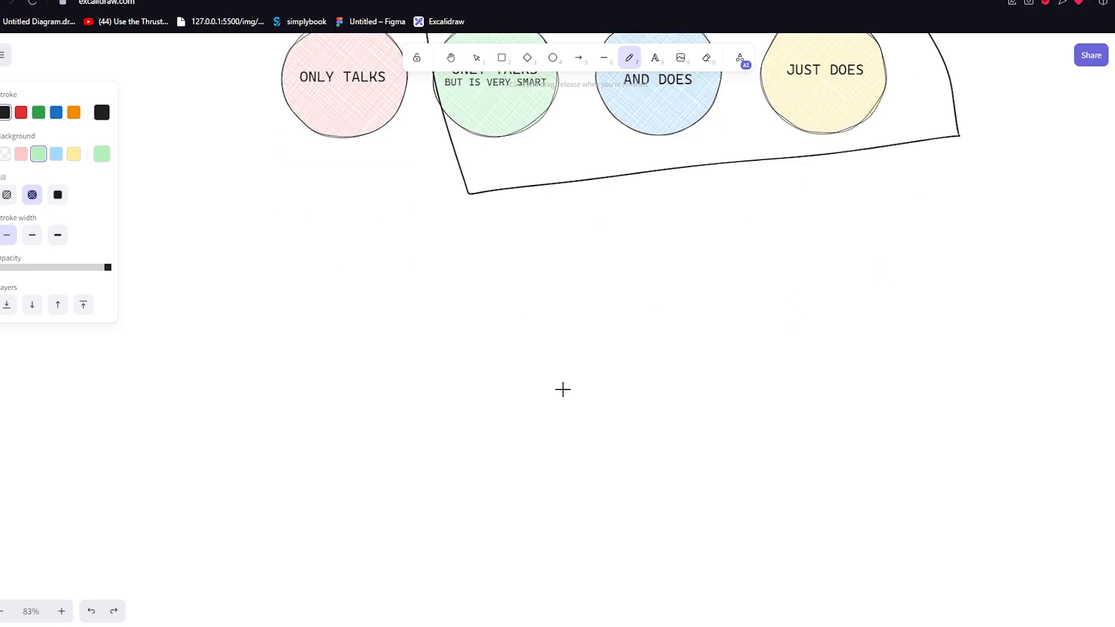
pyautogui.scroll(-3)
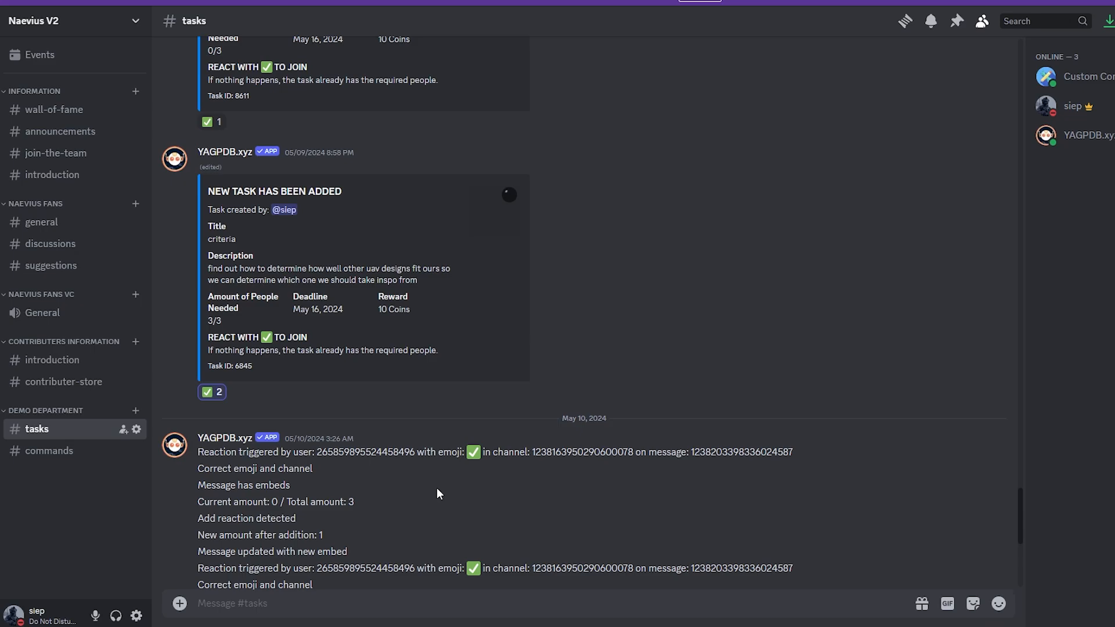
# Glance at #wall-of-fame, then return to #tasks with the criteria task still full at 3/3.
pyautogui.scroll(3)
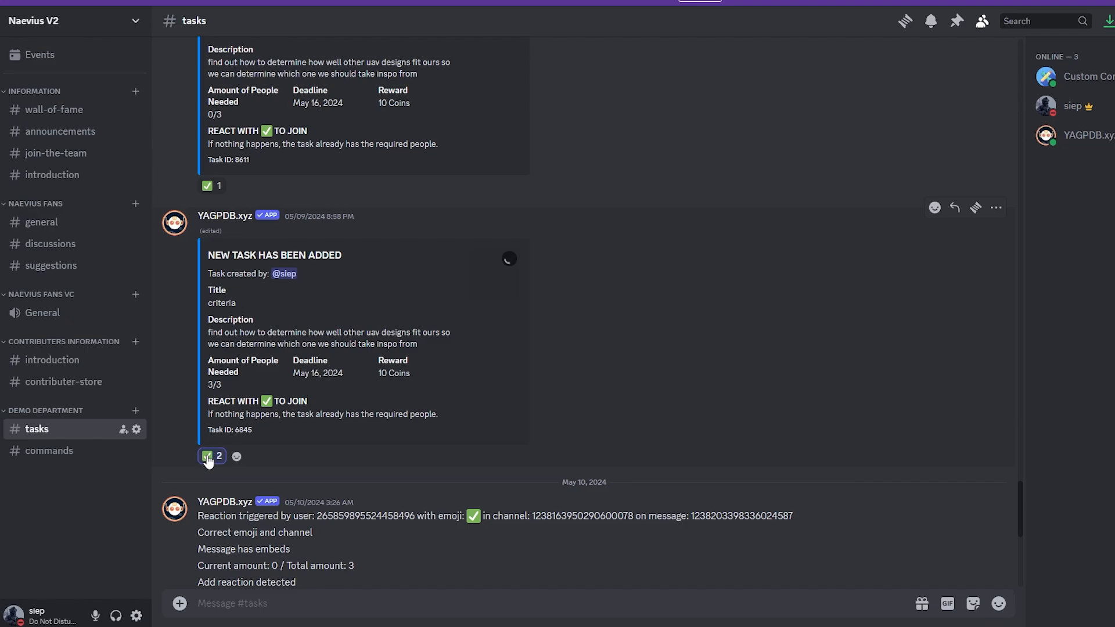
pyautogui.moveTo(746, 425)
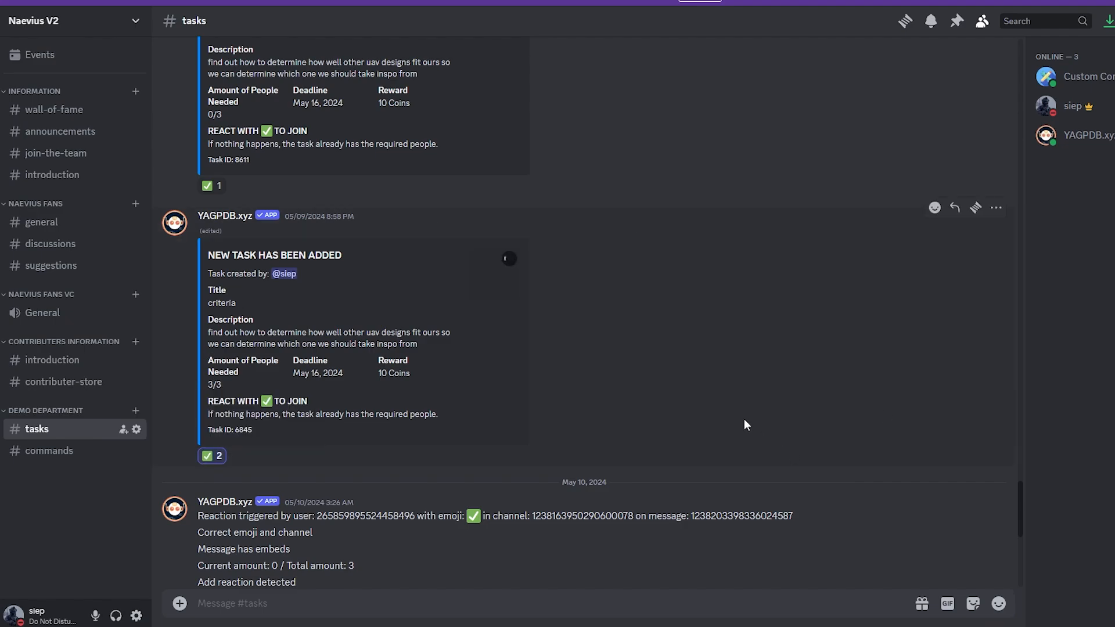
pyautogui.moveTo(138, 237)
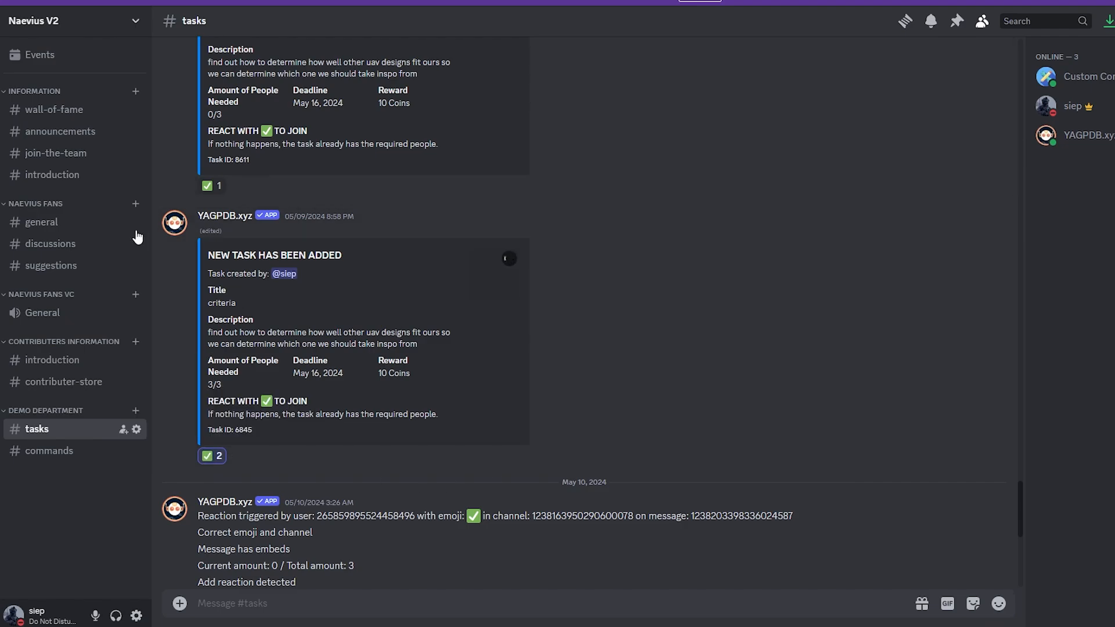
pyautogui.moveTo(995, 226)
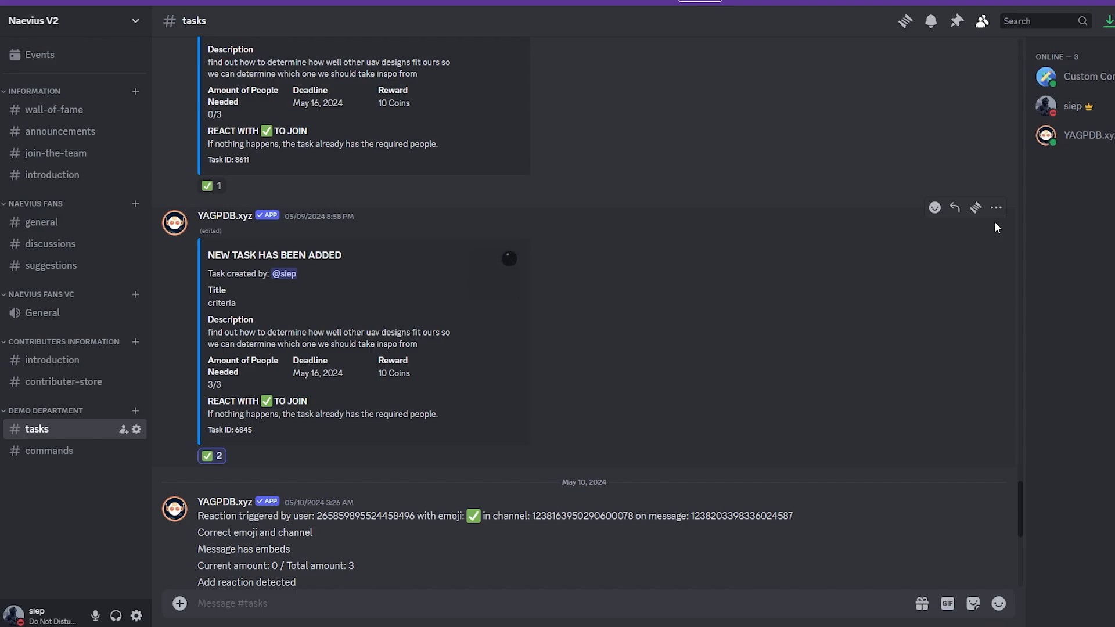
pyautogui.moveTo(41, 222)
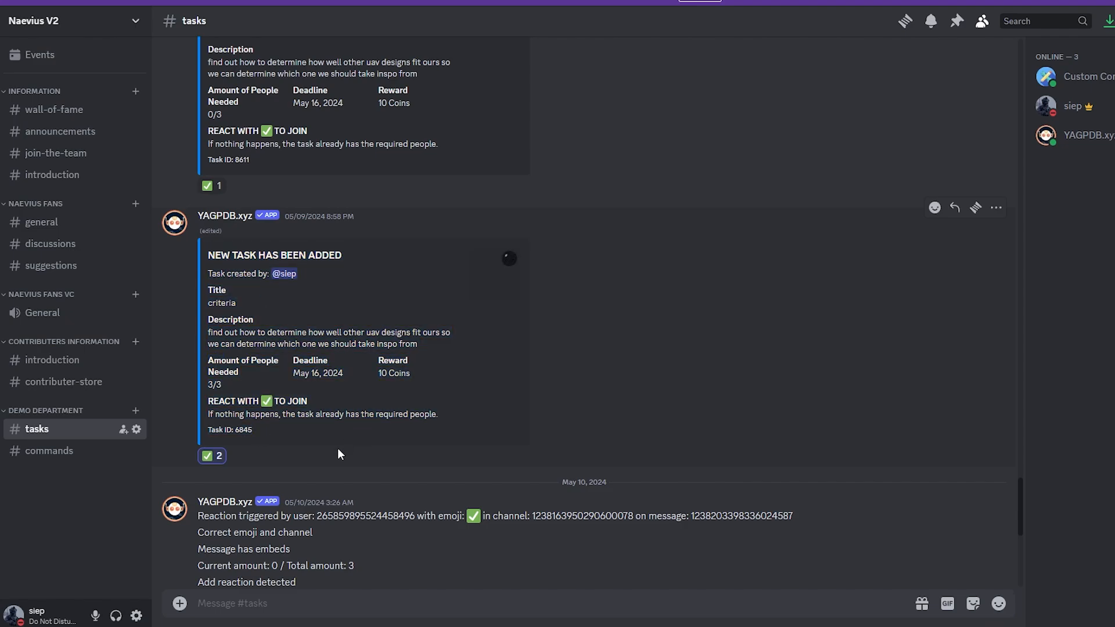
pyautogui.moveTo(408, 370)
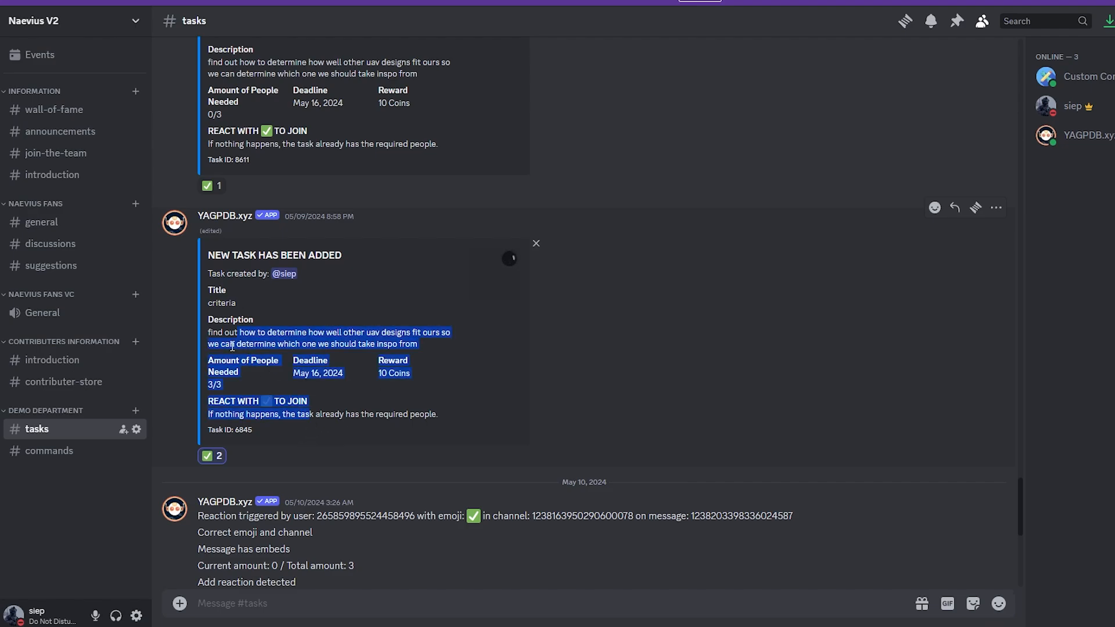
pyautogui.click(55, 109)
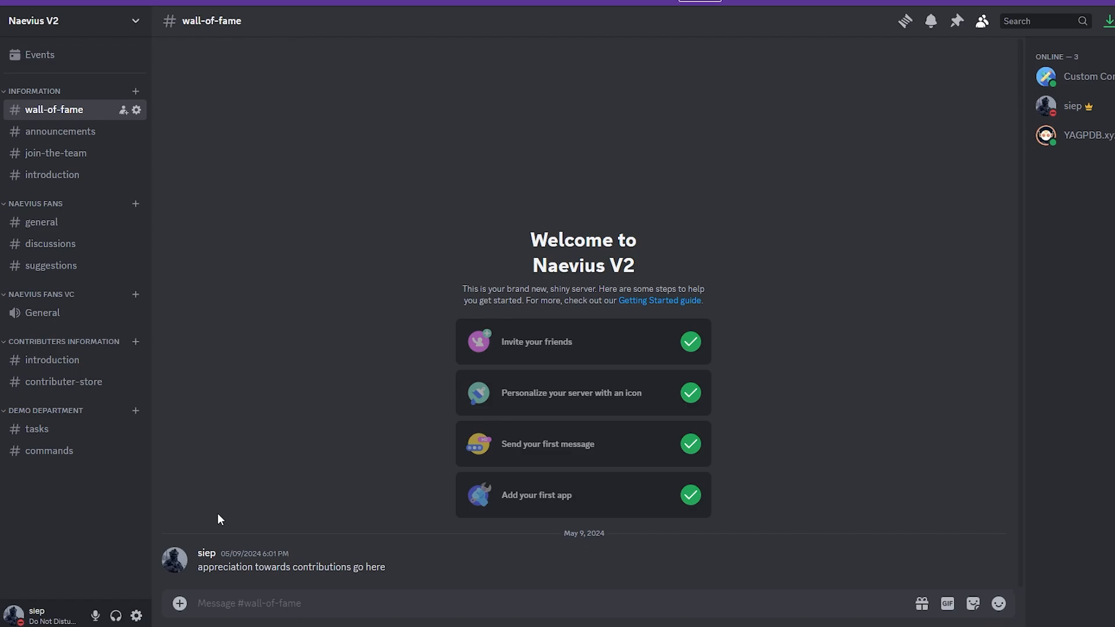
pyautogui.click(37, 428)
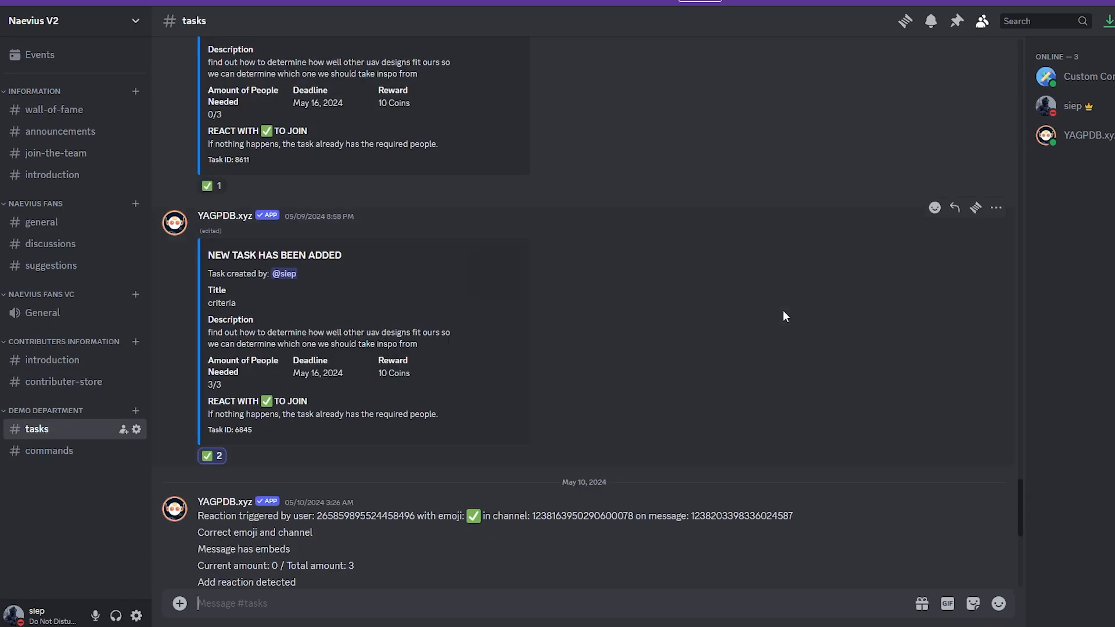
pyautogui.scroll(3)
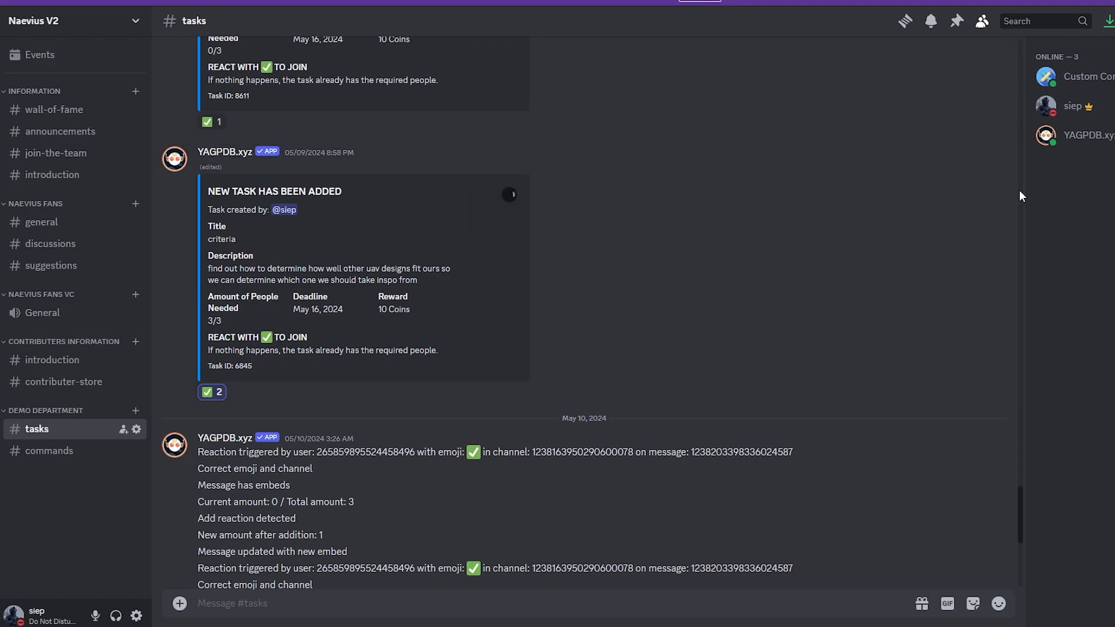
pyautogui.moveTo(601, 277)
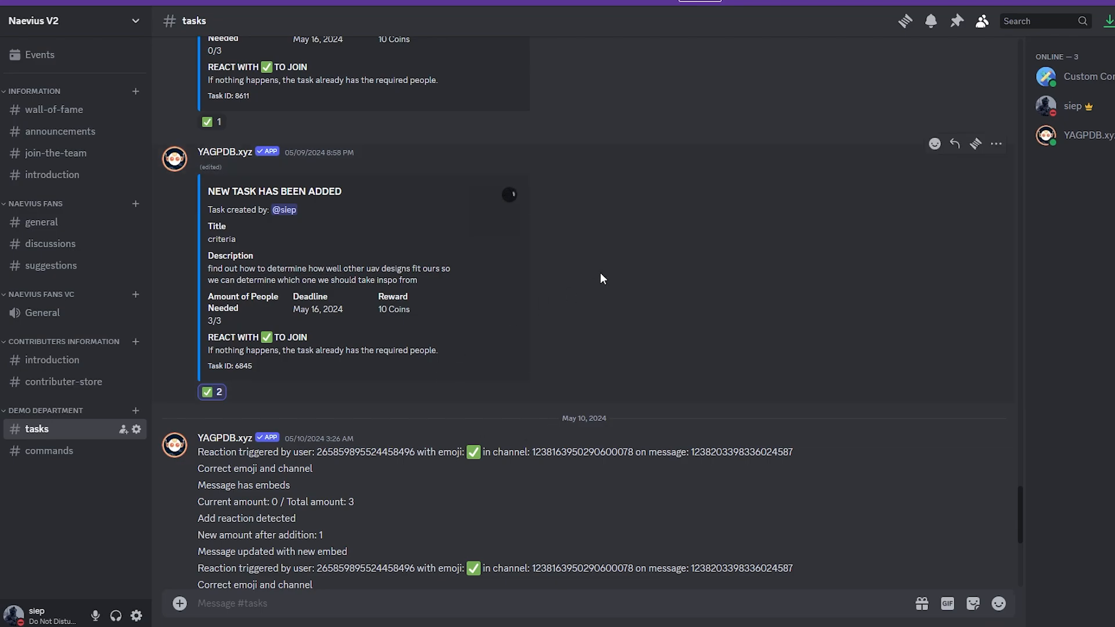
pyautogui.moveTo(666, 249)
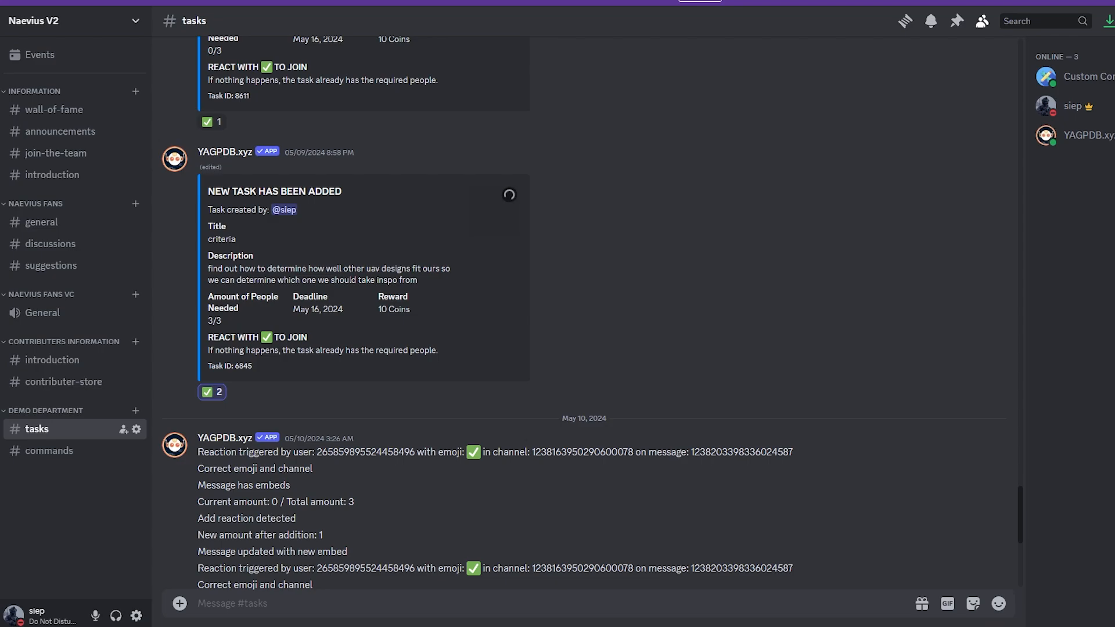
pyautogui.moveTo(647, 249)
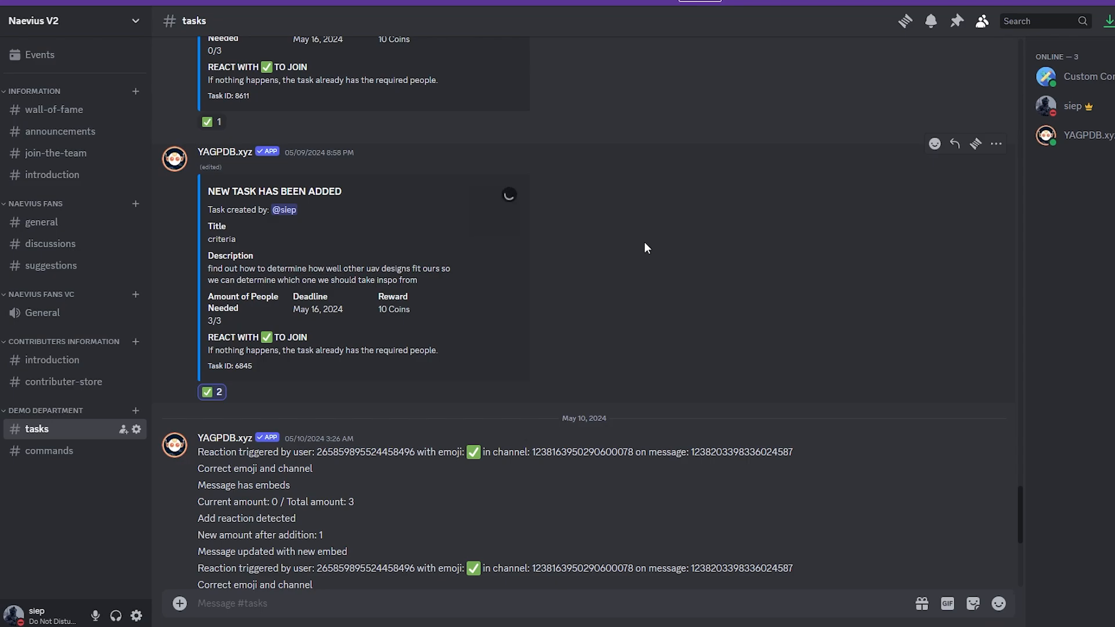
pyautogui.moveTo(597, 340)
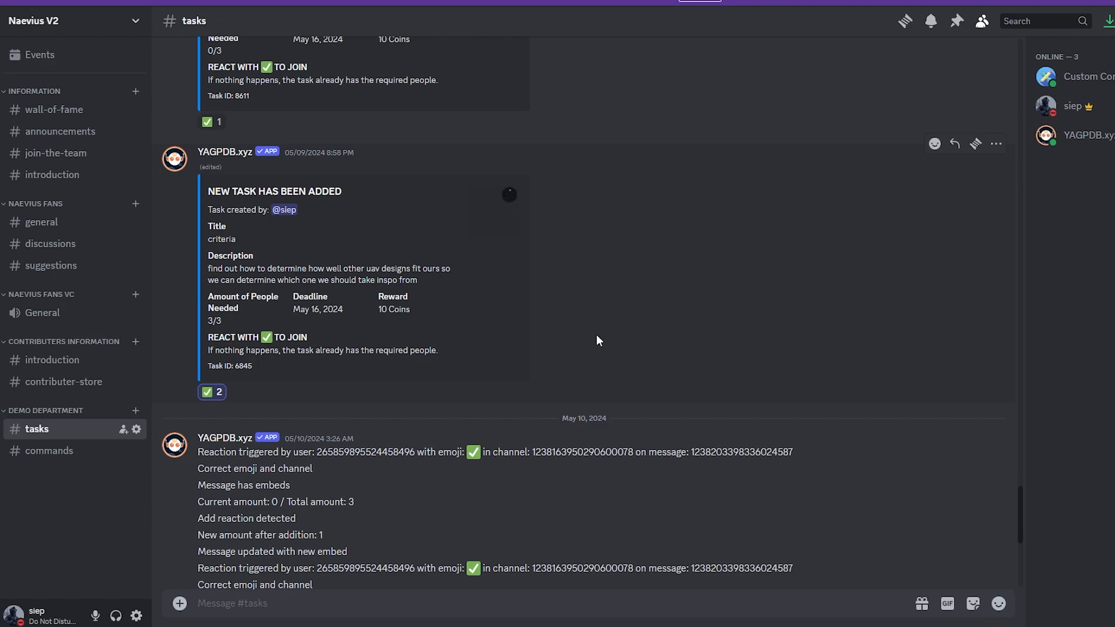
pyautogui.moveTo(679, 495)
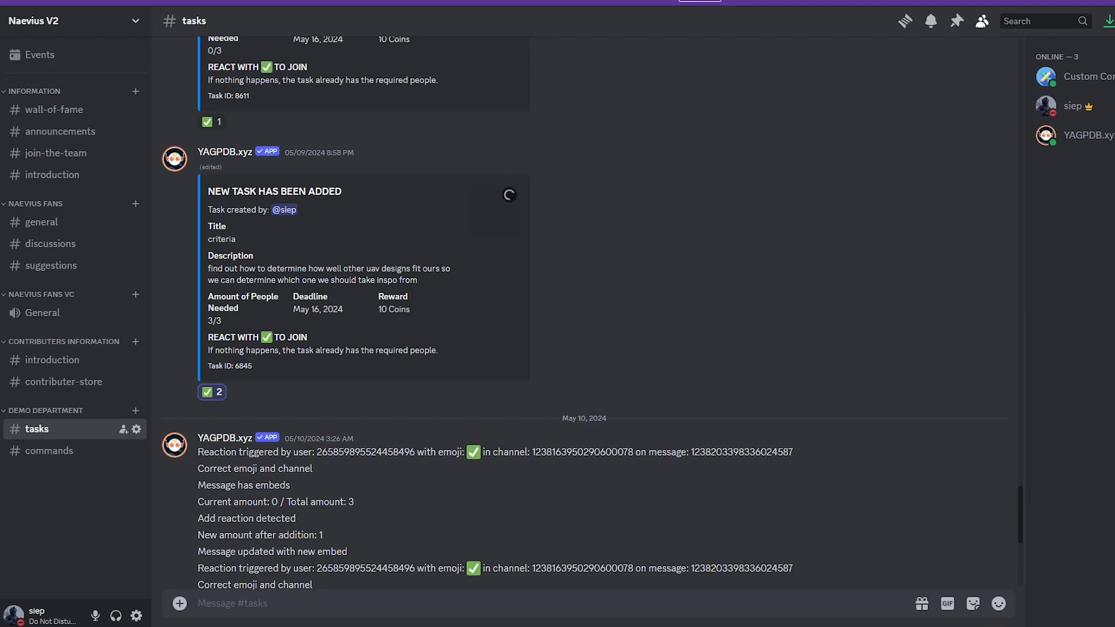
pyautogui.click(174, 157)
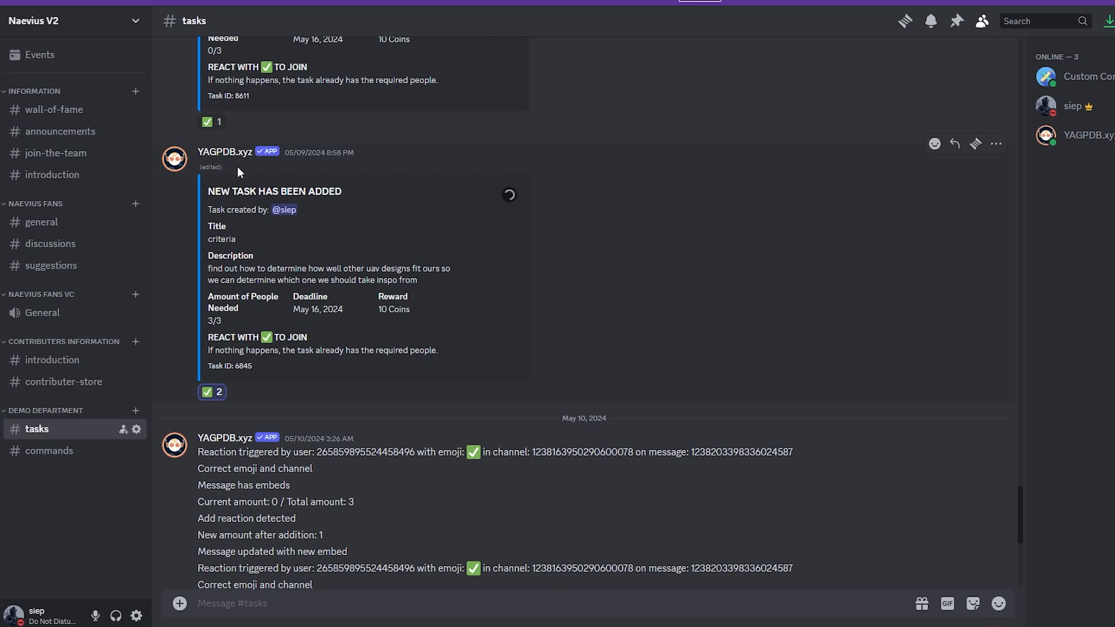
pyautogui.moveTo(170, 271)
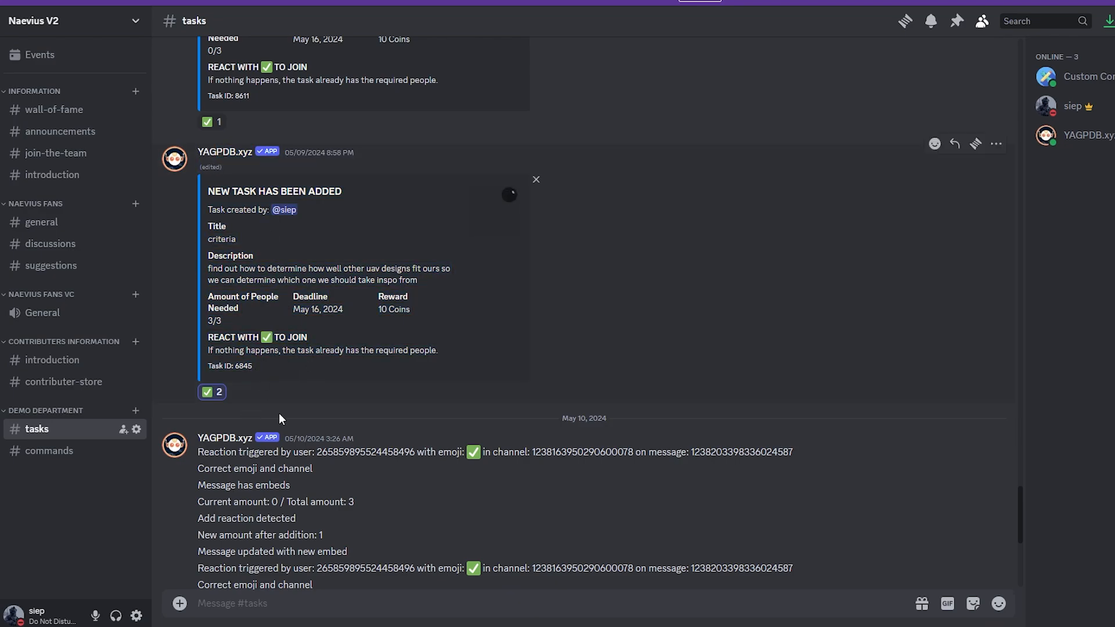
pyautogui.moveTo(254, 365)
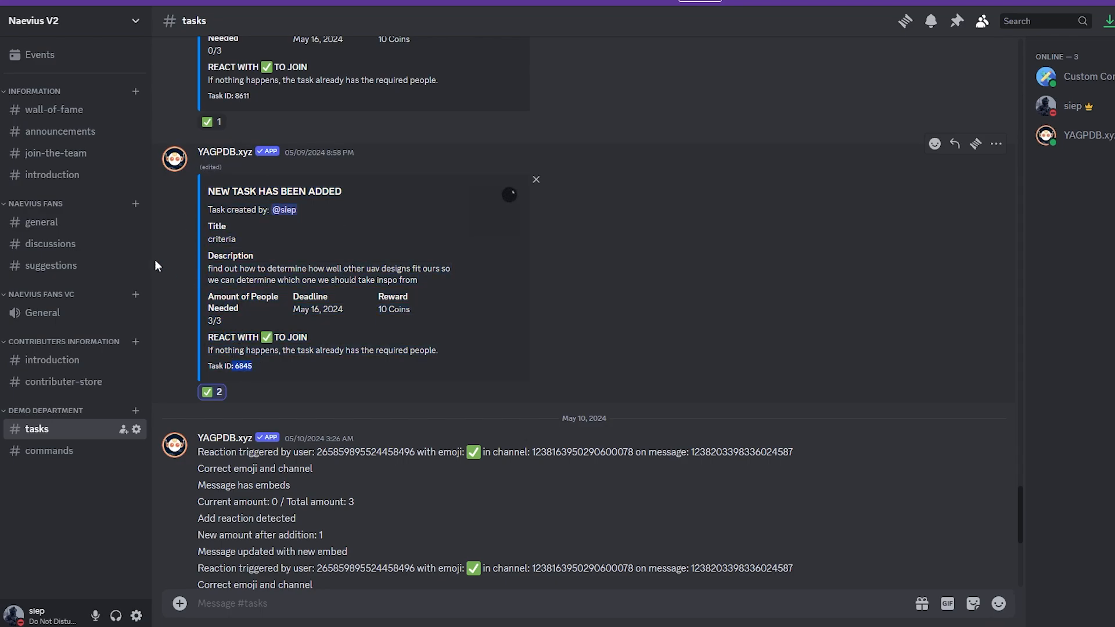
pyautogui.scroll(3)
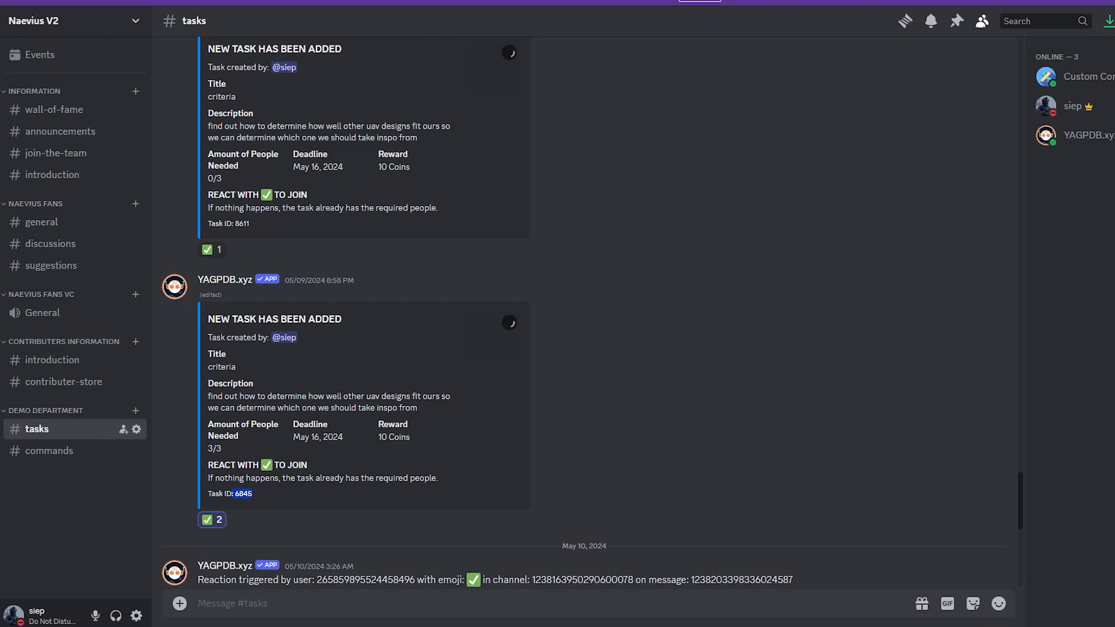
pyautogui.moveTo(798, 361)
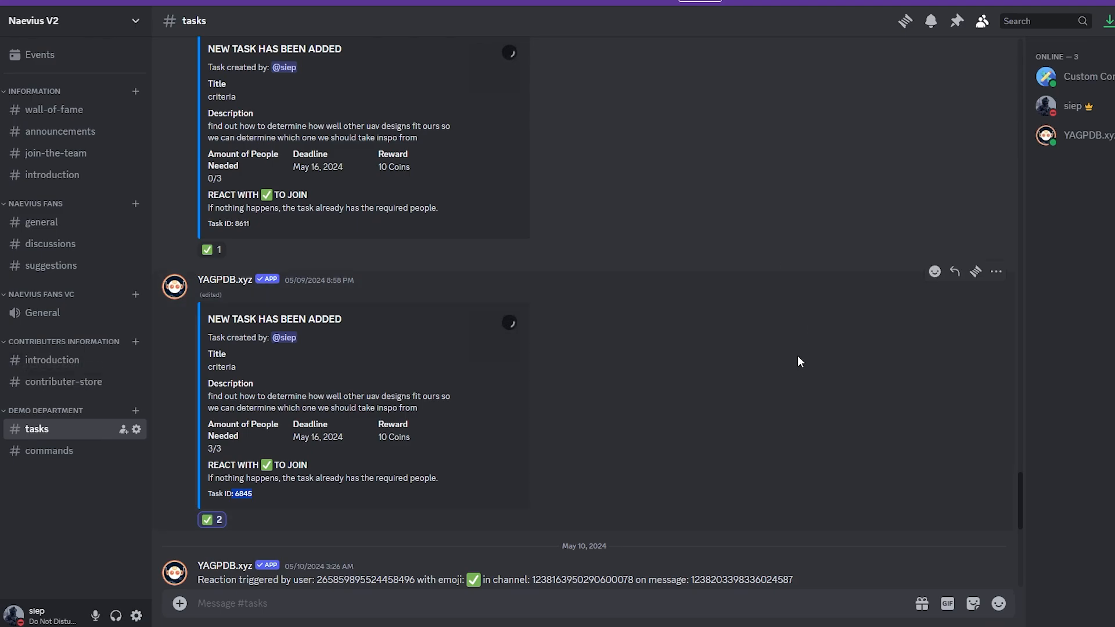
pyautogui.moveTo(736, 264)
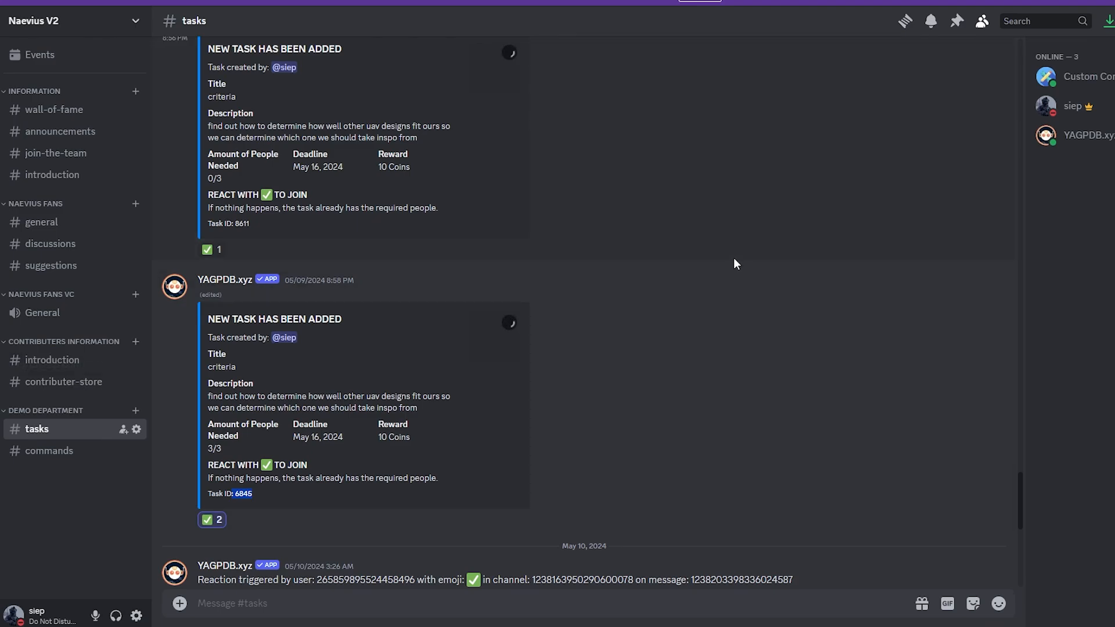